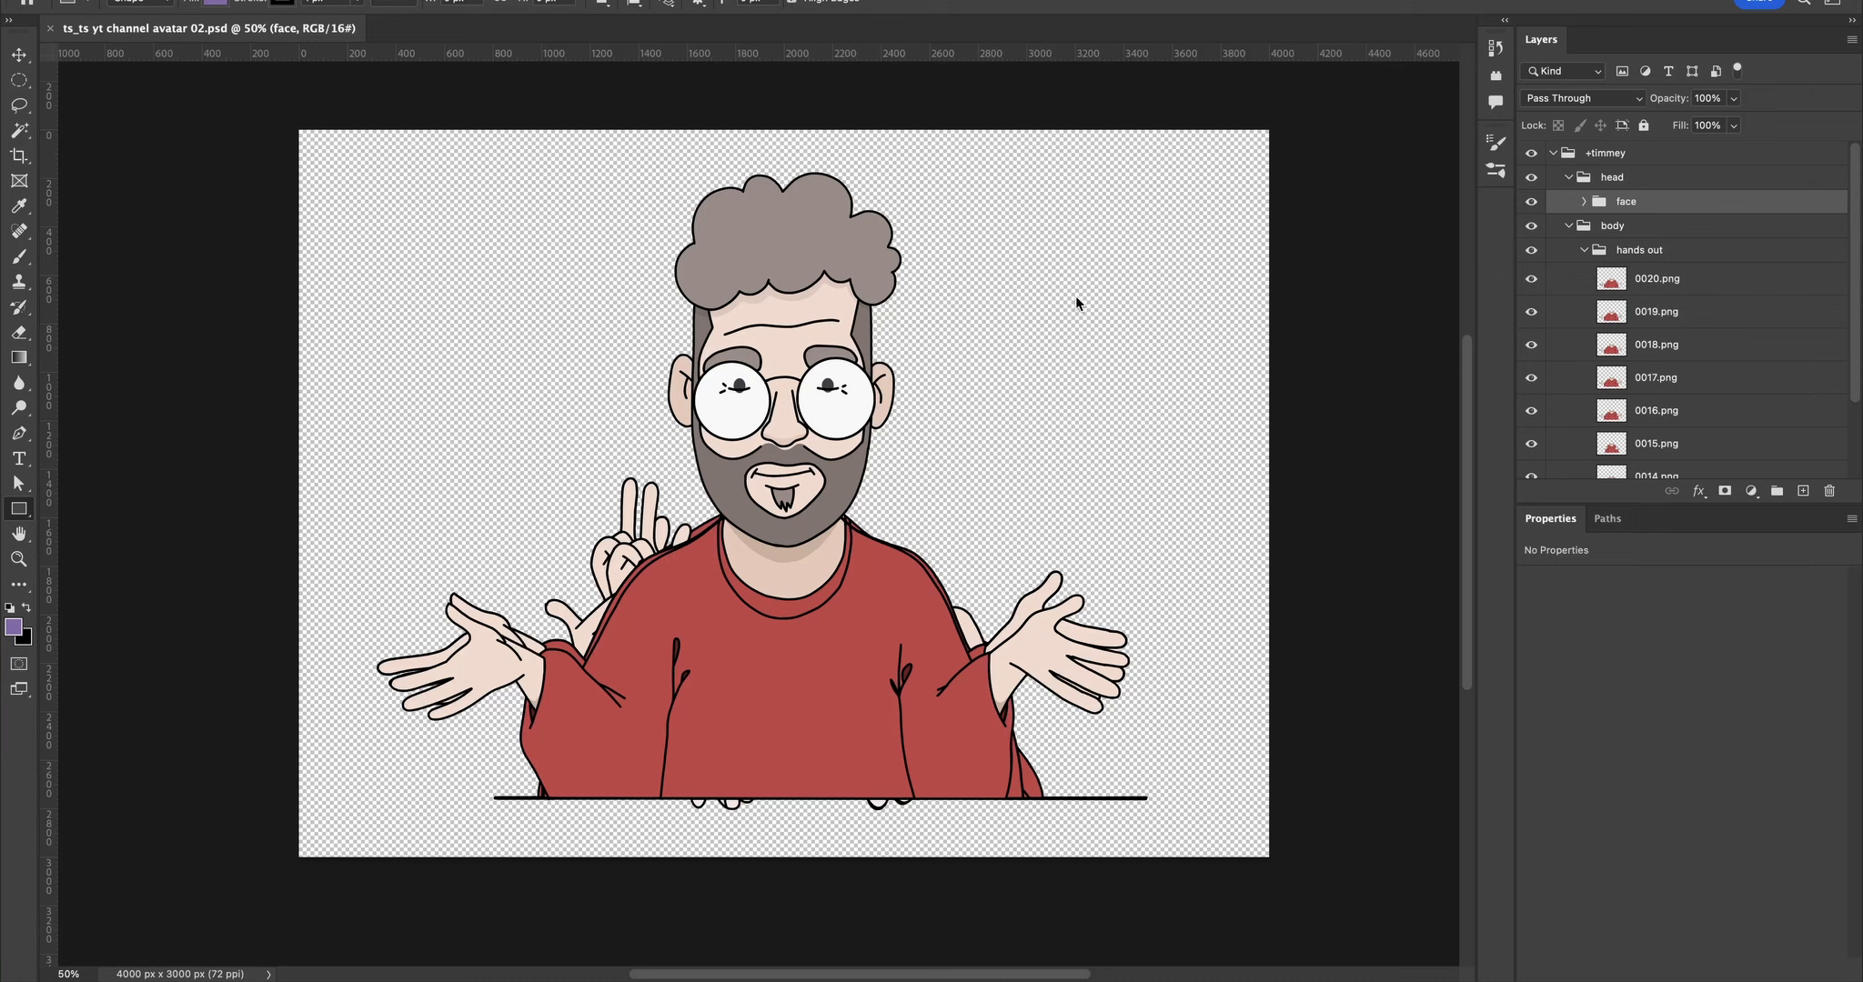
Step: Expand the head, face and eyes groups inside the +timmey layer group
scroll(down, 3)
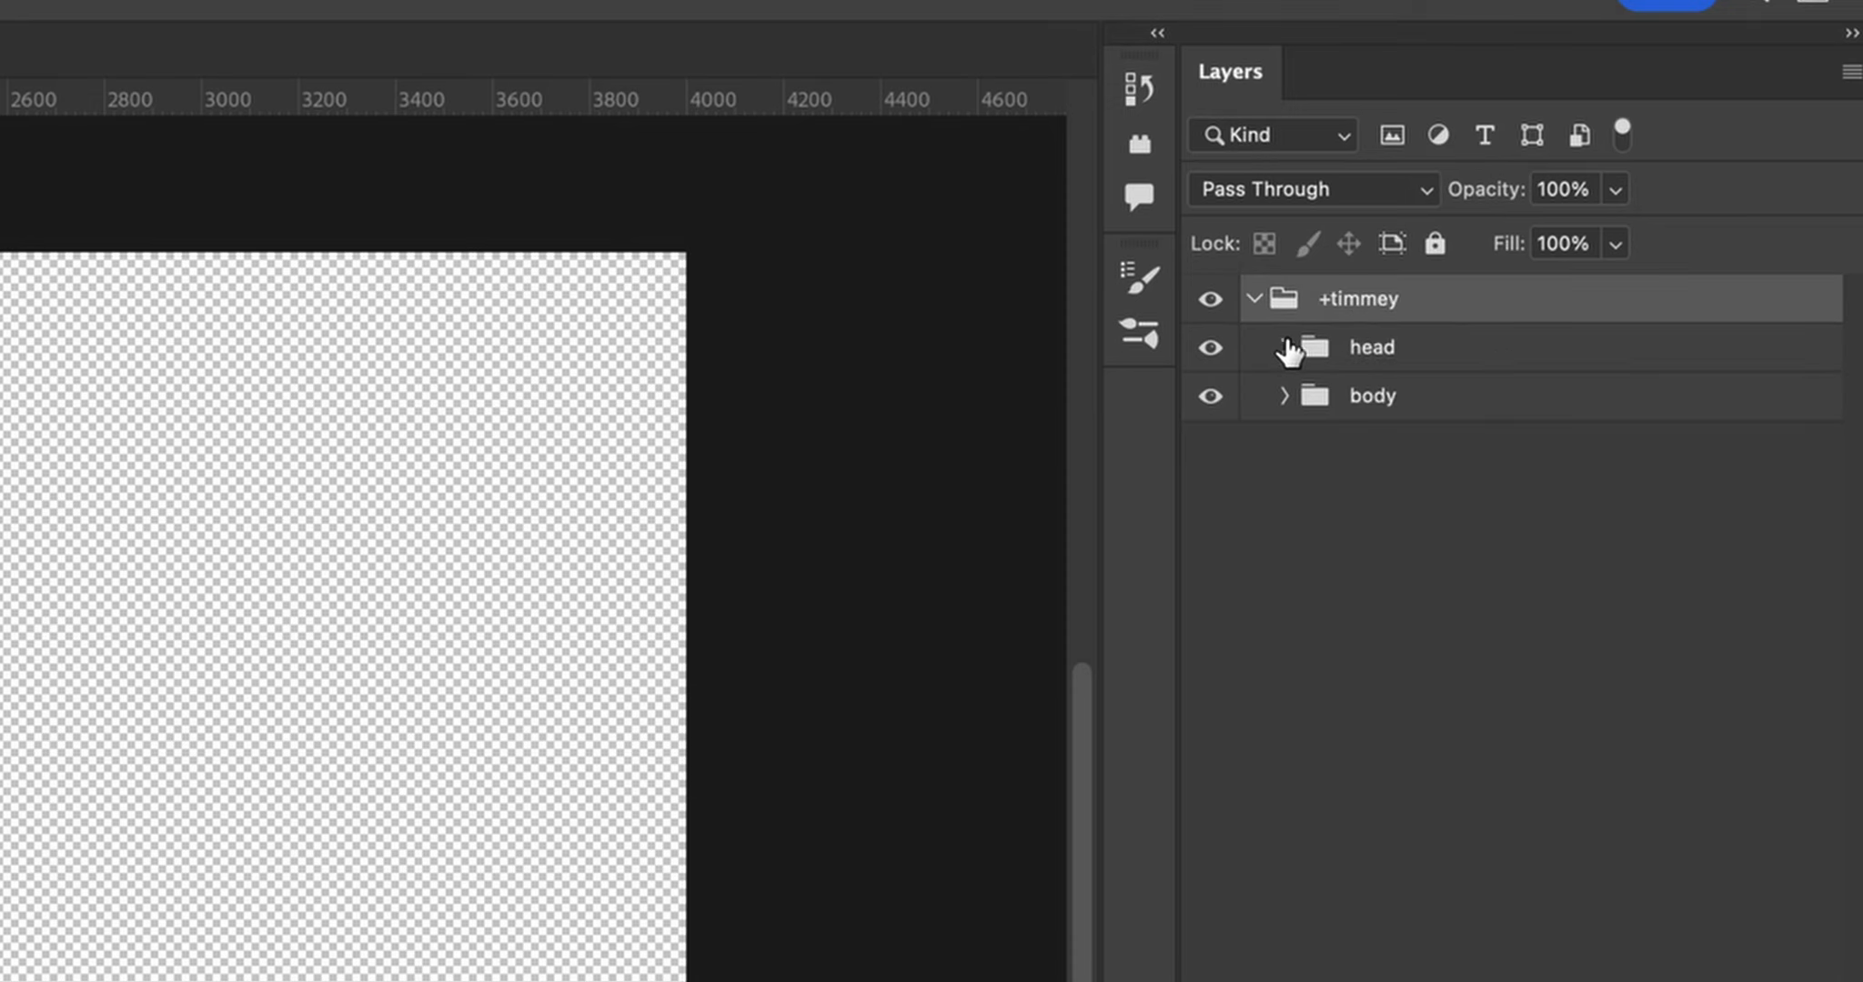
click(1282, 347)
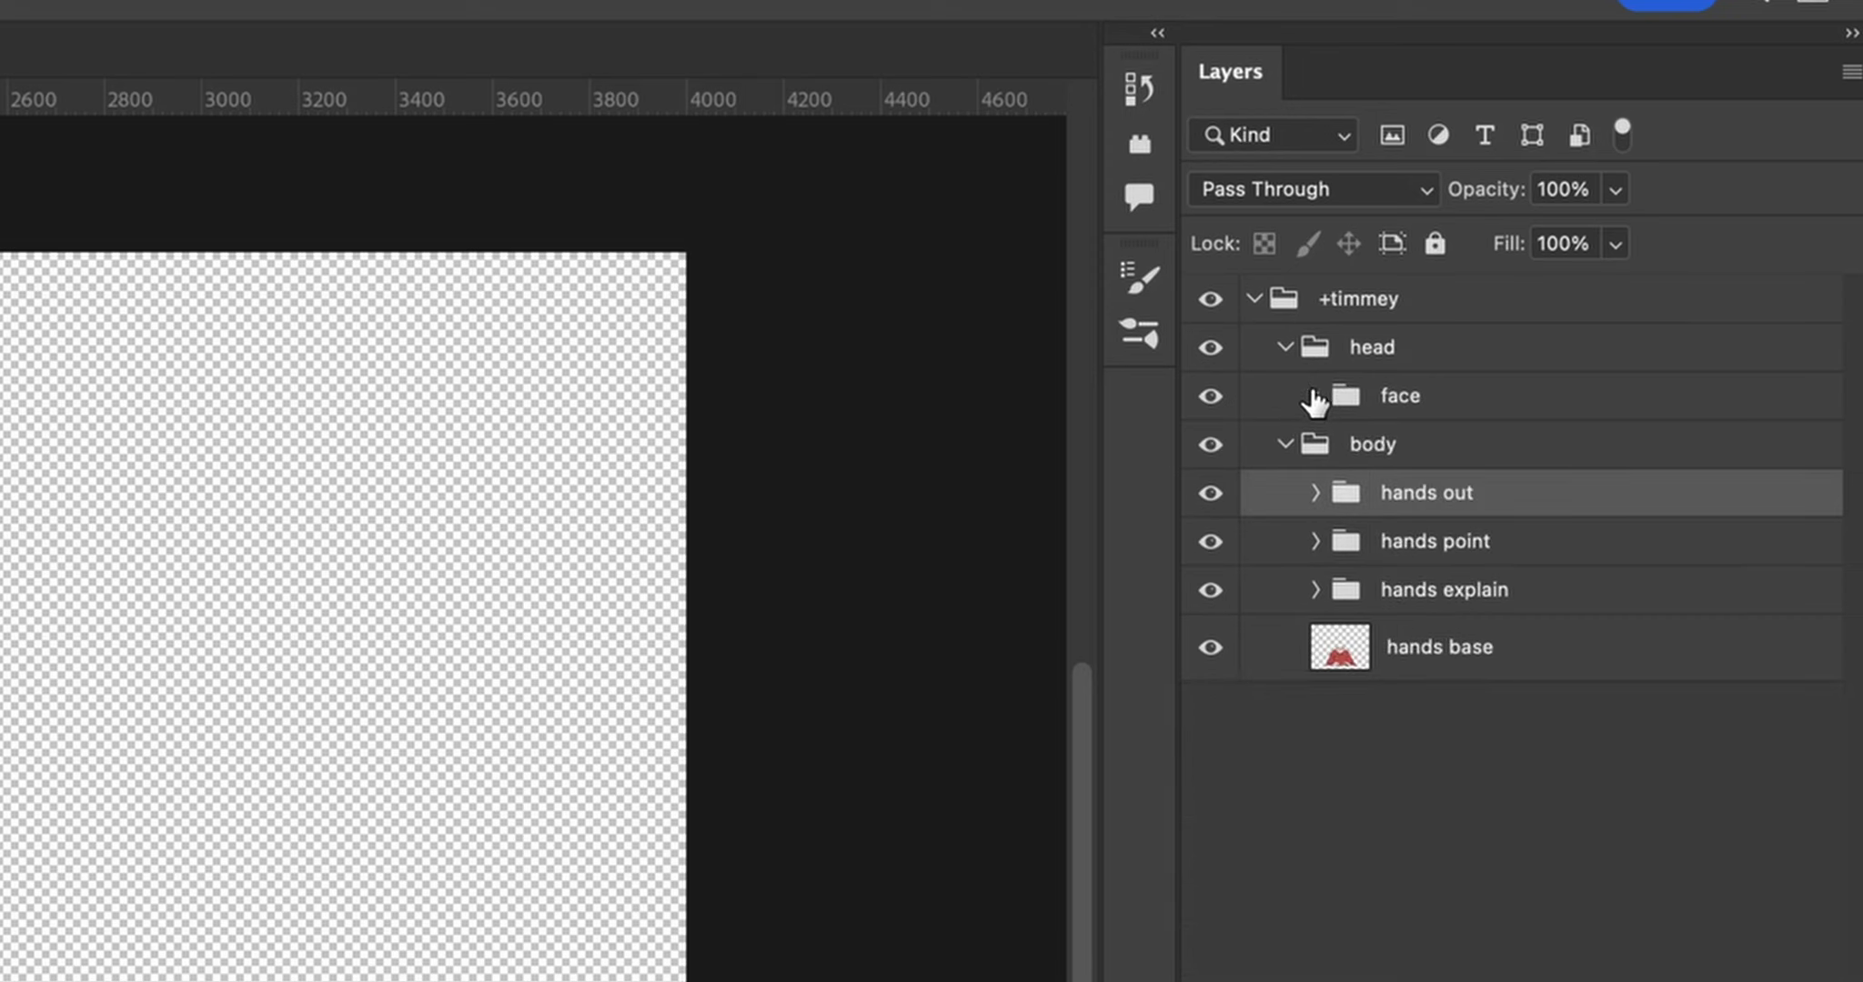
click(1314, 396)
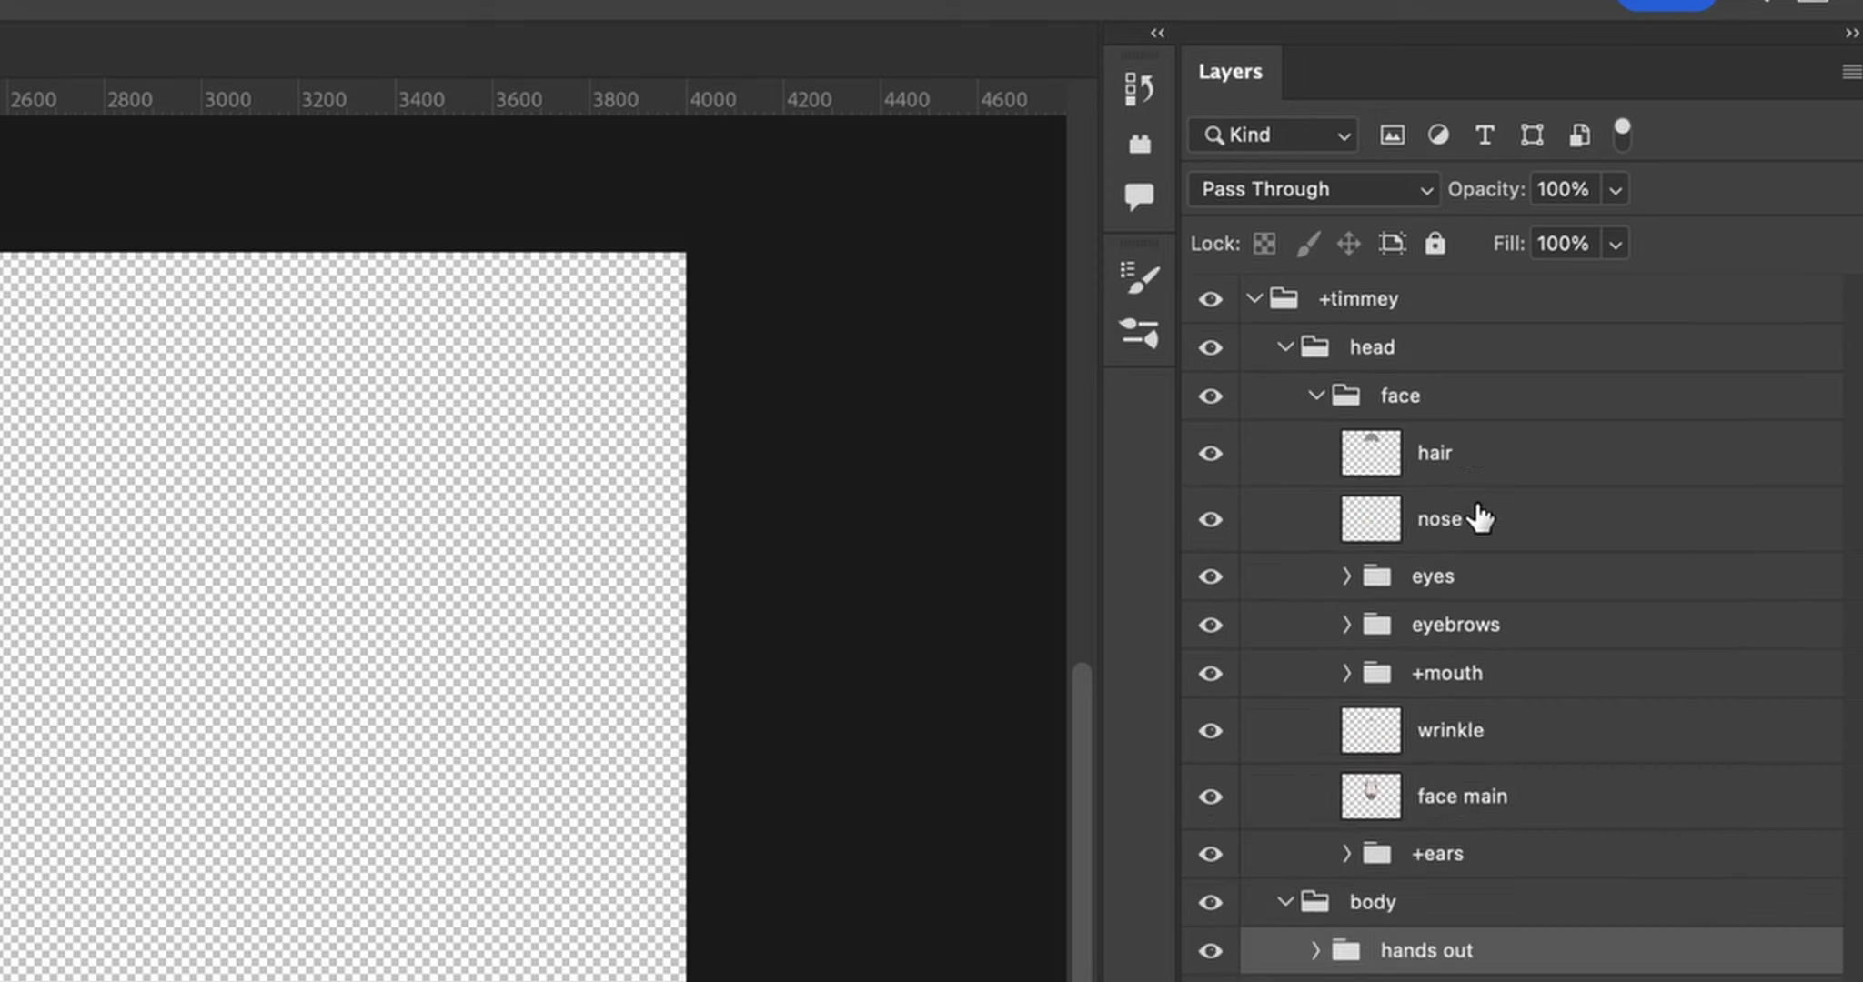
click(1400, 396)
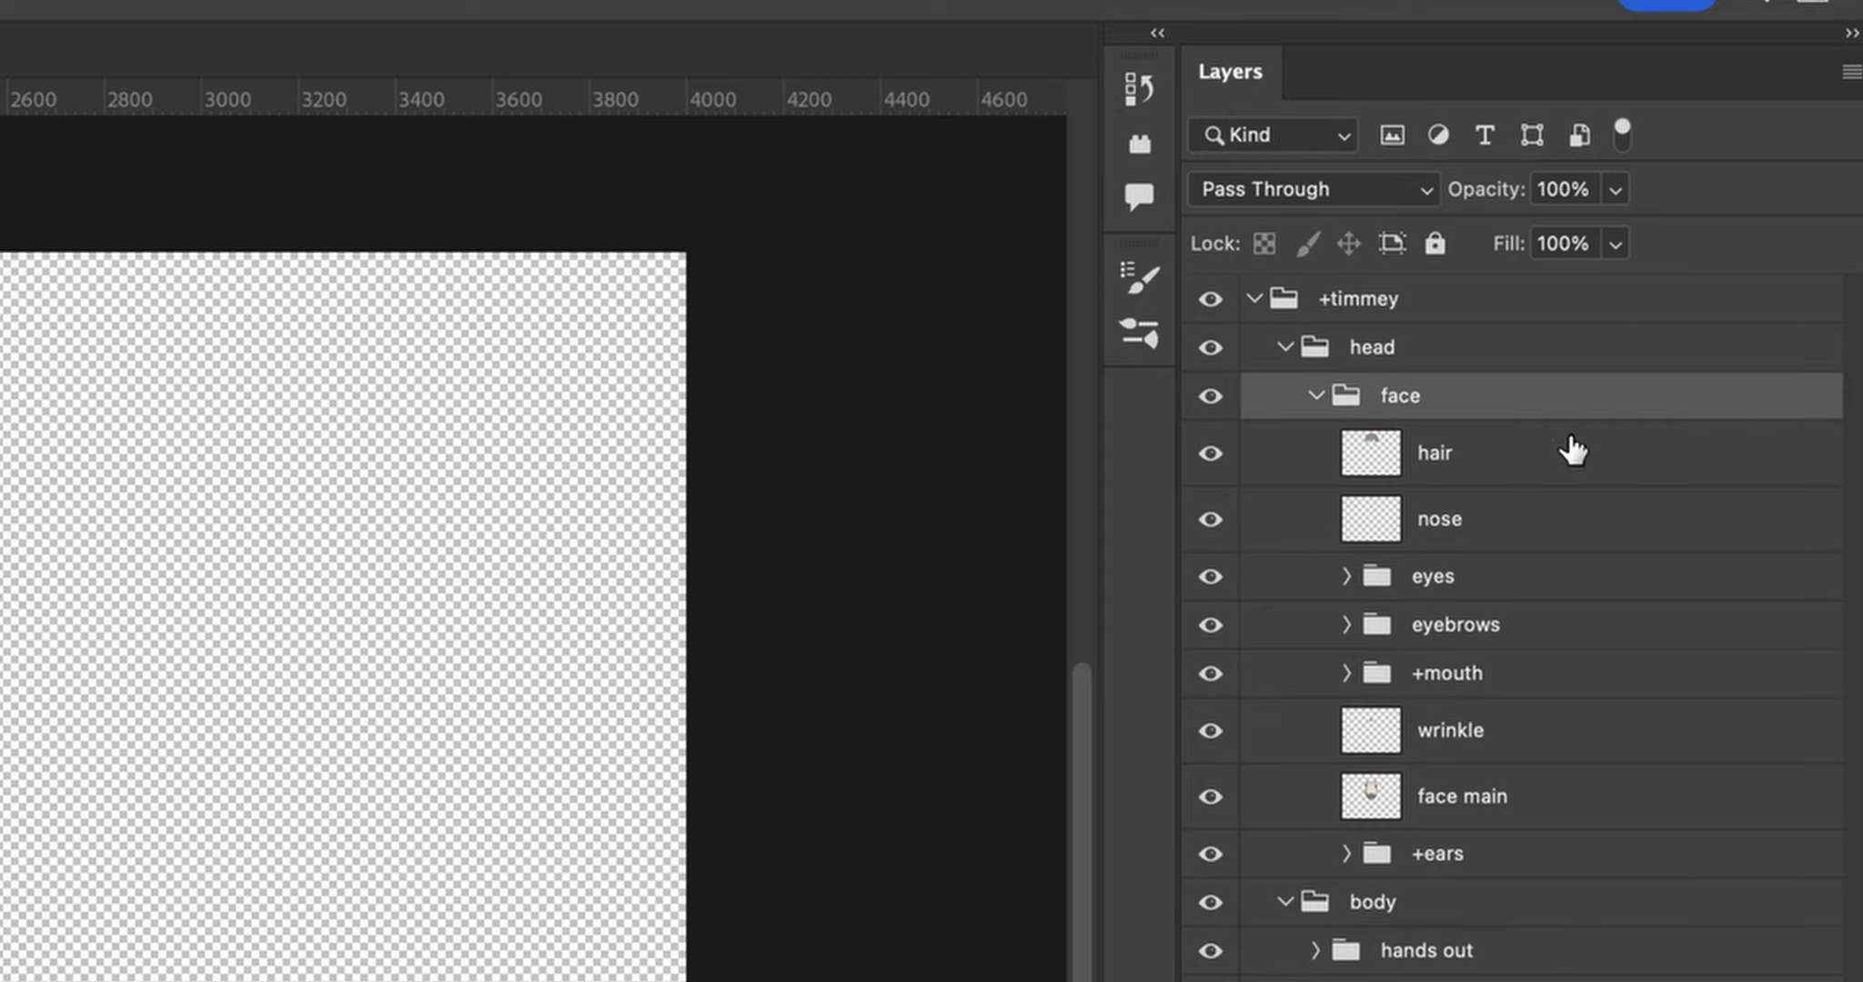
click(1433, 453)
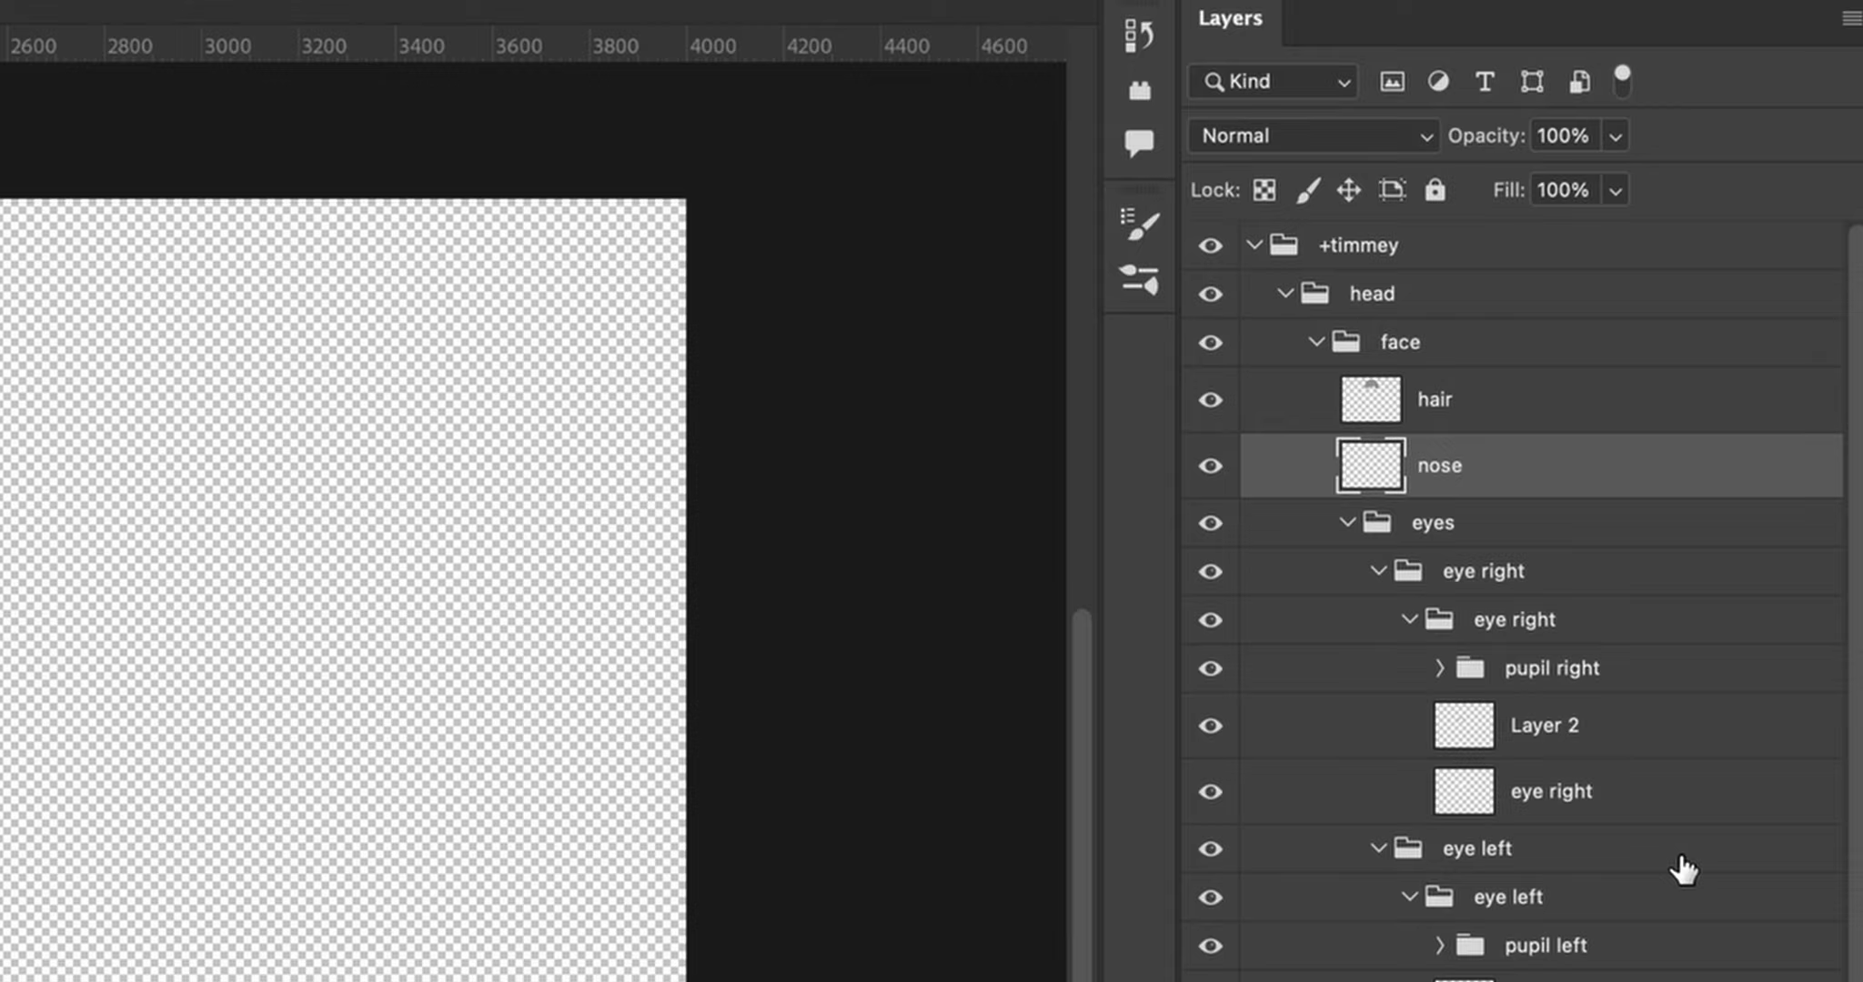
Step: Inspect the eye left, pupil left and blink left layers, then collapse the face group
scroll(down, 3)
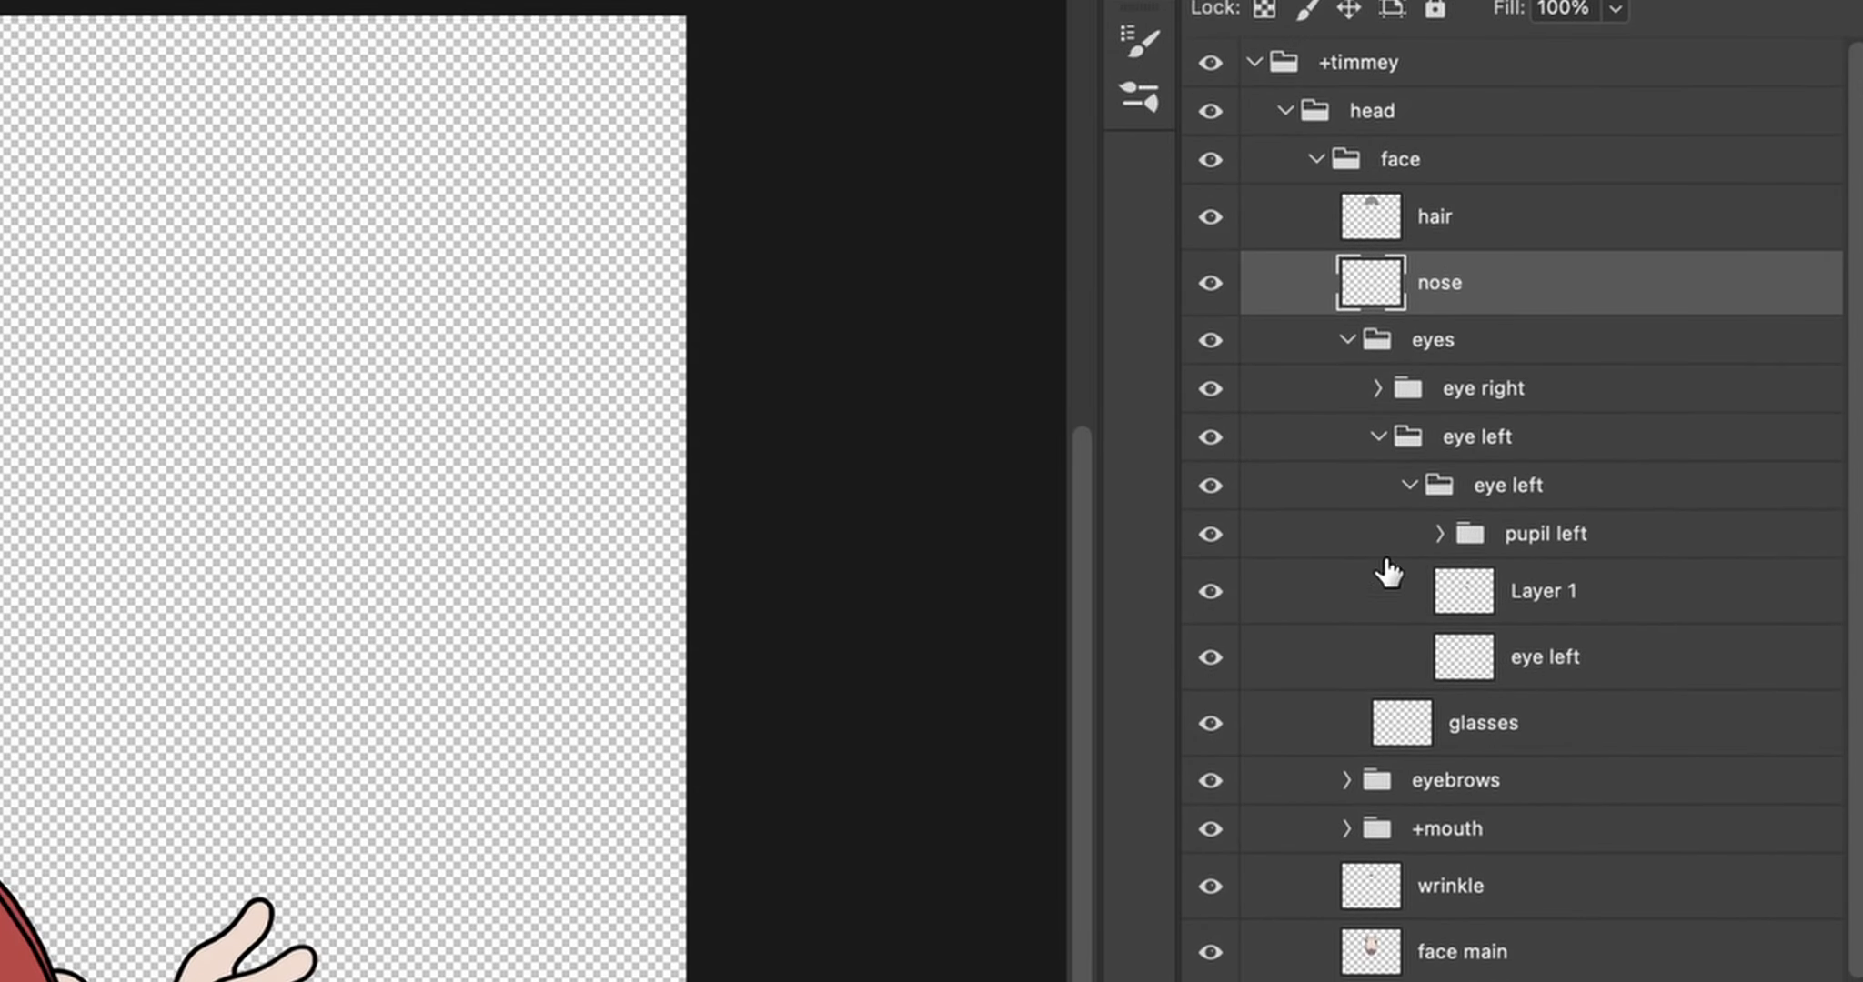
click(1544, 657)
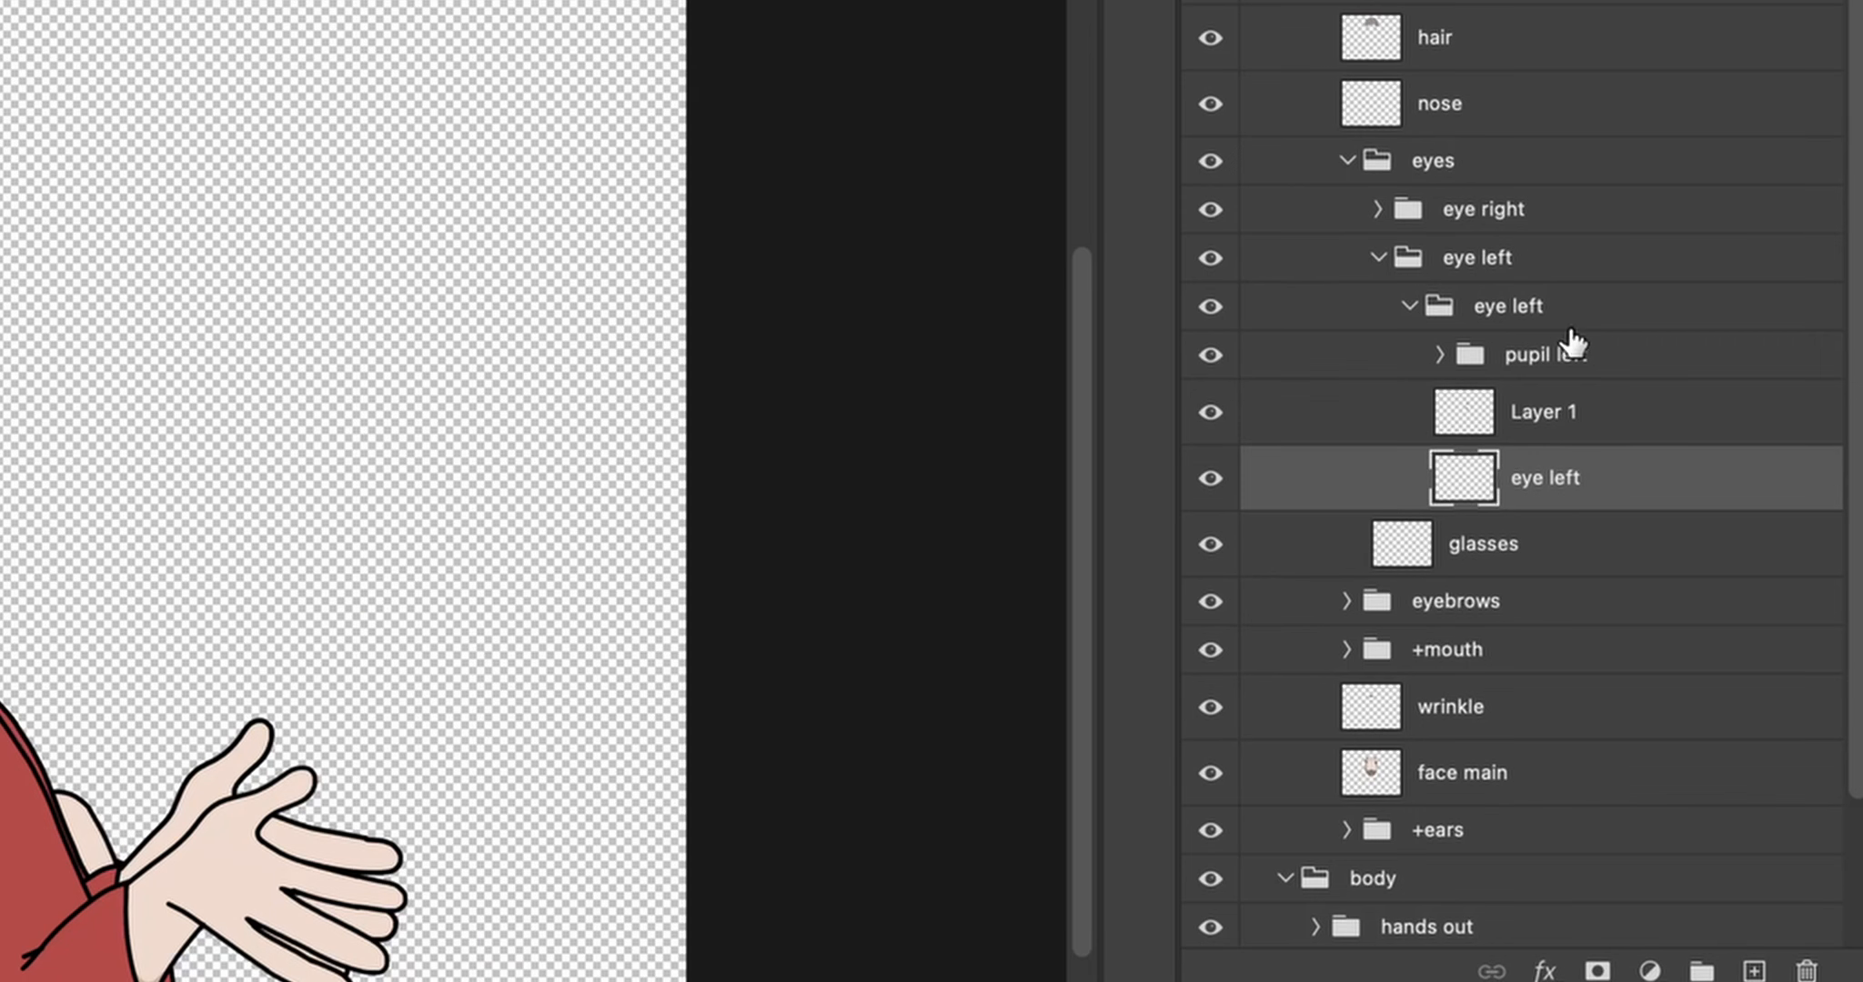
click(1441, 354)
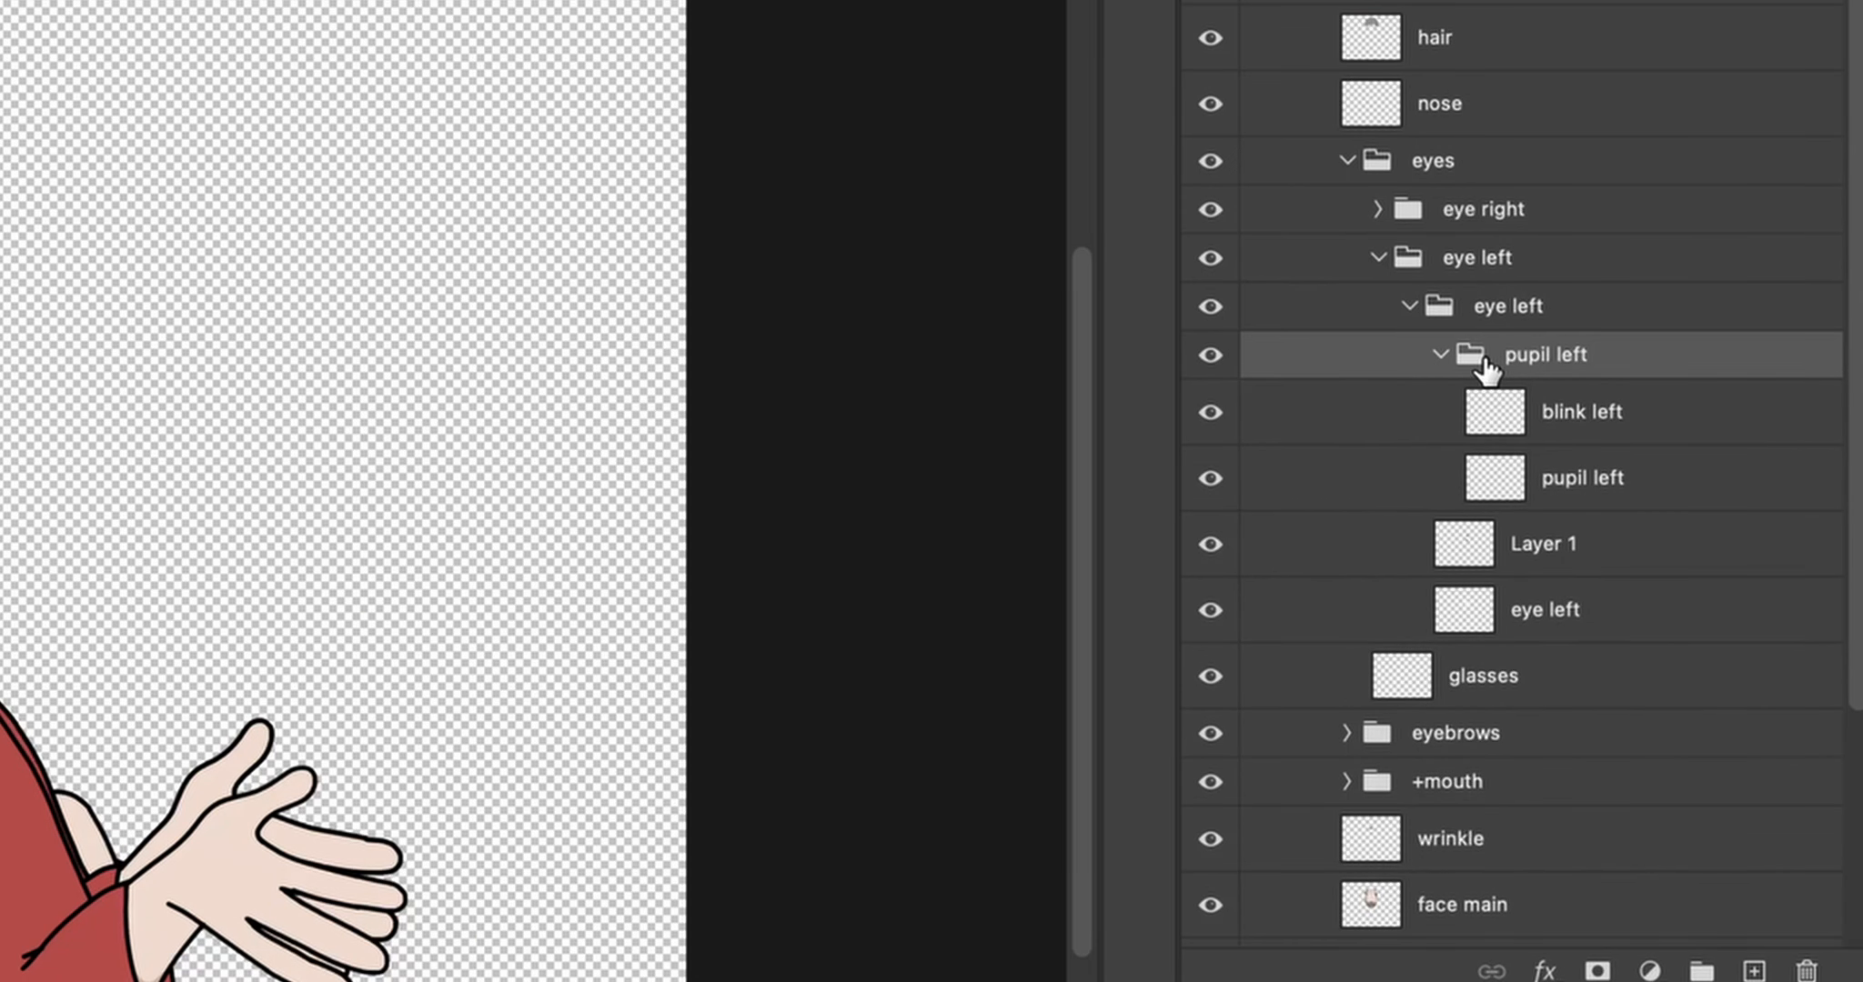
click(1580, 412)
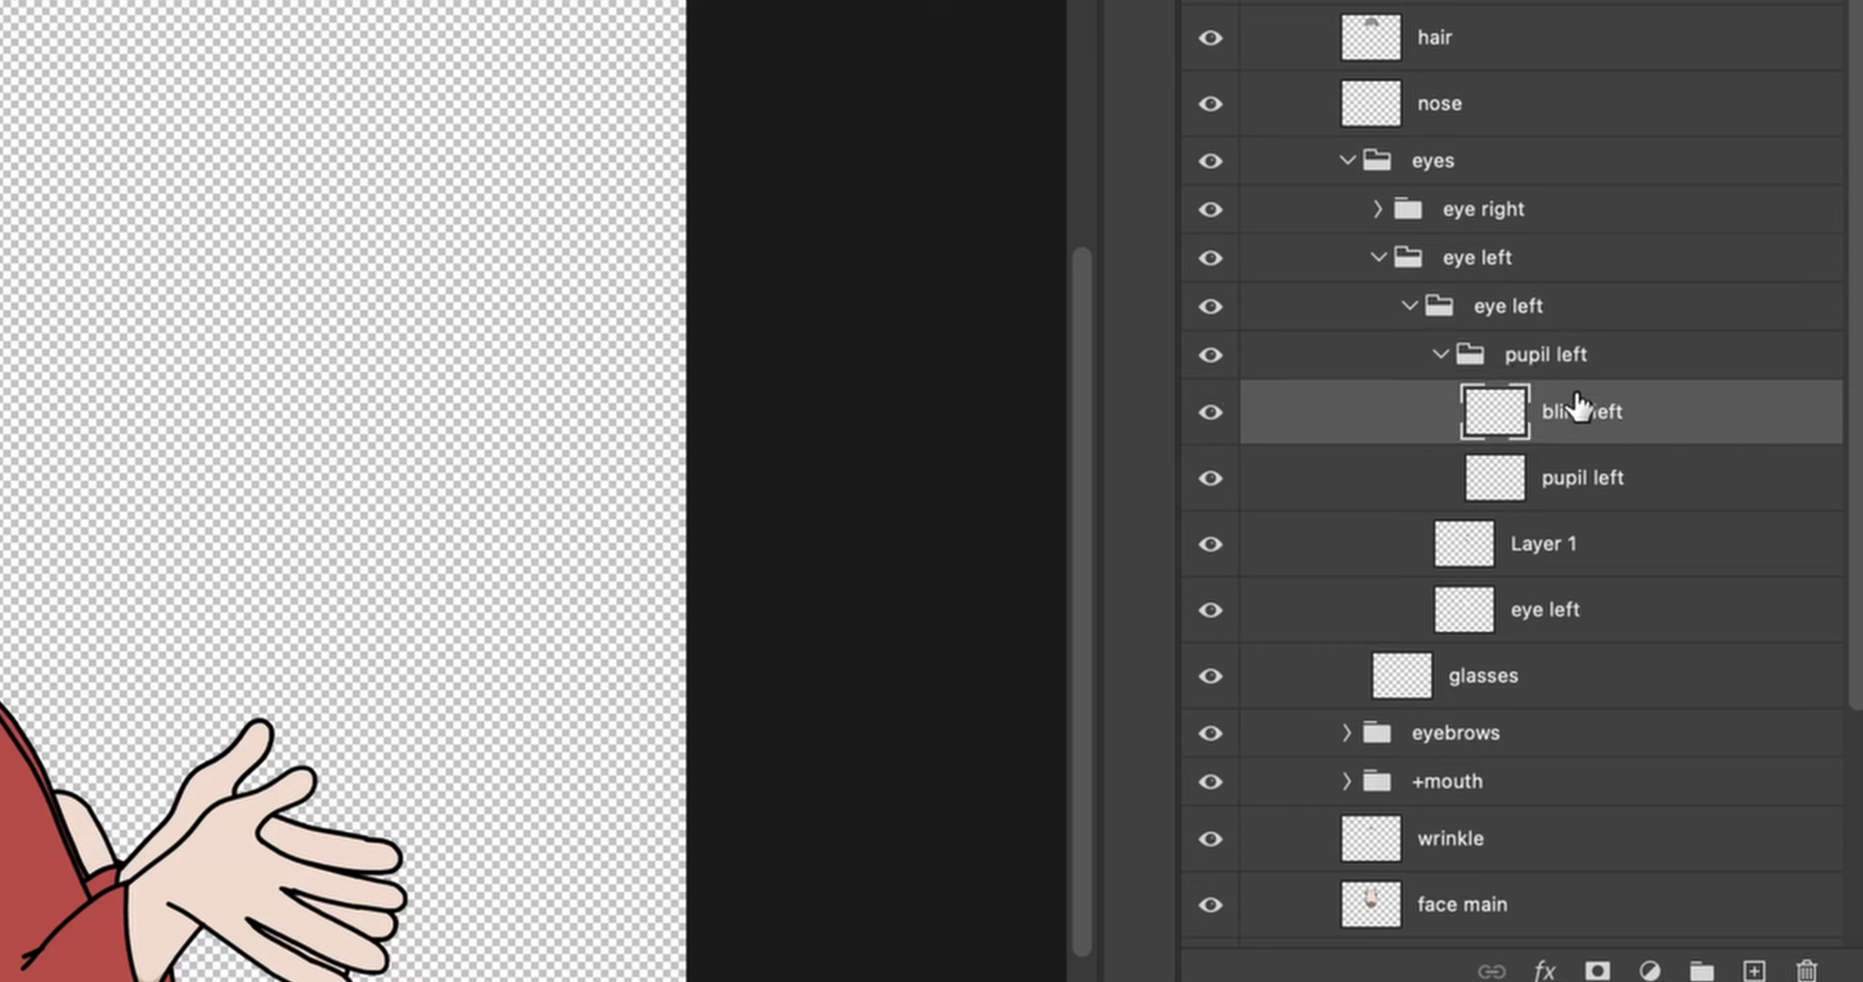
mouse_move(1556, 289)
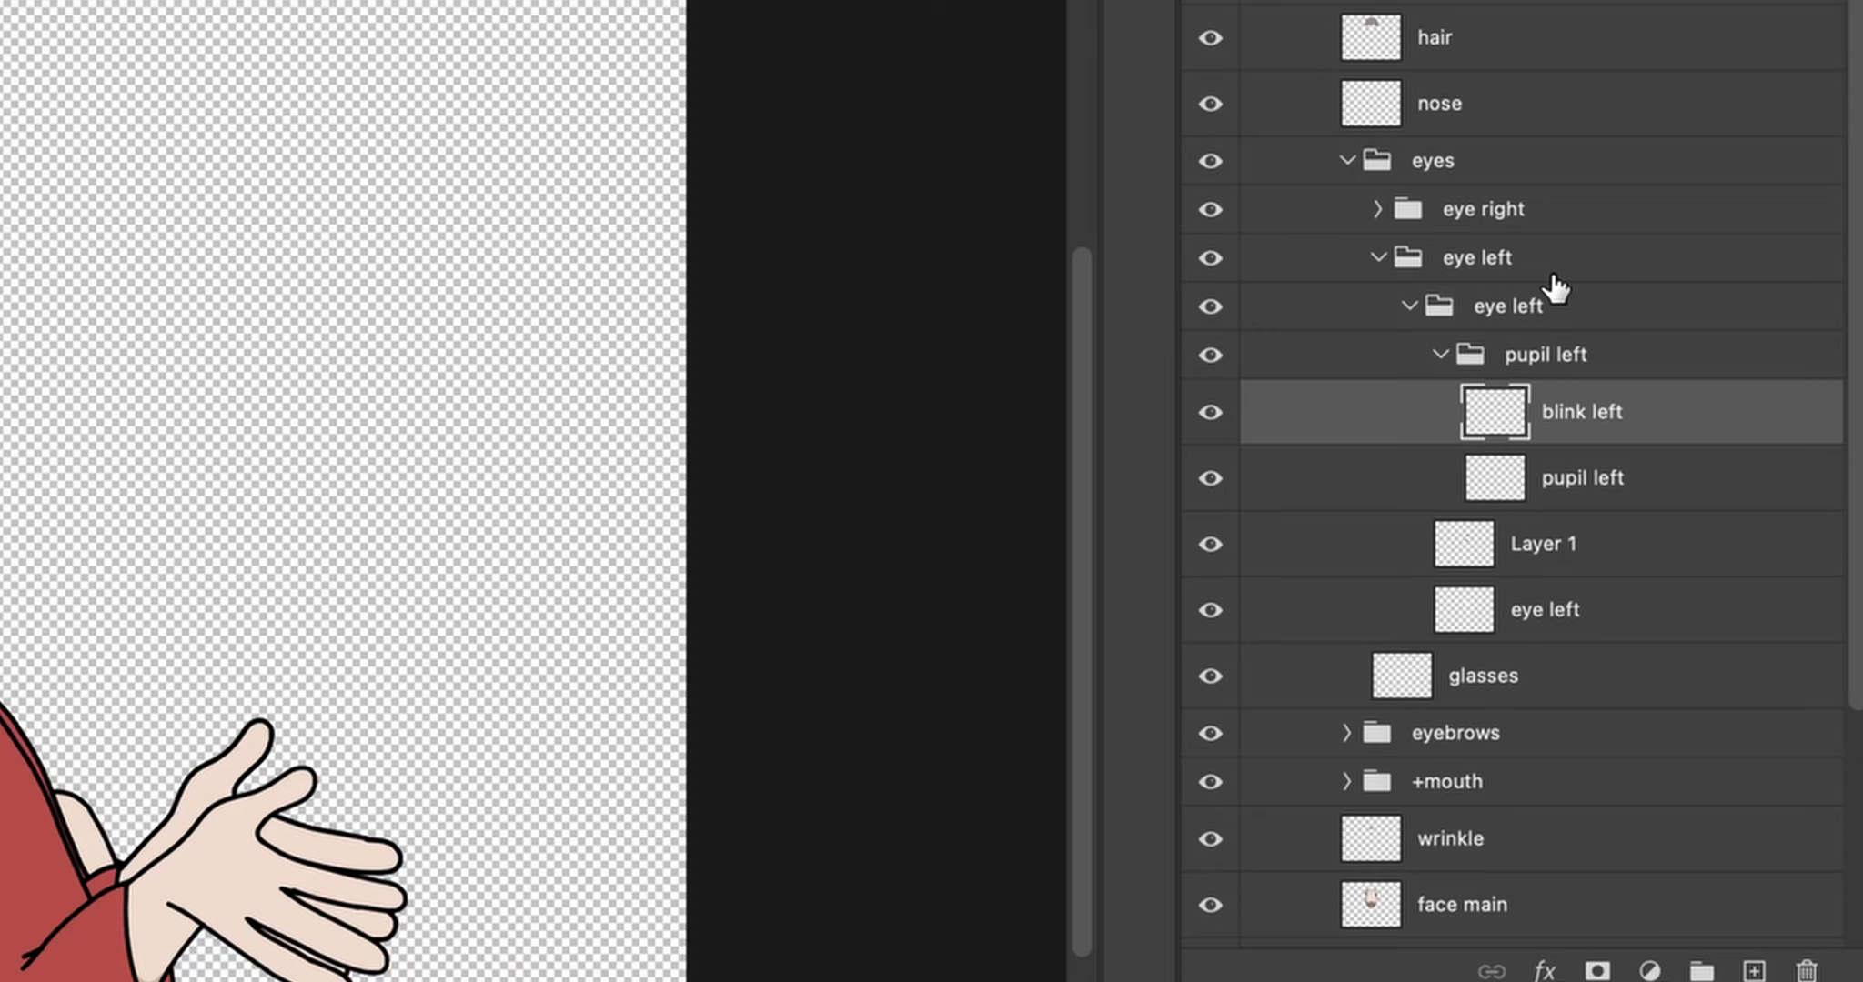
mouse_move(1602, 362)
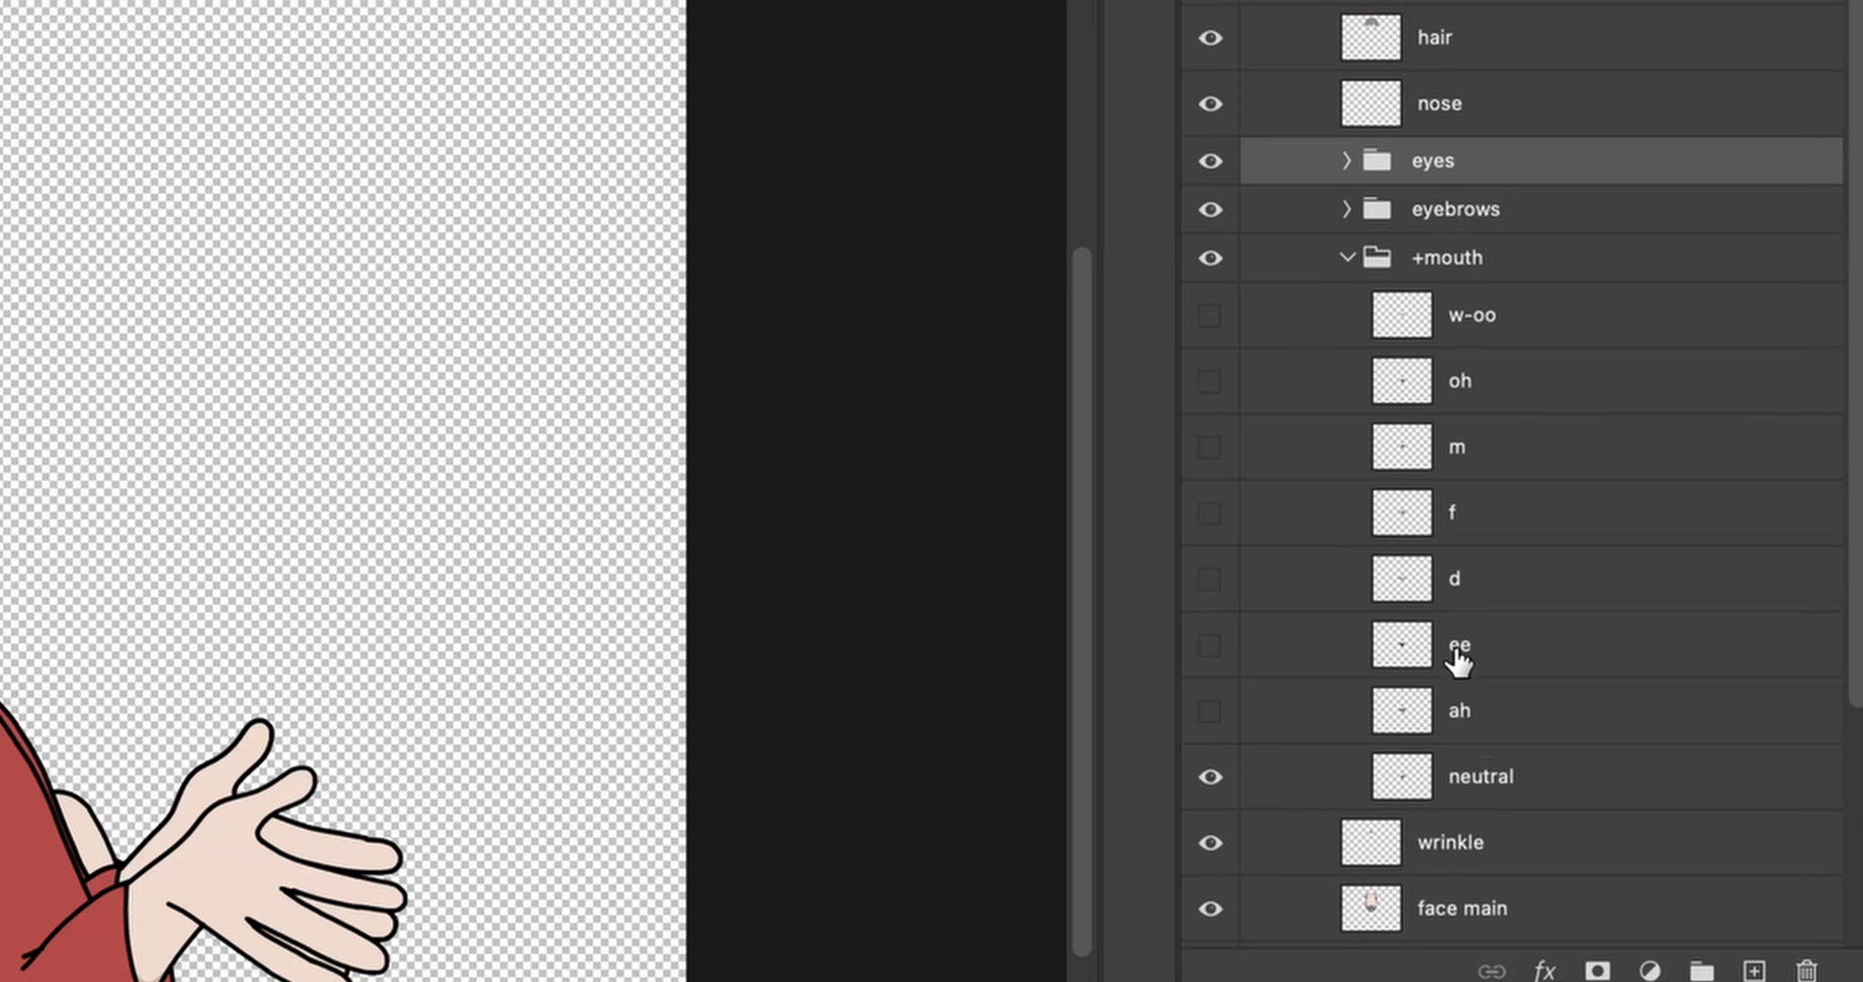
mouse_move(1462, 525)
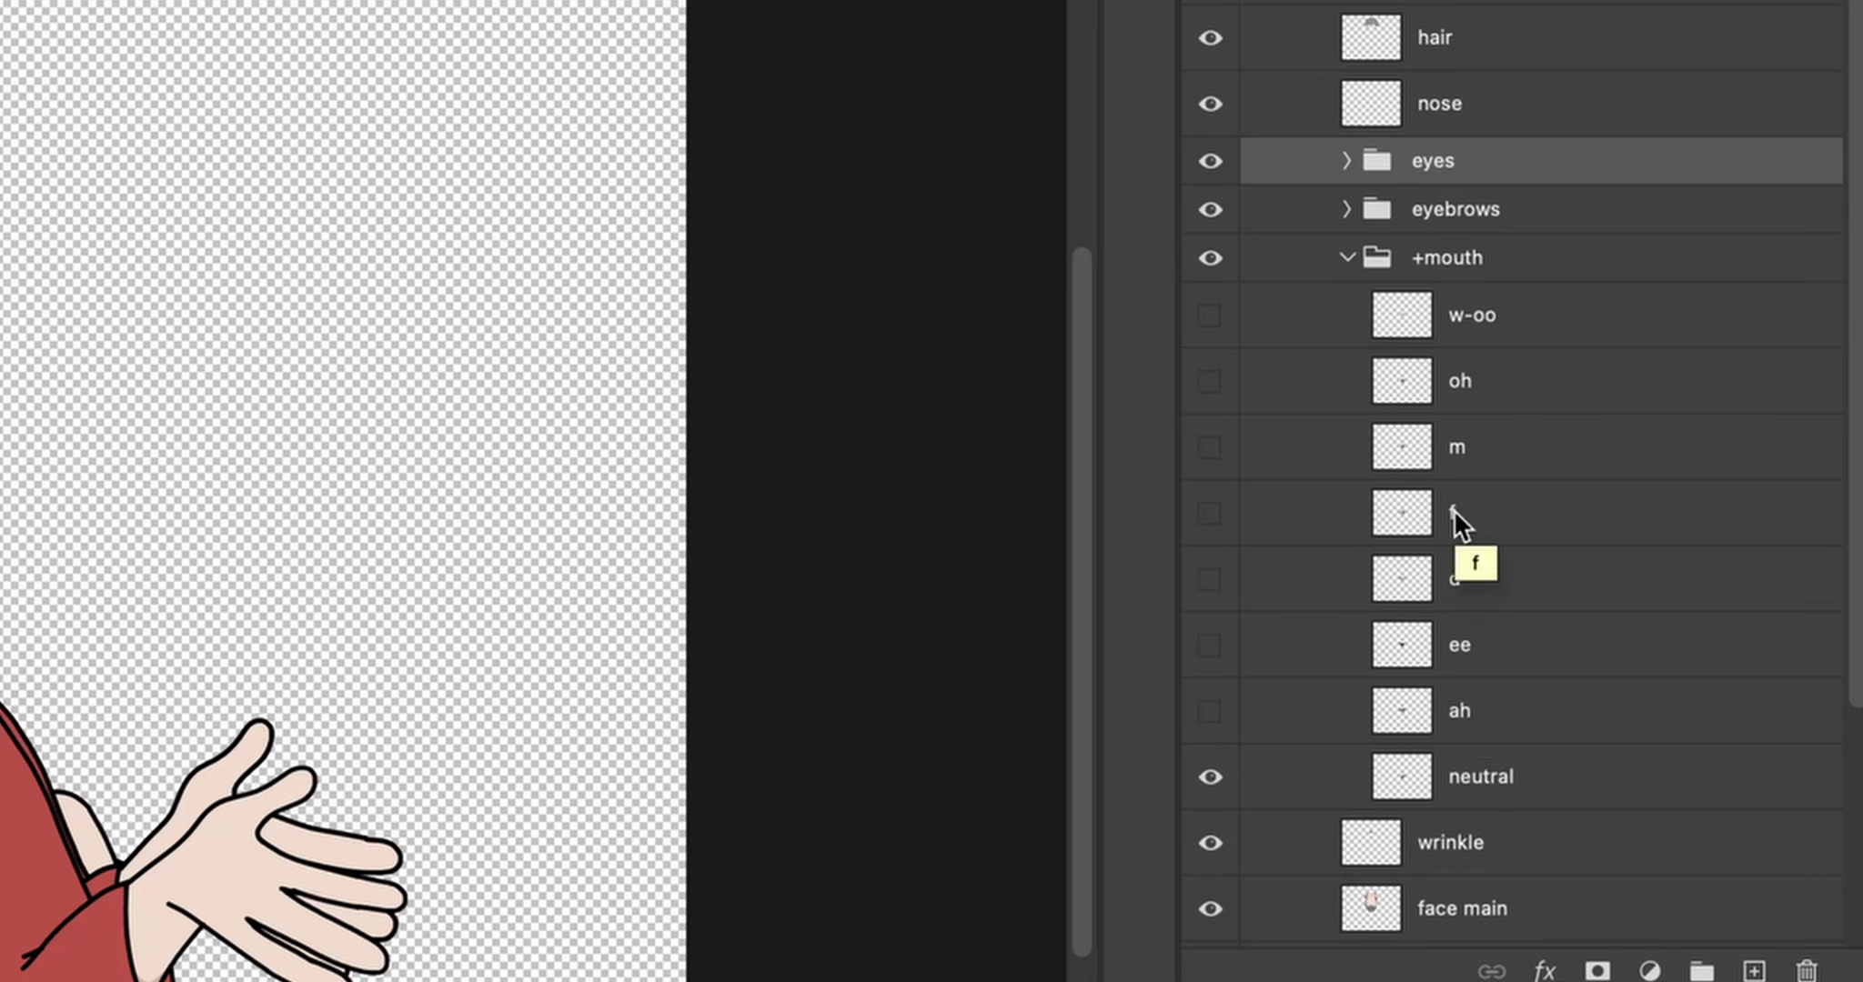
click(1347, 258)
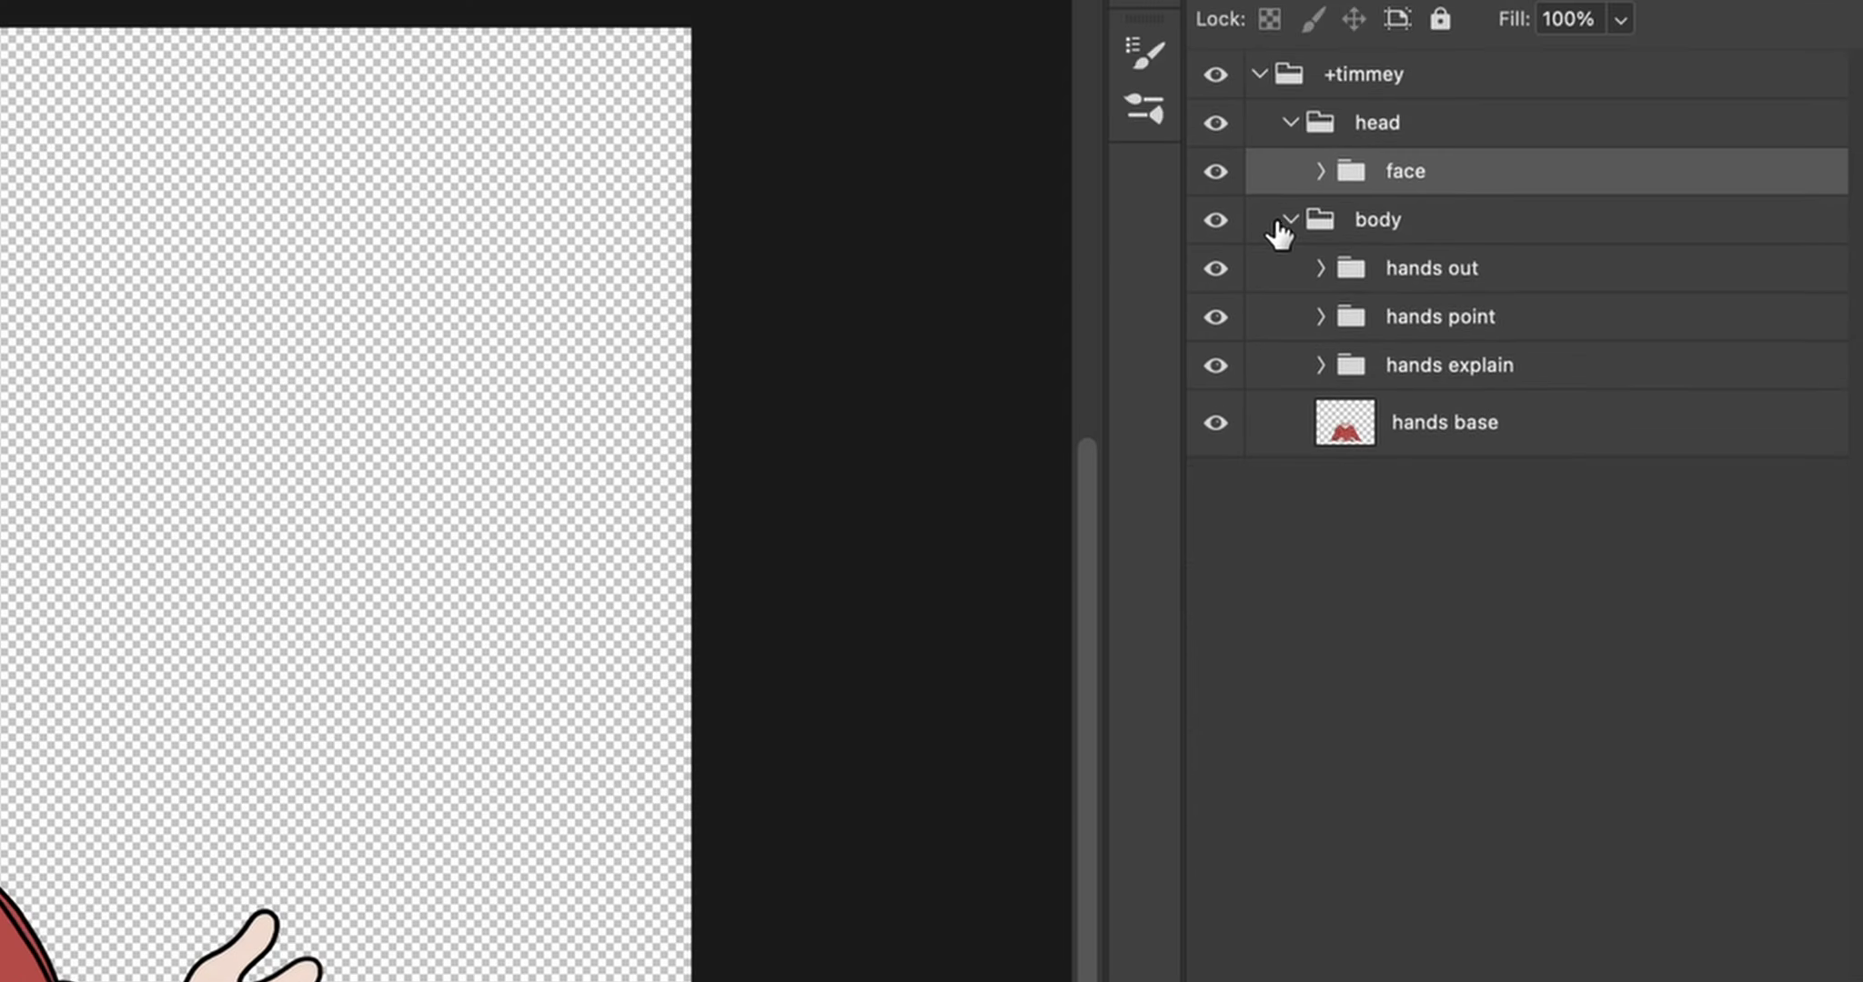
mouse_move(1406, 455)
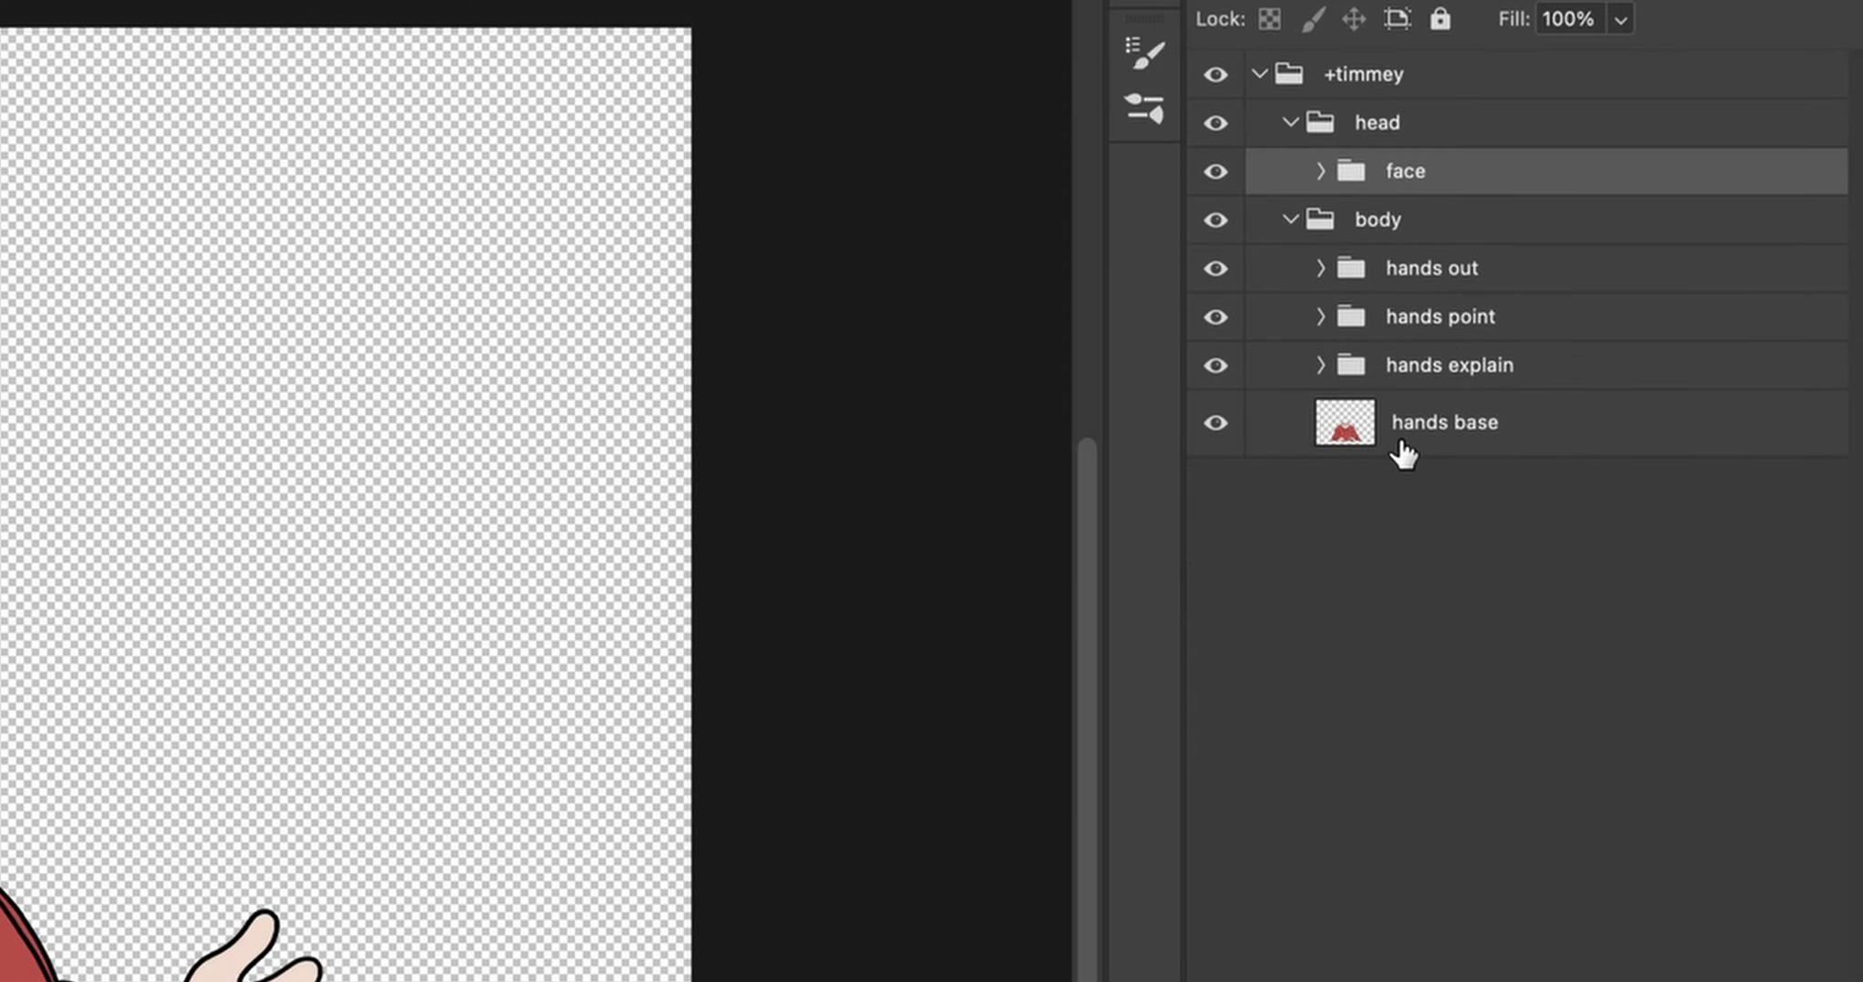
mouse_move(1455, 434)
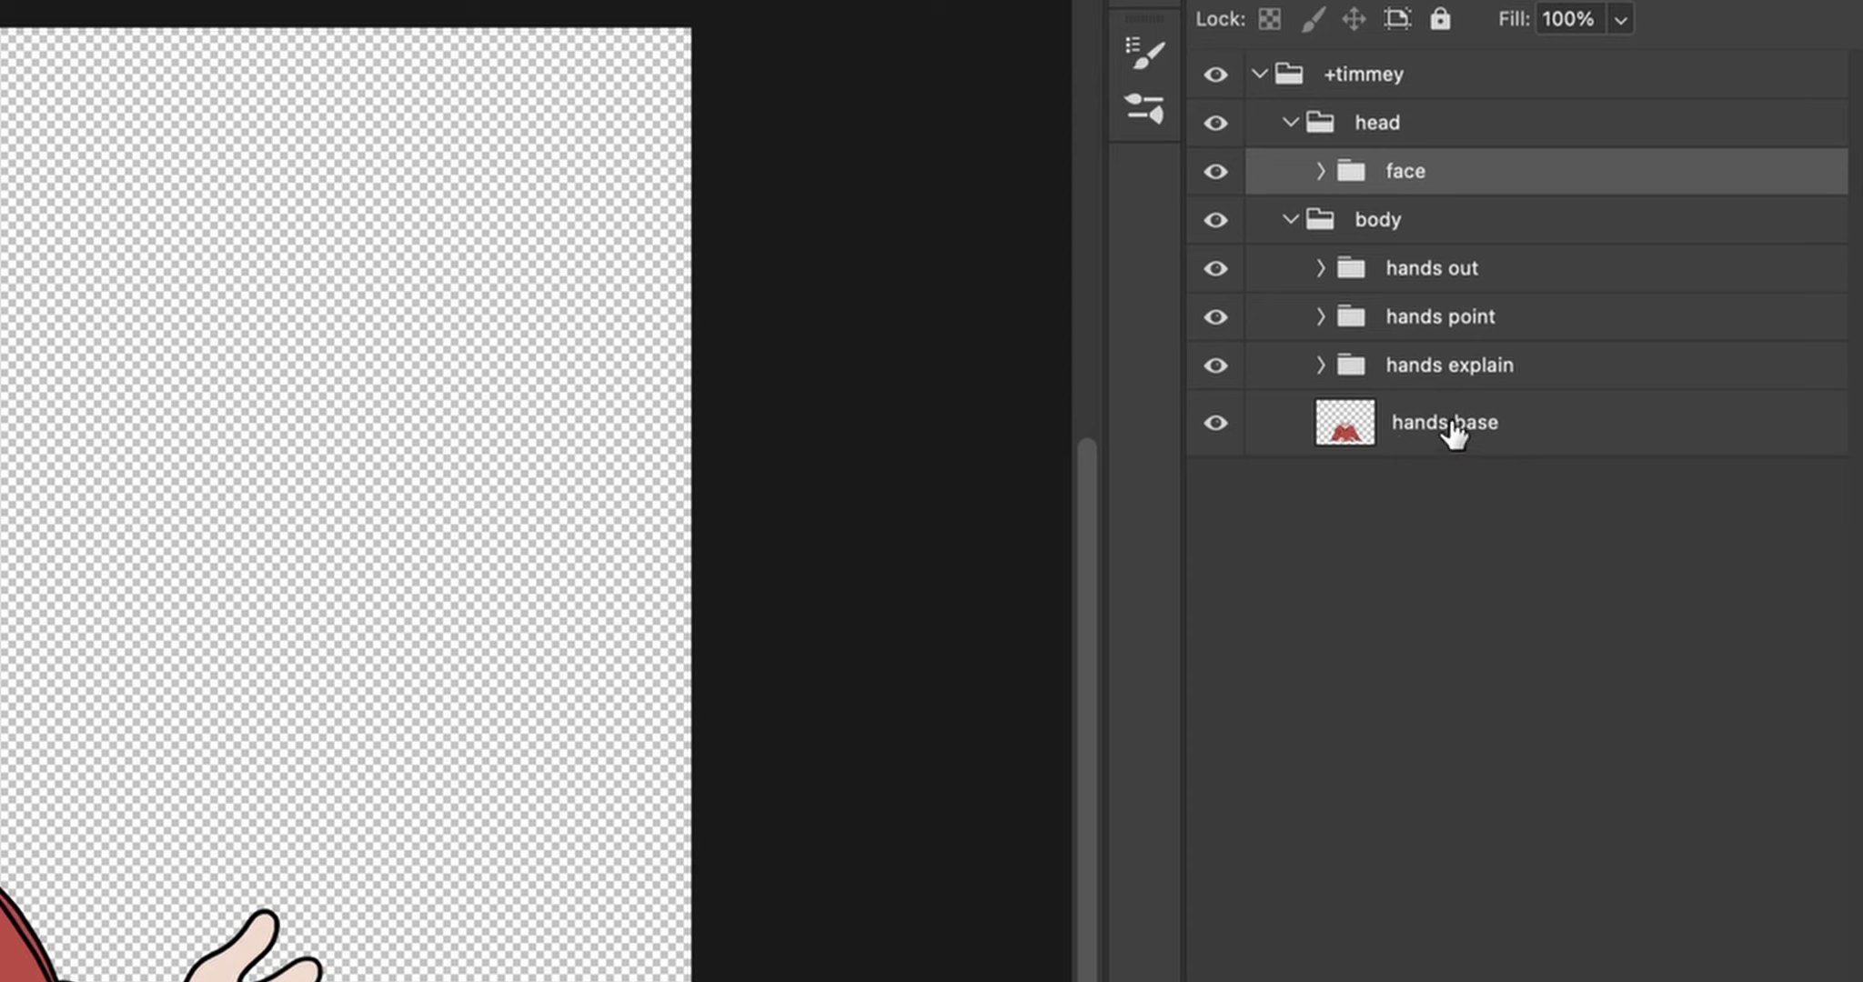
Step: Expand the hands explain group to show its 0002–0007.png frame layers
click(1317, 365)
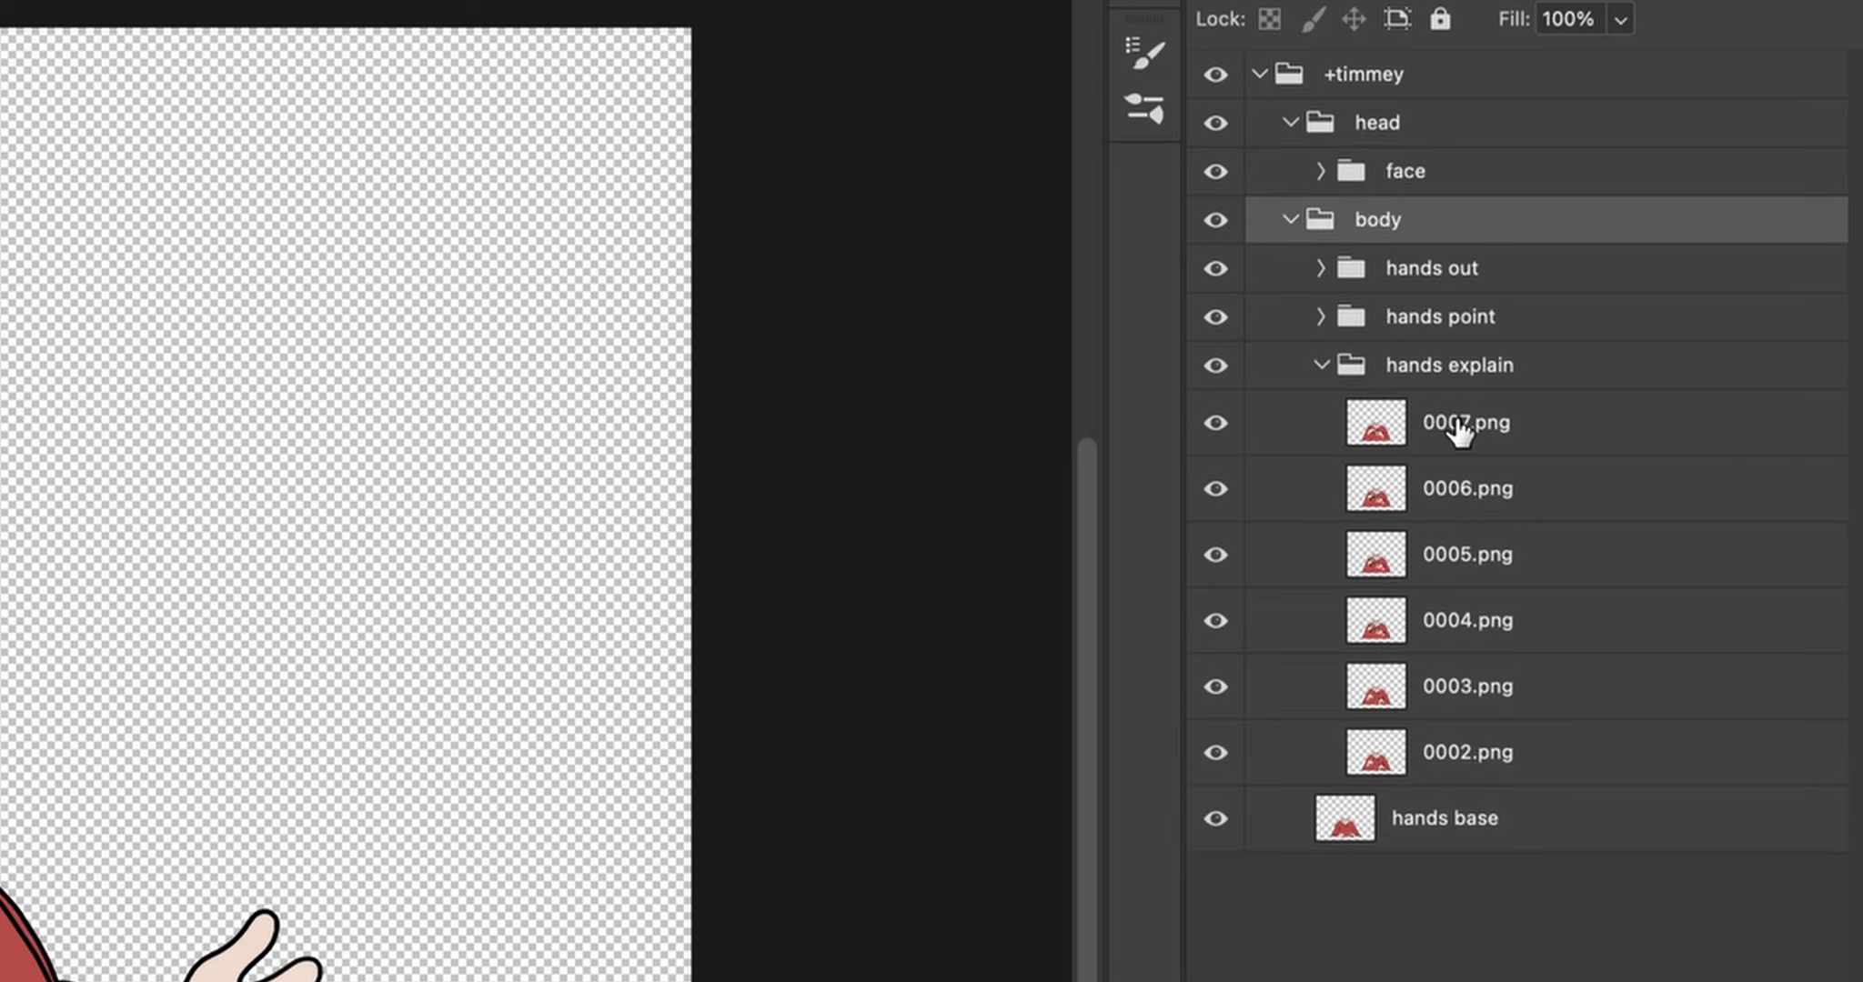
mouse_move(1494, 424)
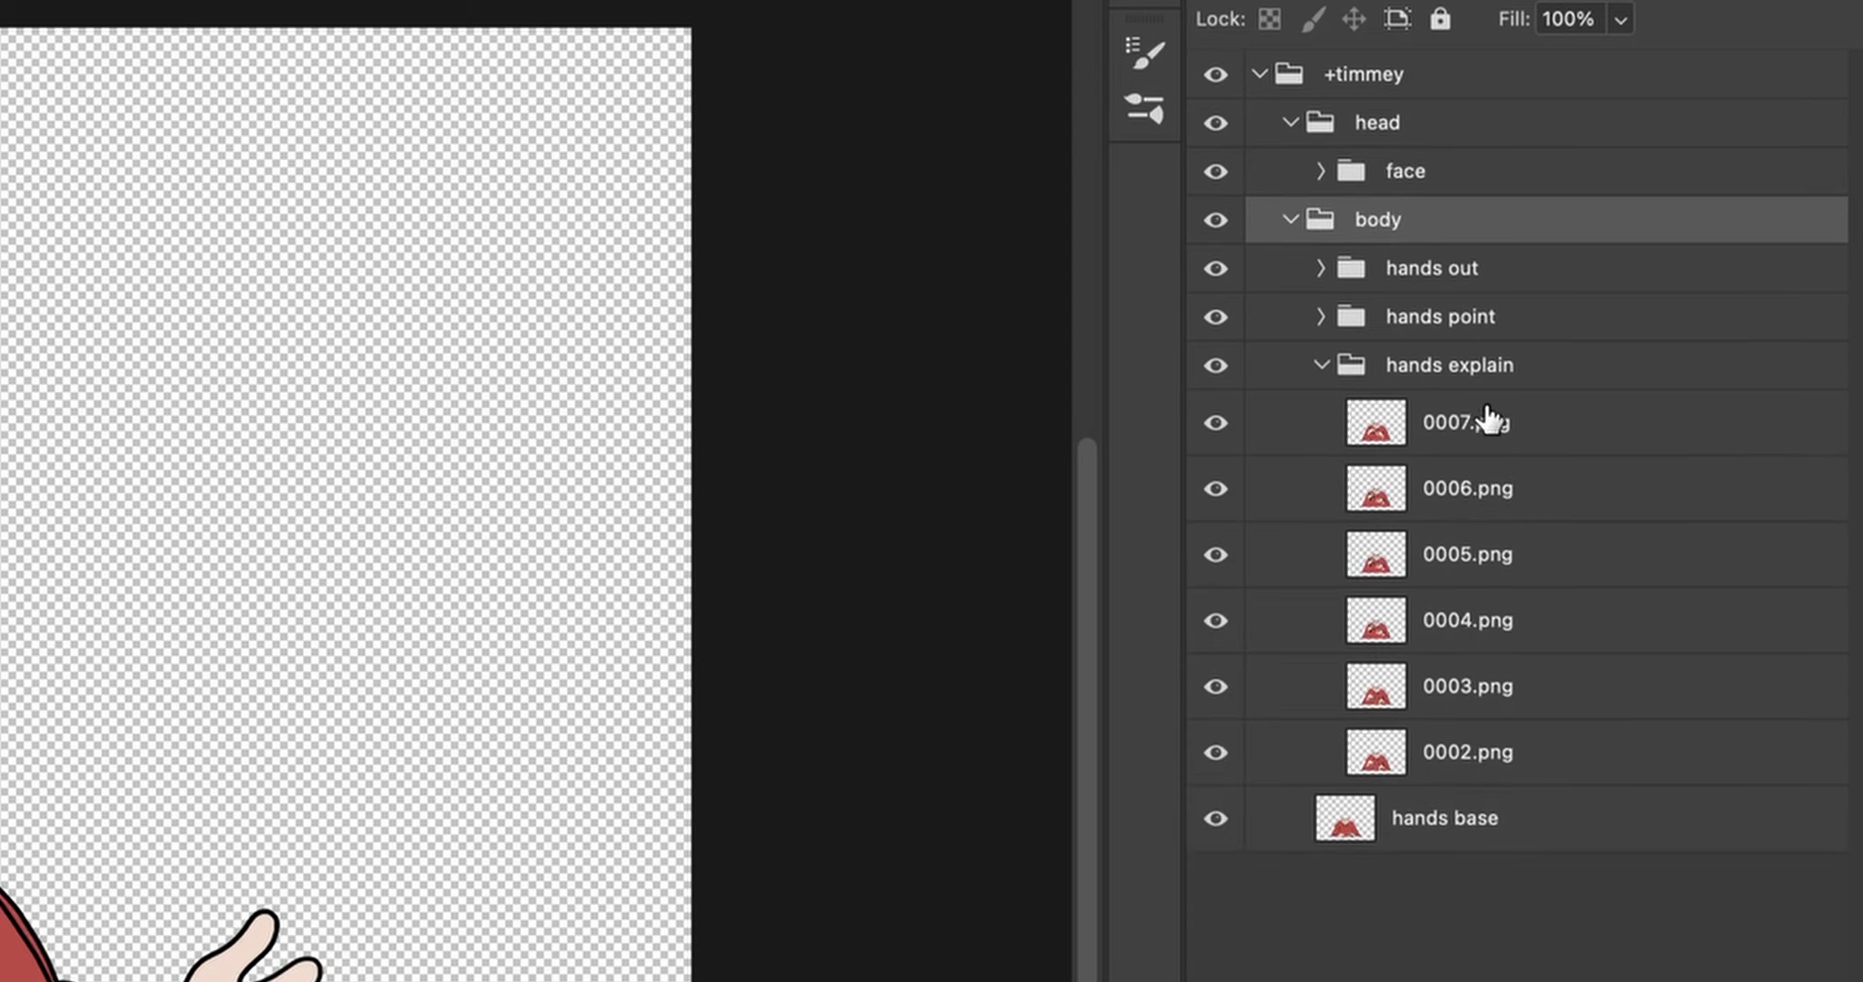
mouse_move(1412, 613)
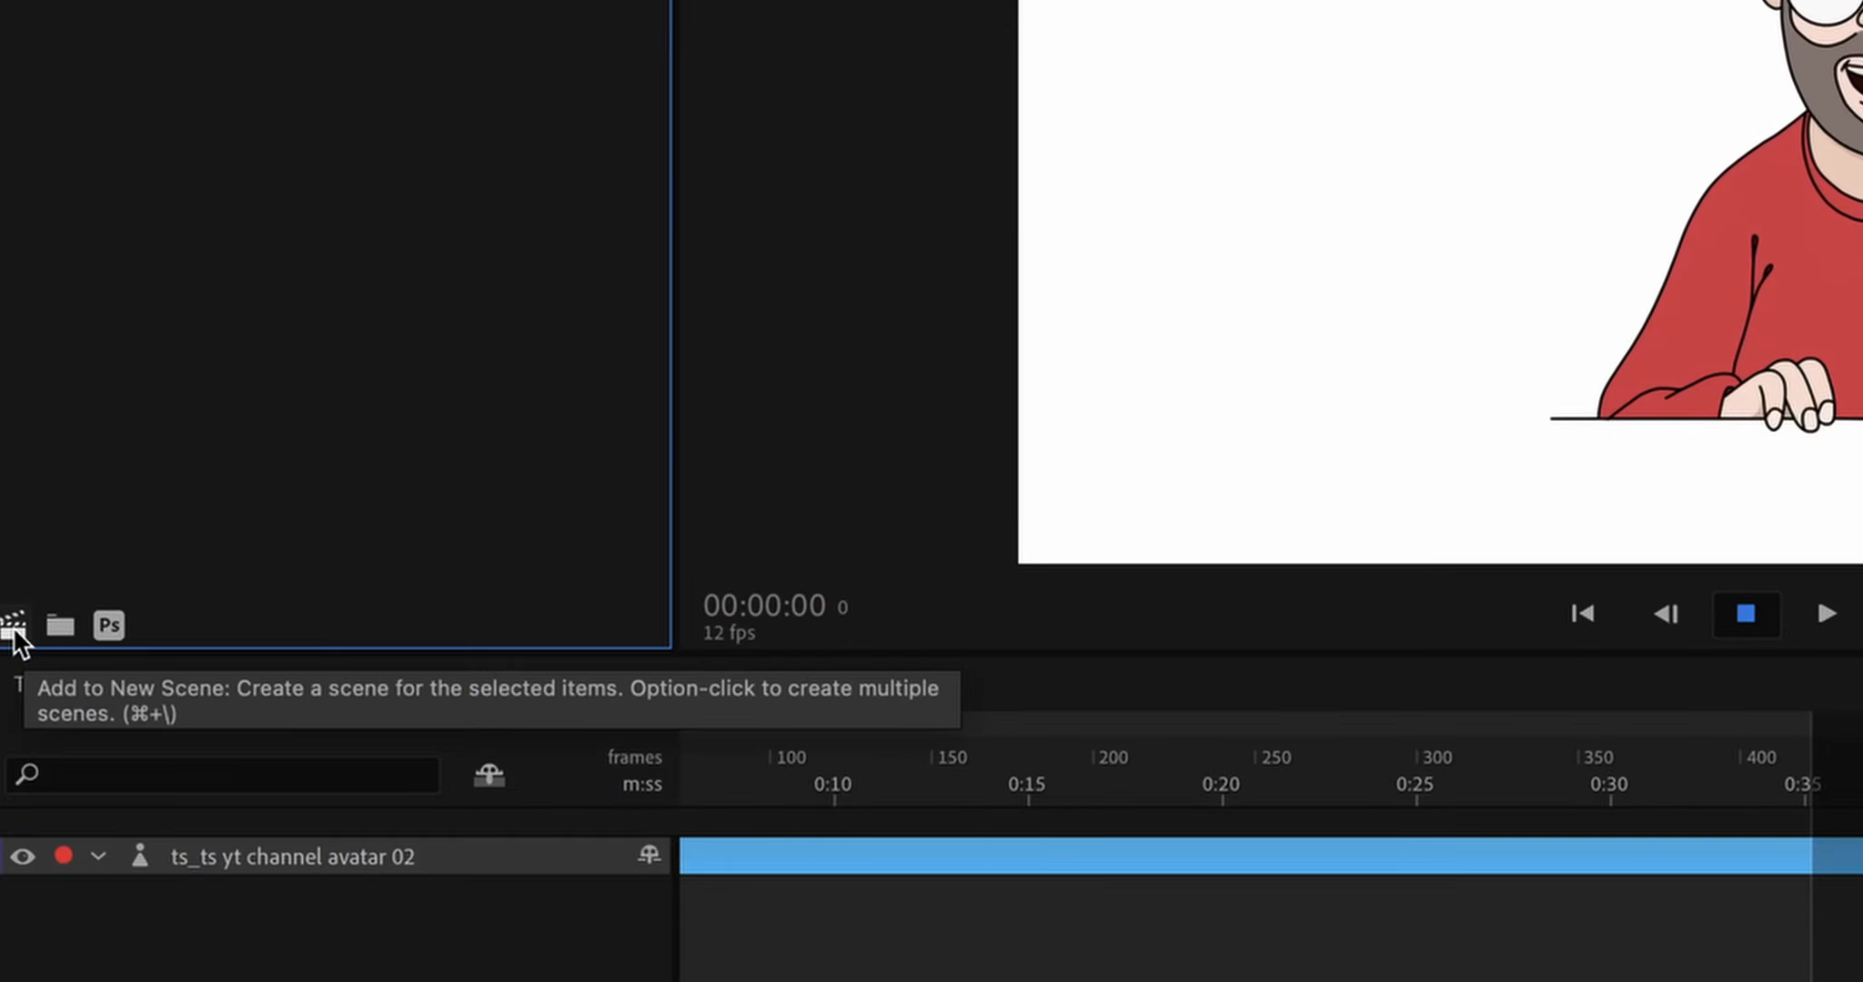
Step: Add the puppet to a new scene and select its track to scale it to 30%
click(15, 626)
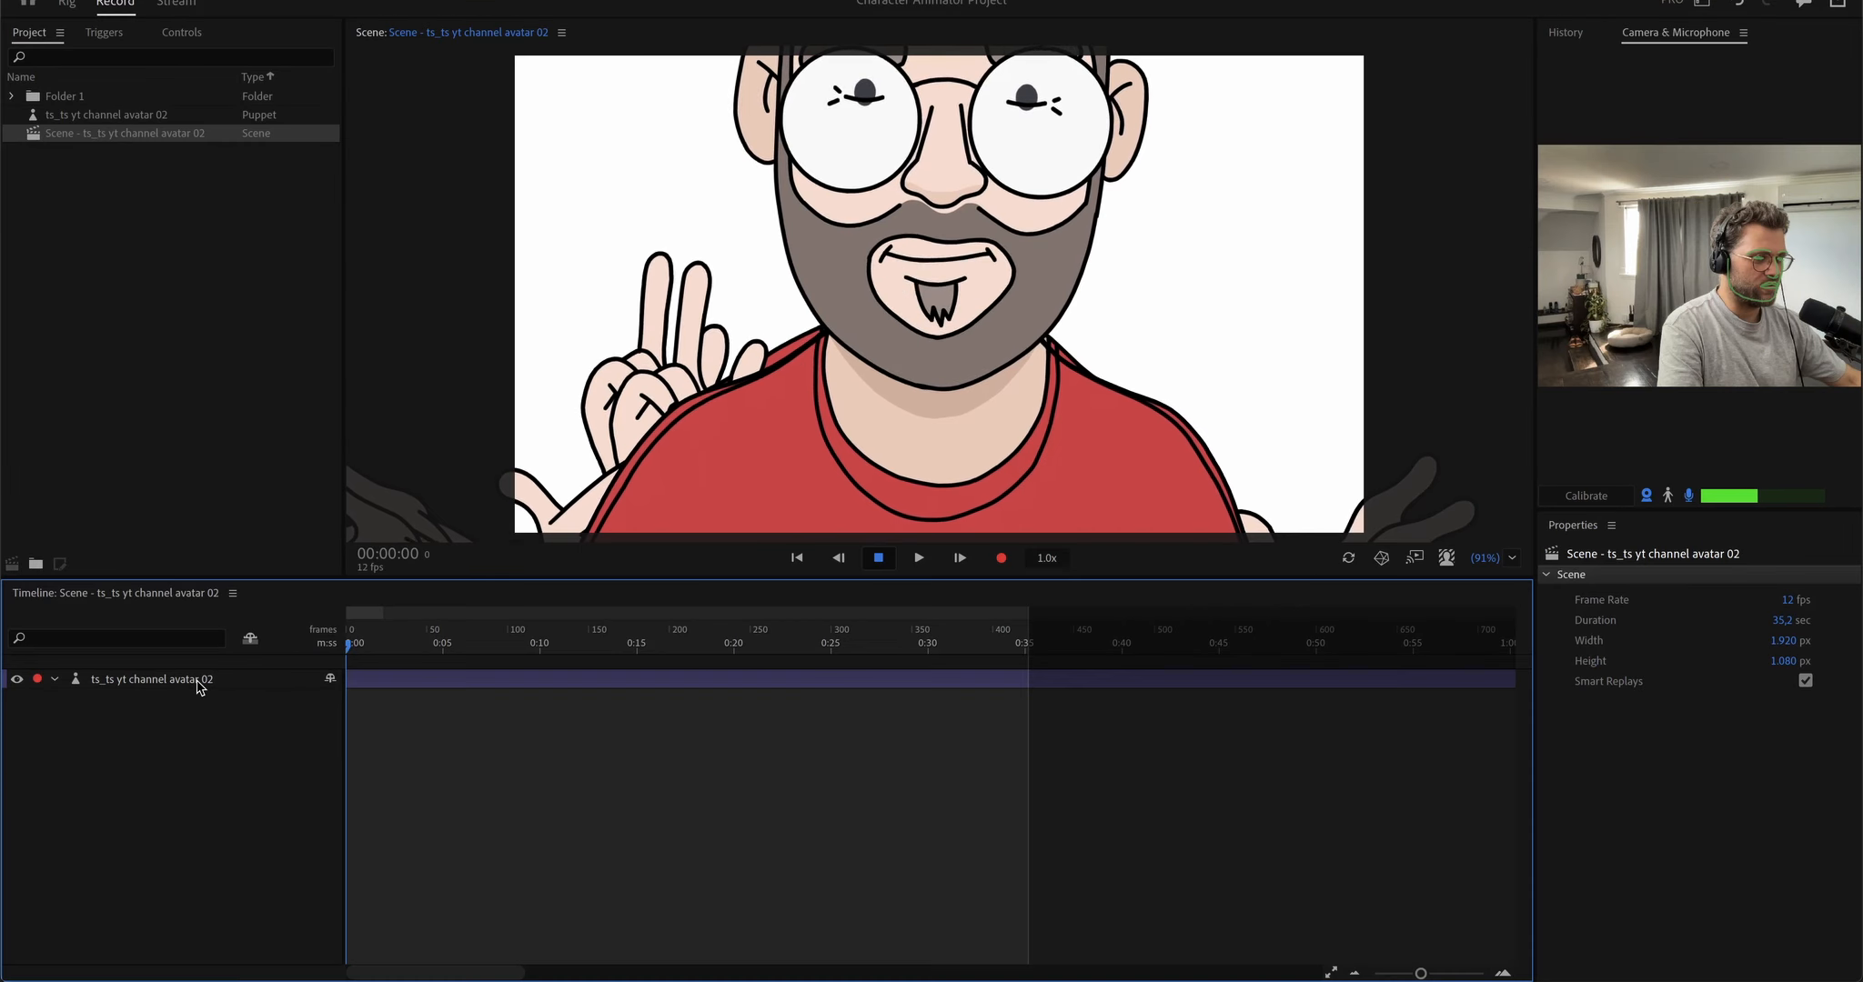
click(152, 679)
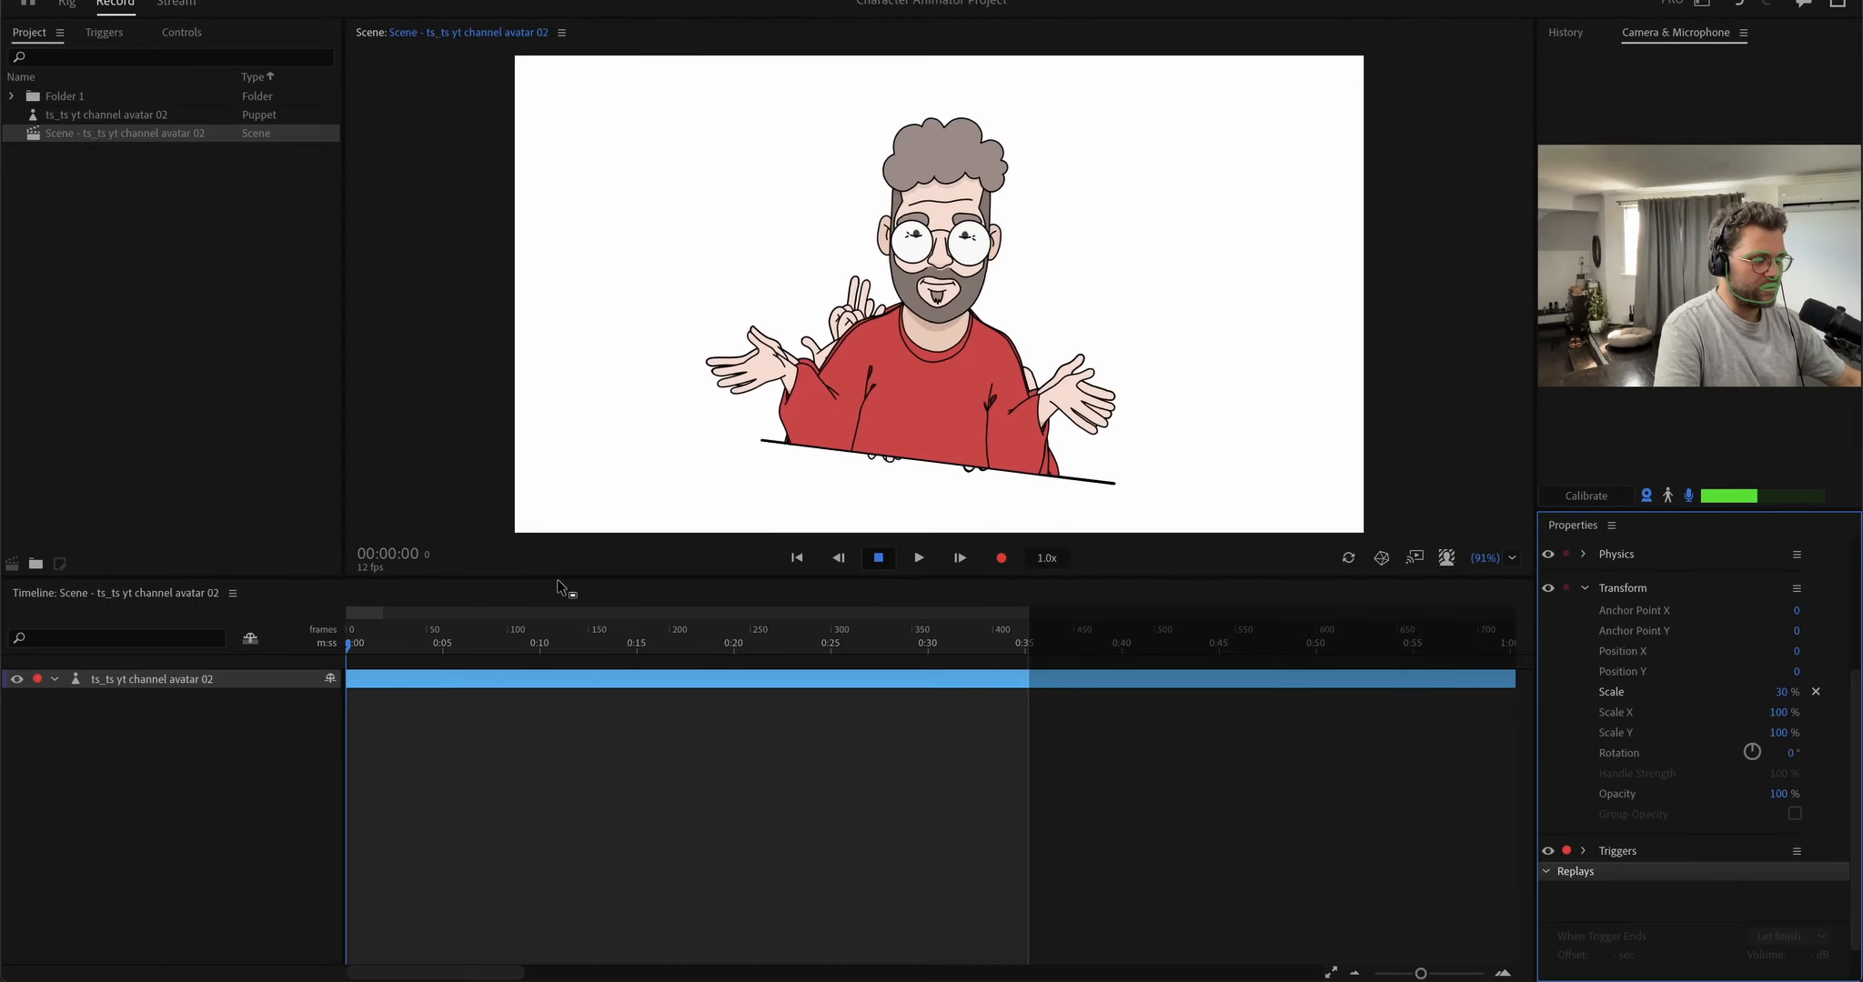
Step: Open the avatar puppet in Rig mode and delete its Dragger and Physics behaviors
click(107, 113)
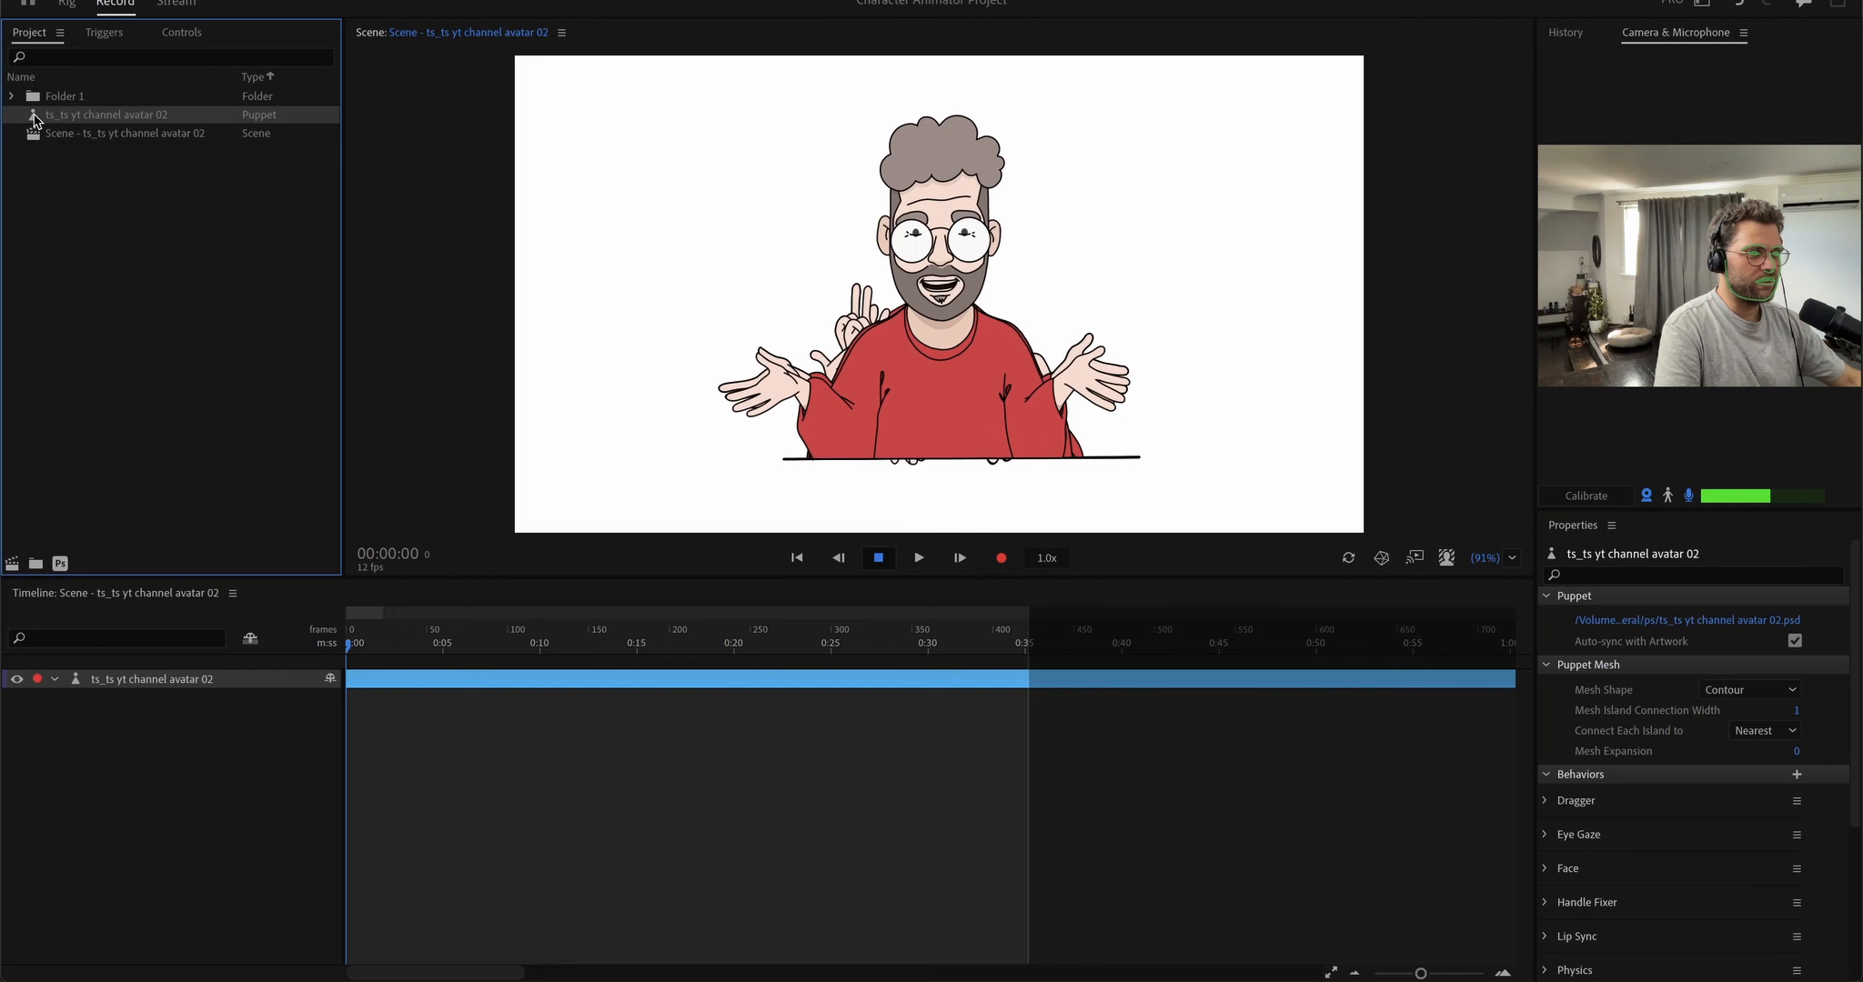
double_click(106, 113)
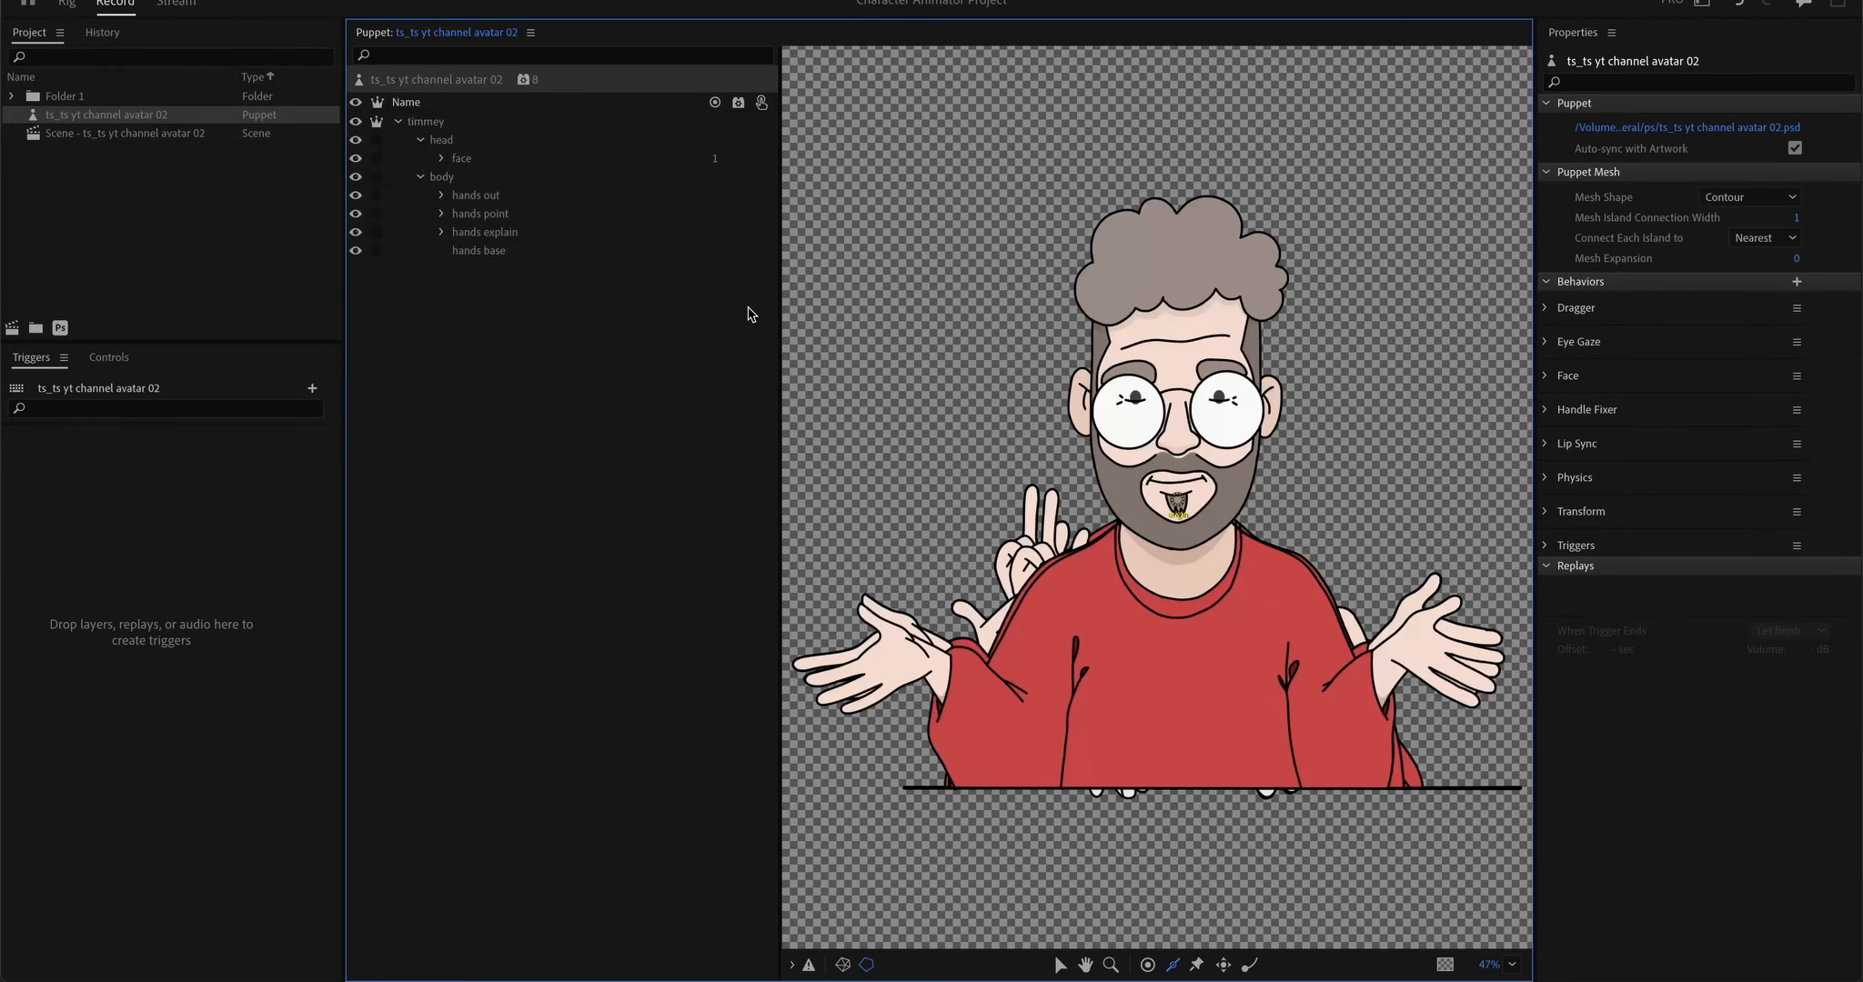
click(66, 4)
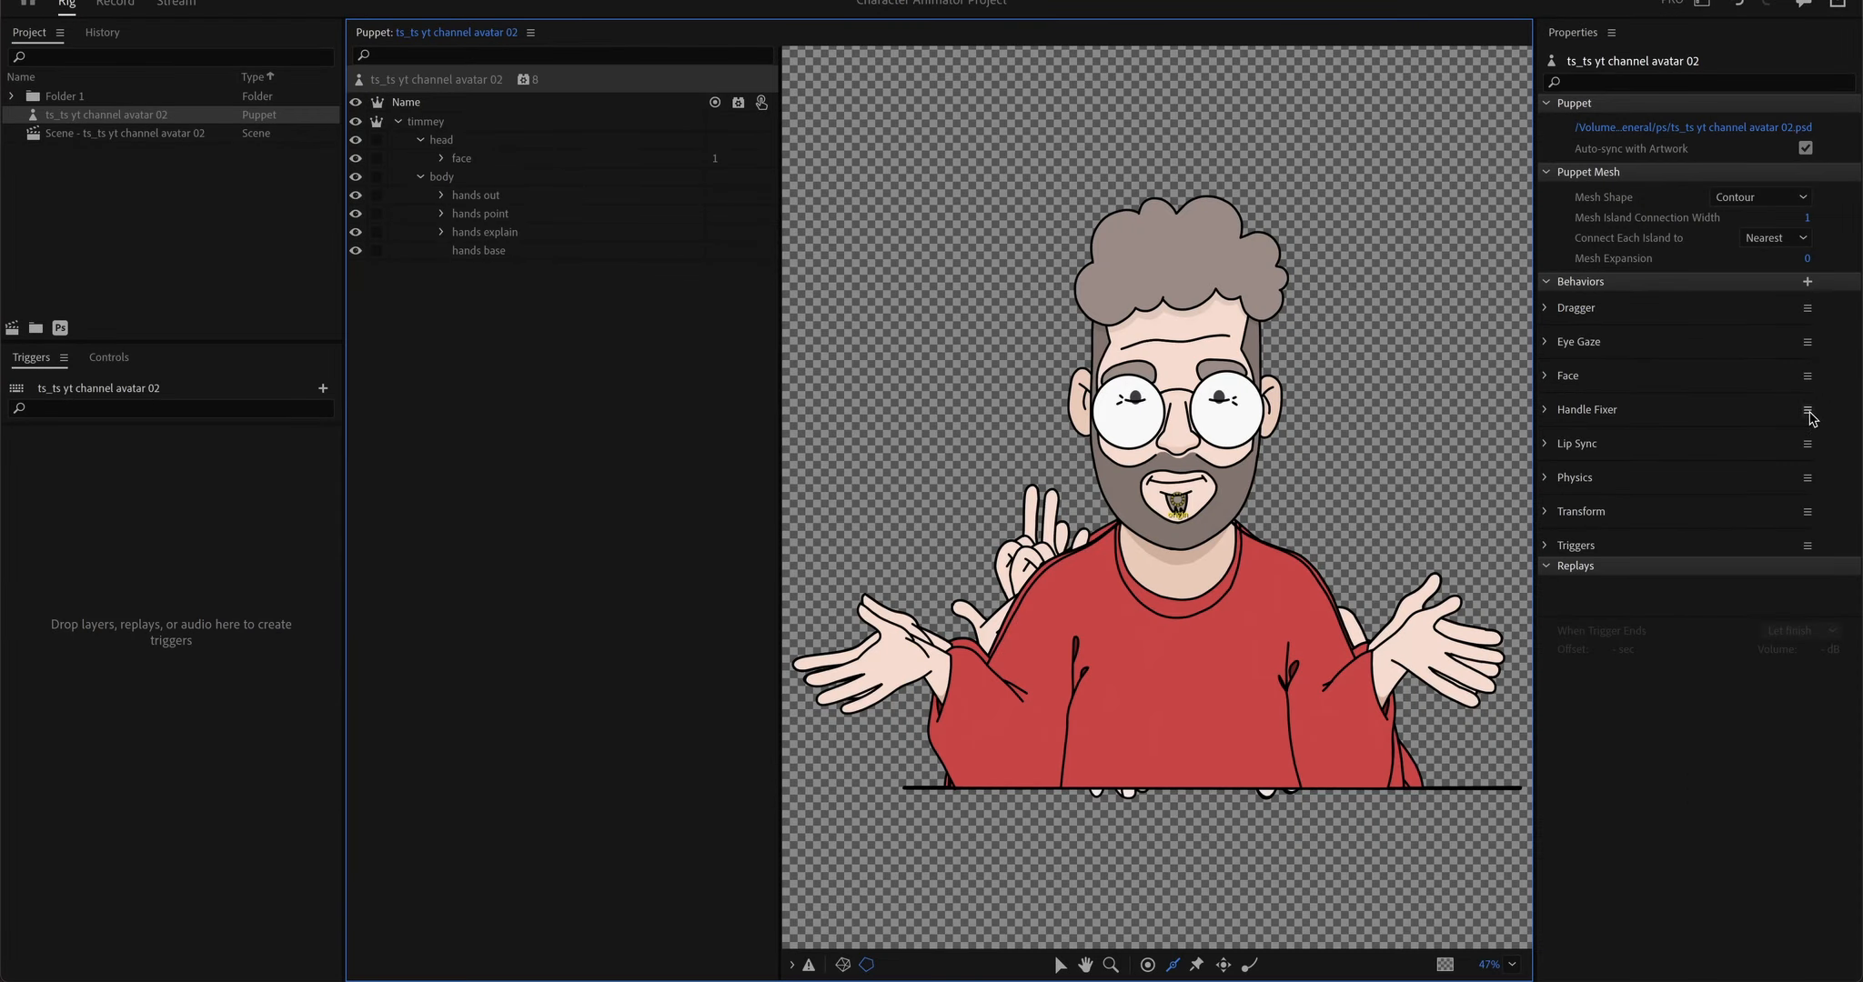
mouse_move(1713, 327)
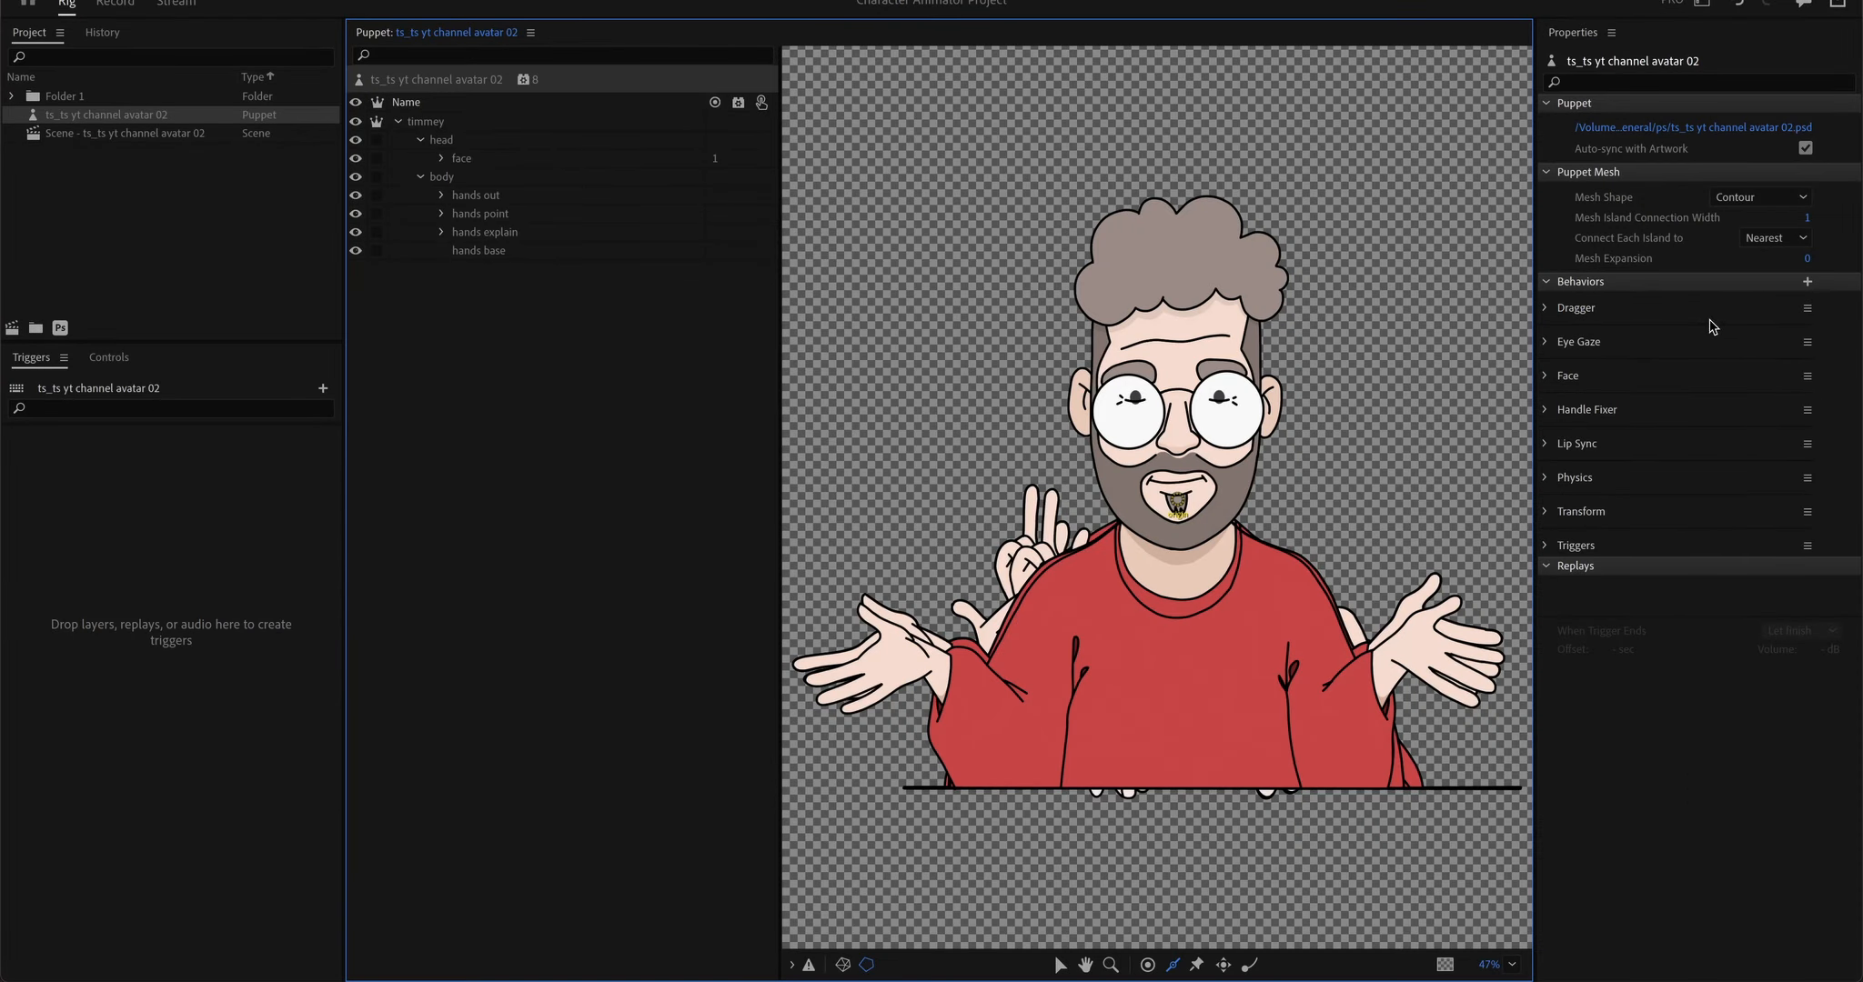
click(1807, 308)
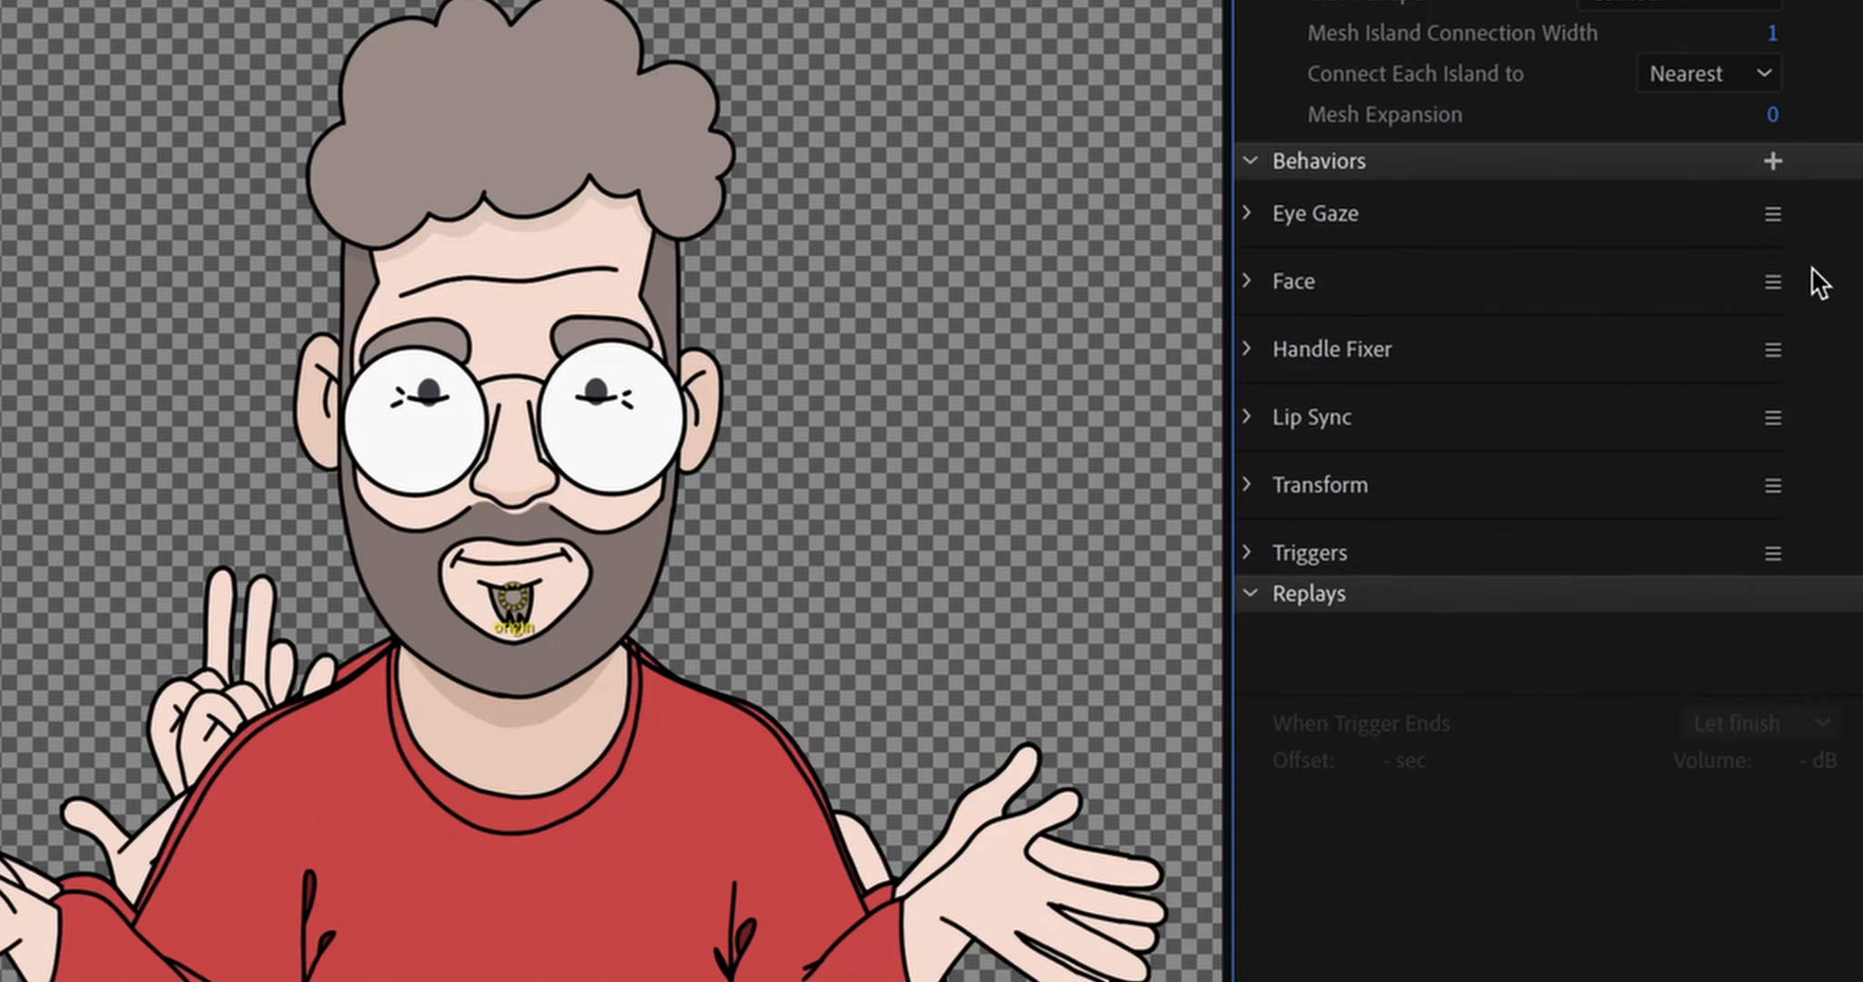
click(1771, 160)
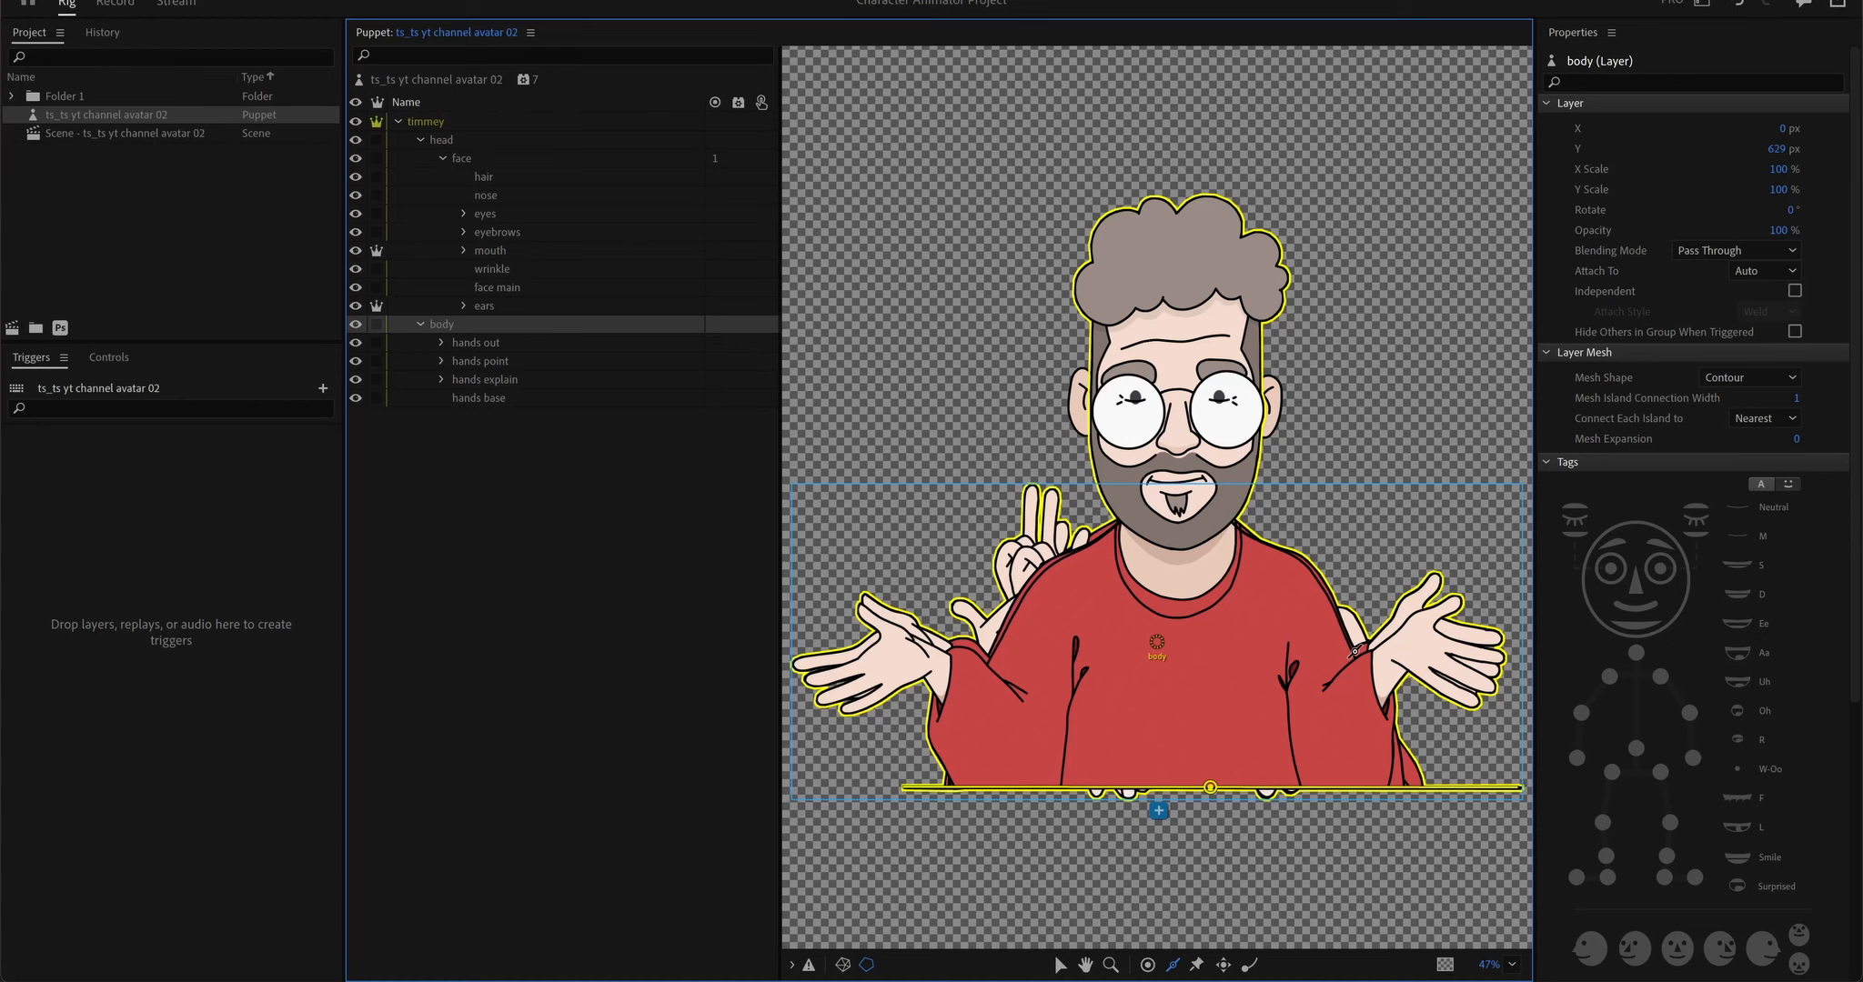
Step: Add a handle at the bottom edge of the puppet's body
click(1229, 787)
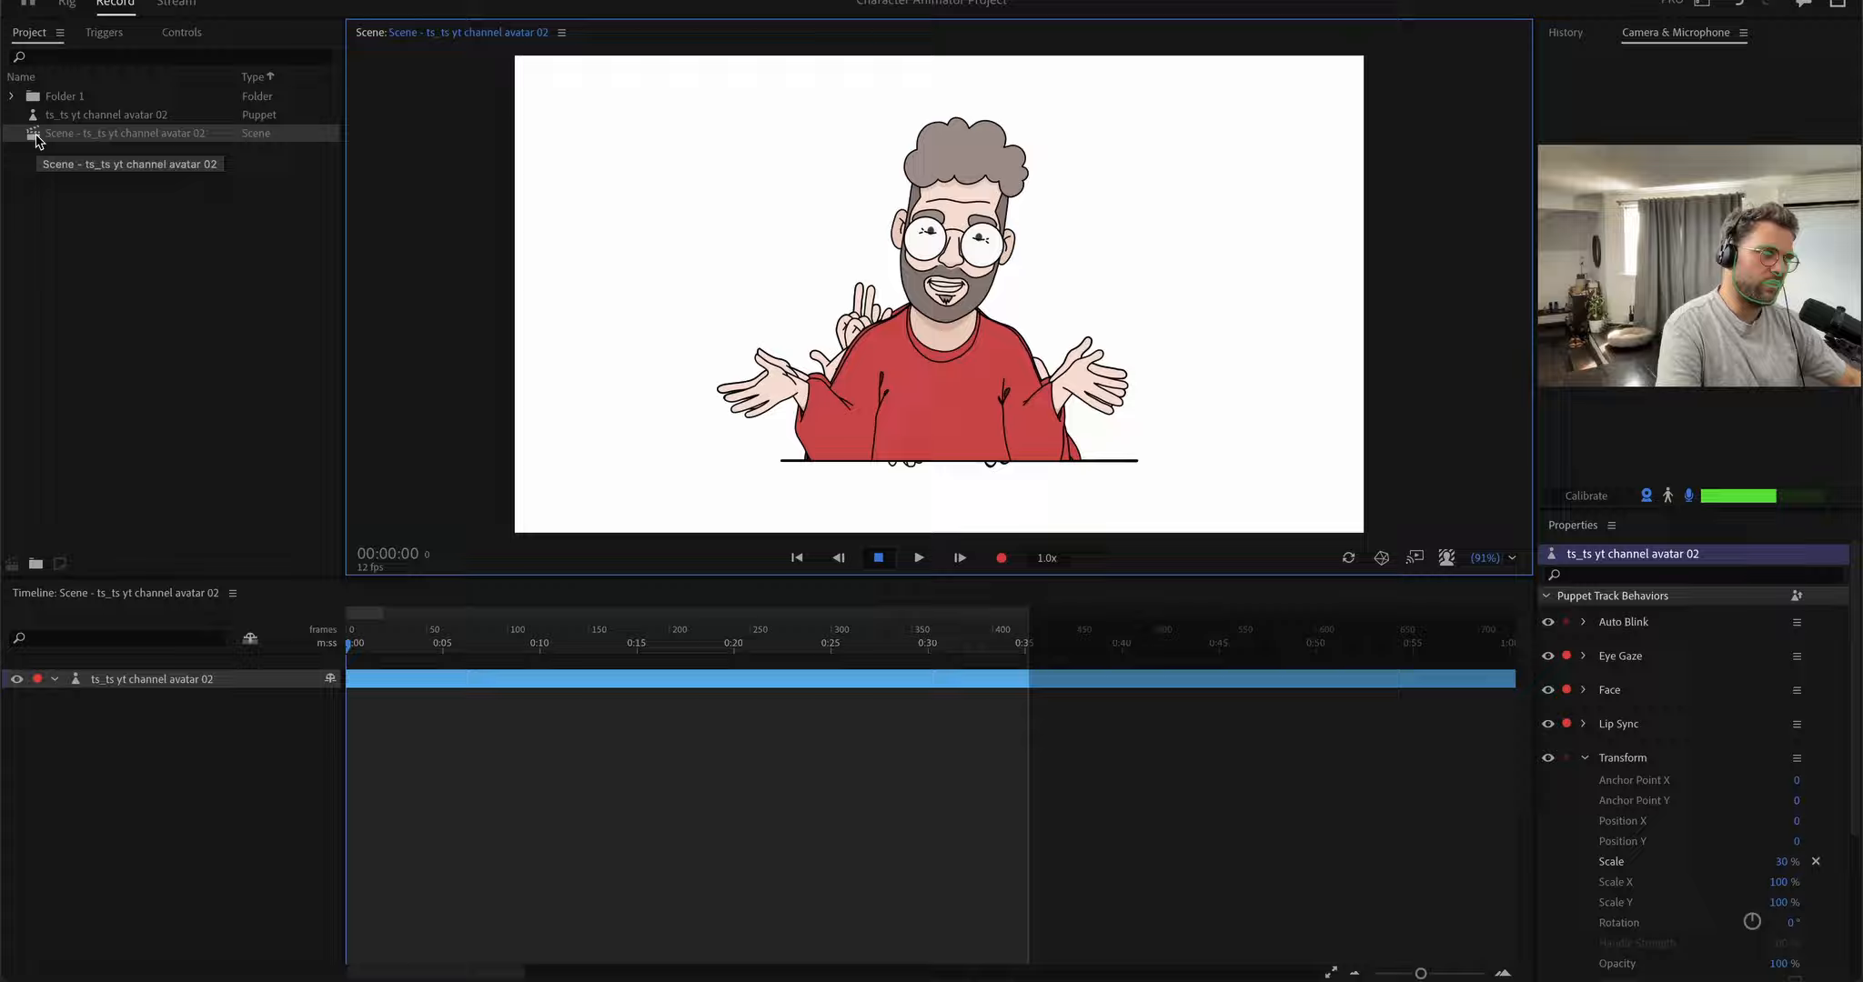
Step: Turn off Independent on the head group in the rig
click(66, 4)
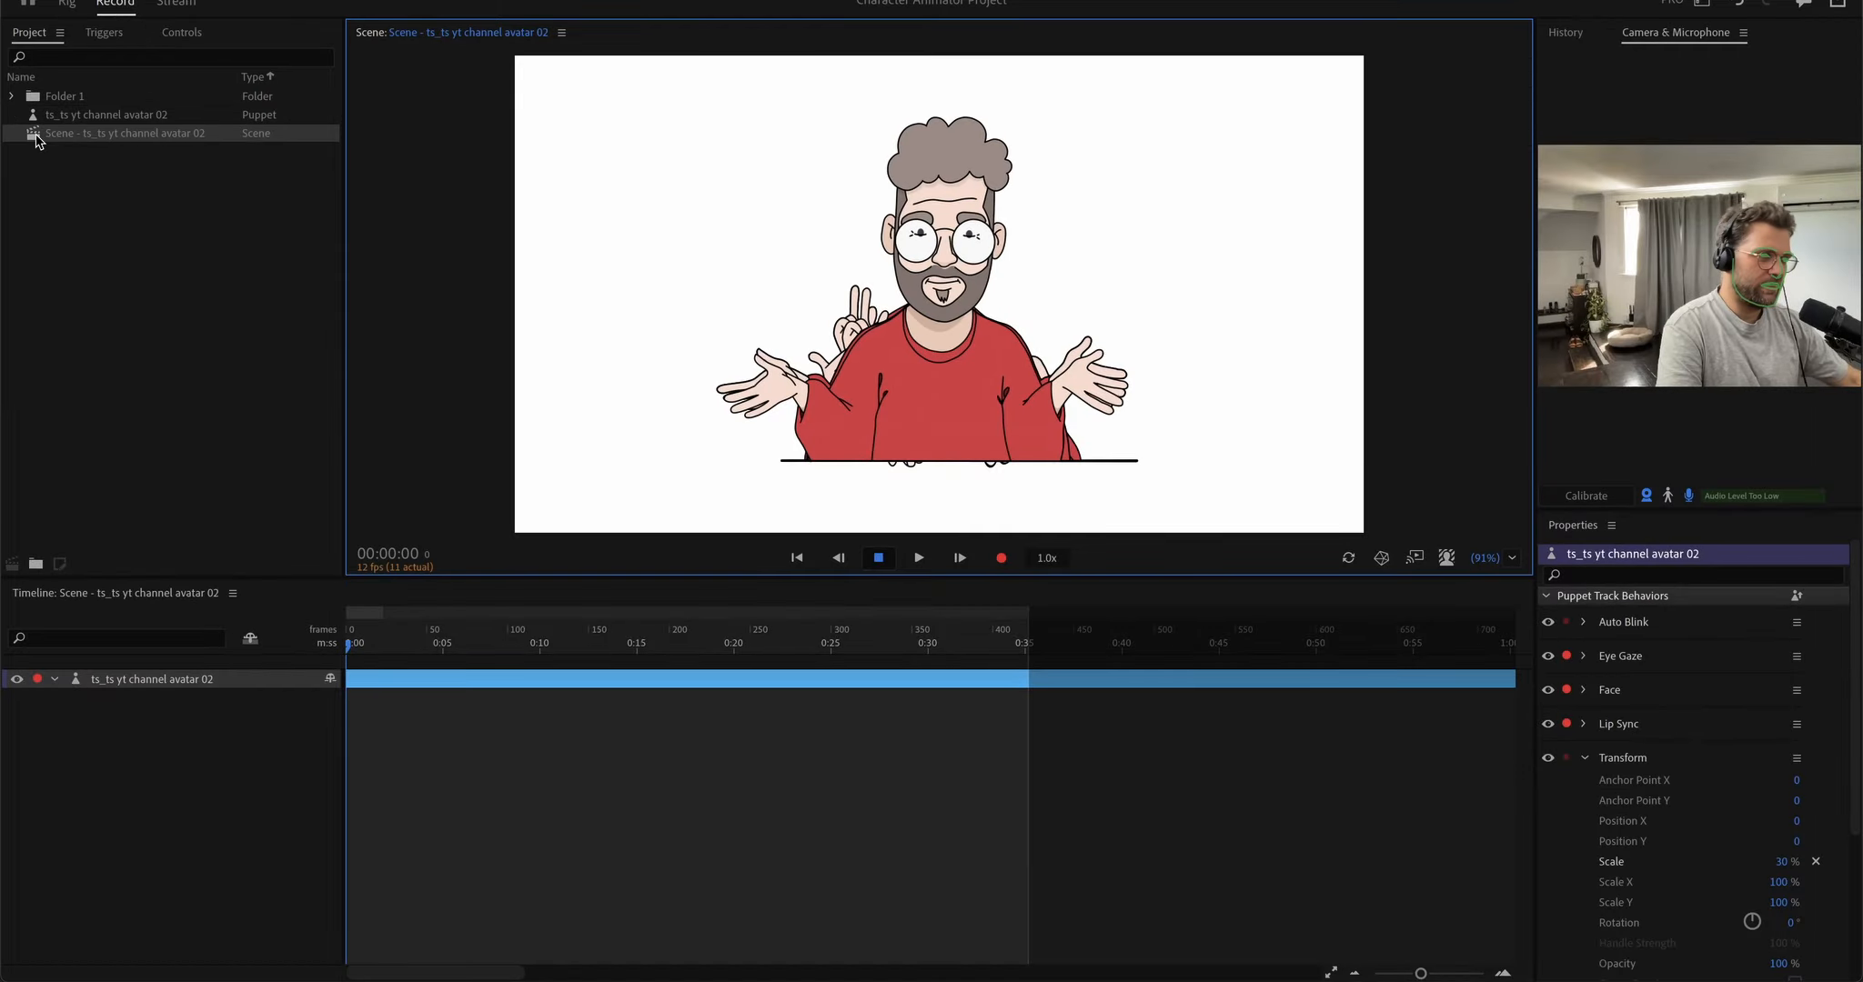
click(67, 4)
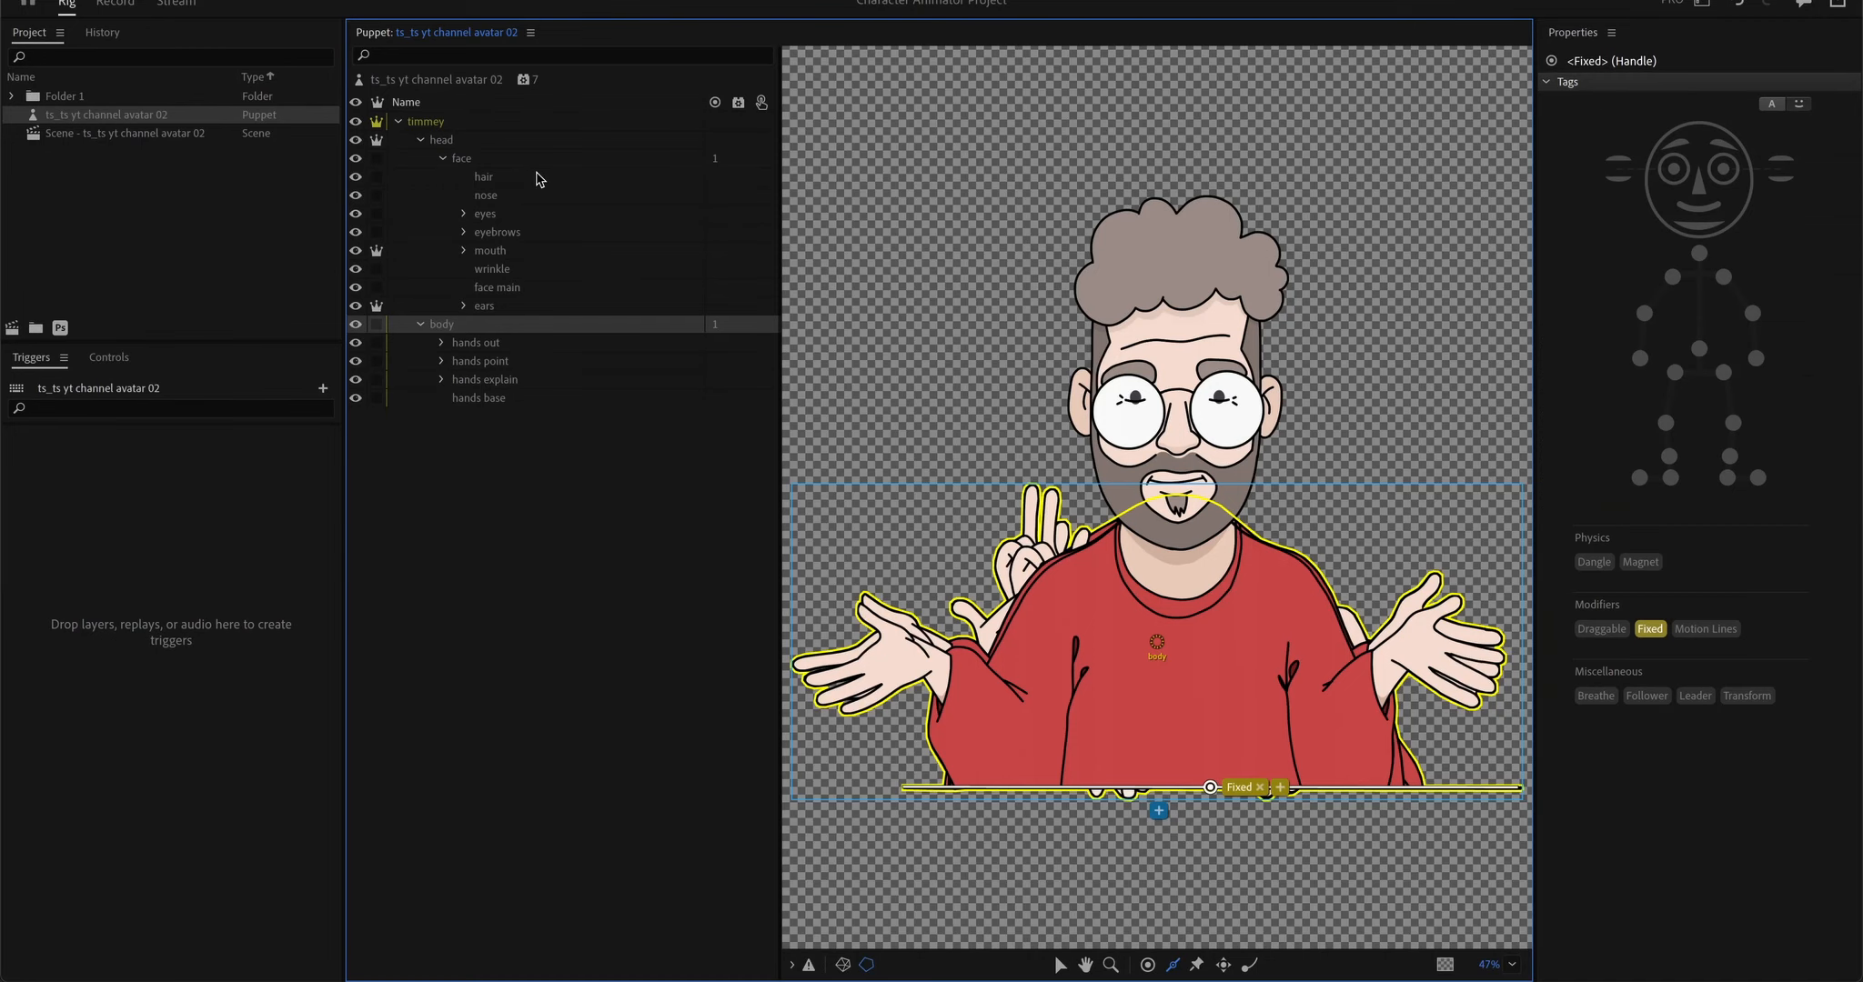
click(441, 139)
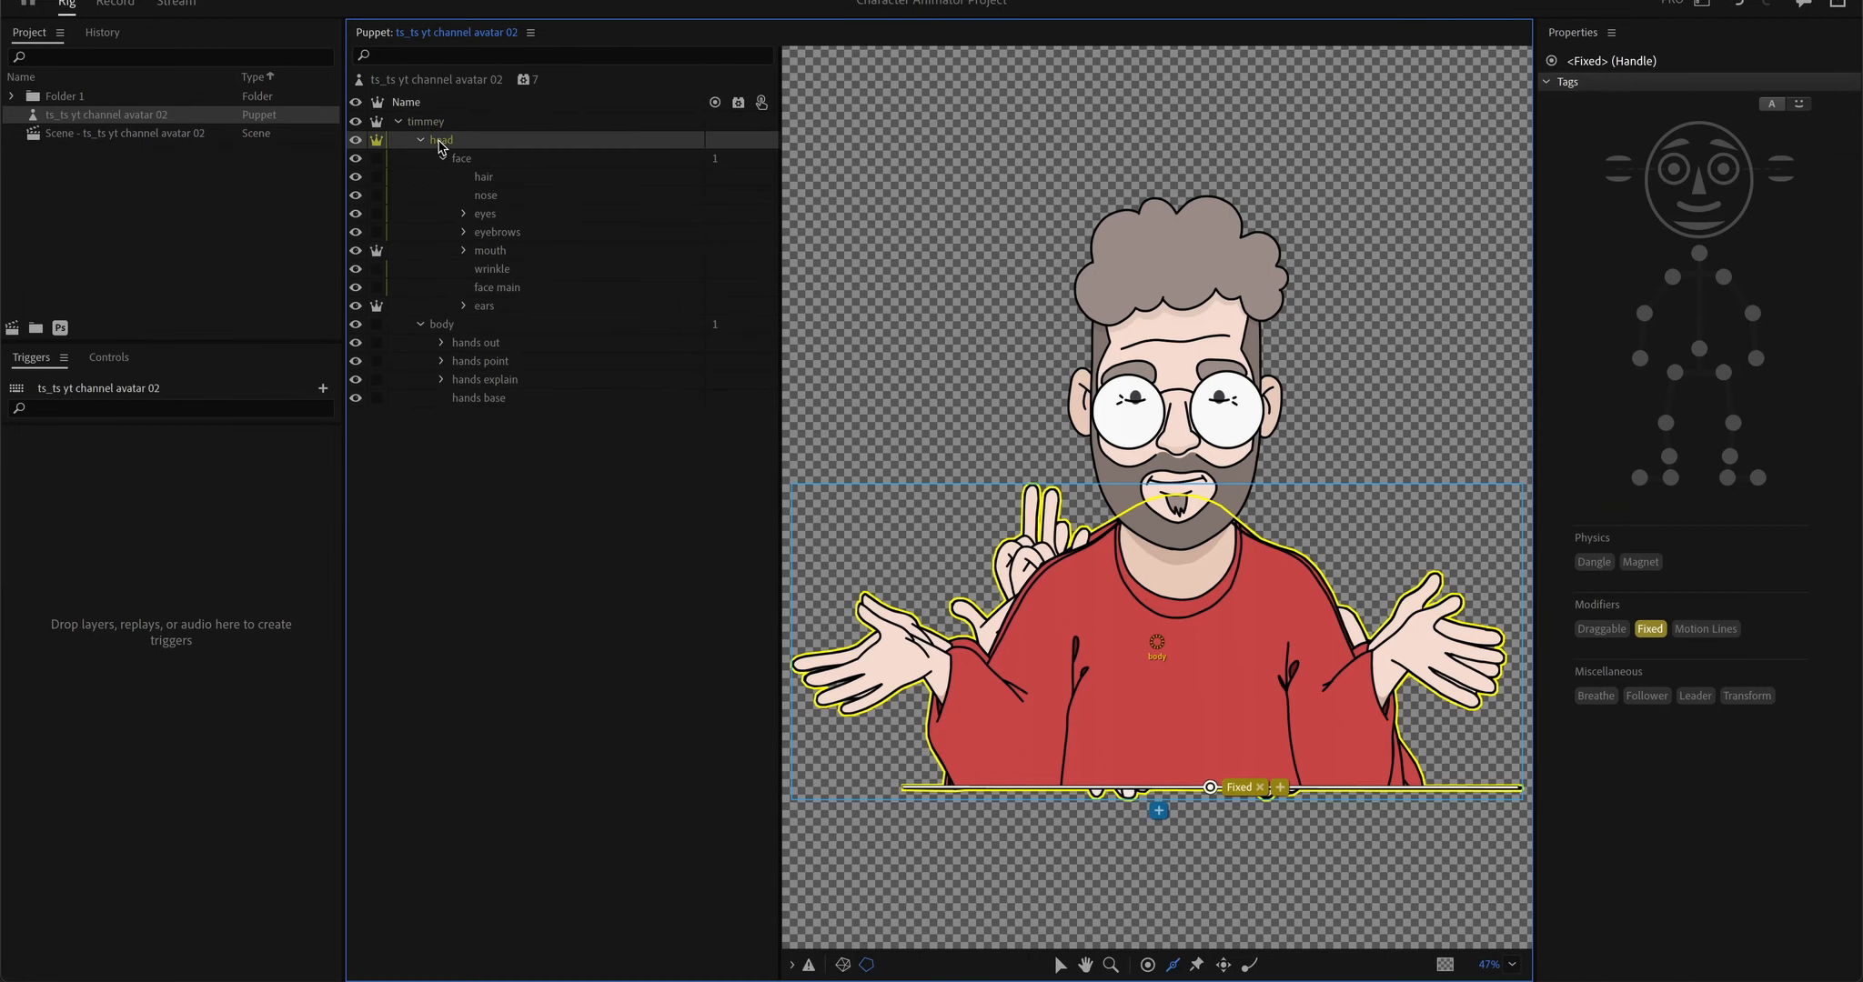
click(441, 139)
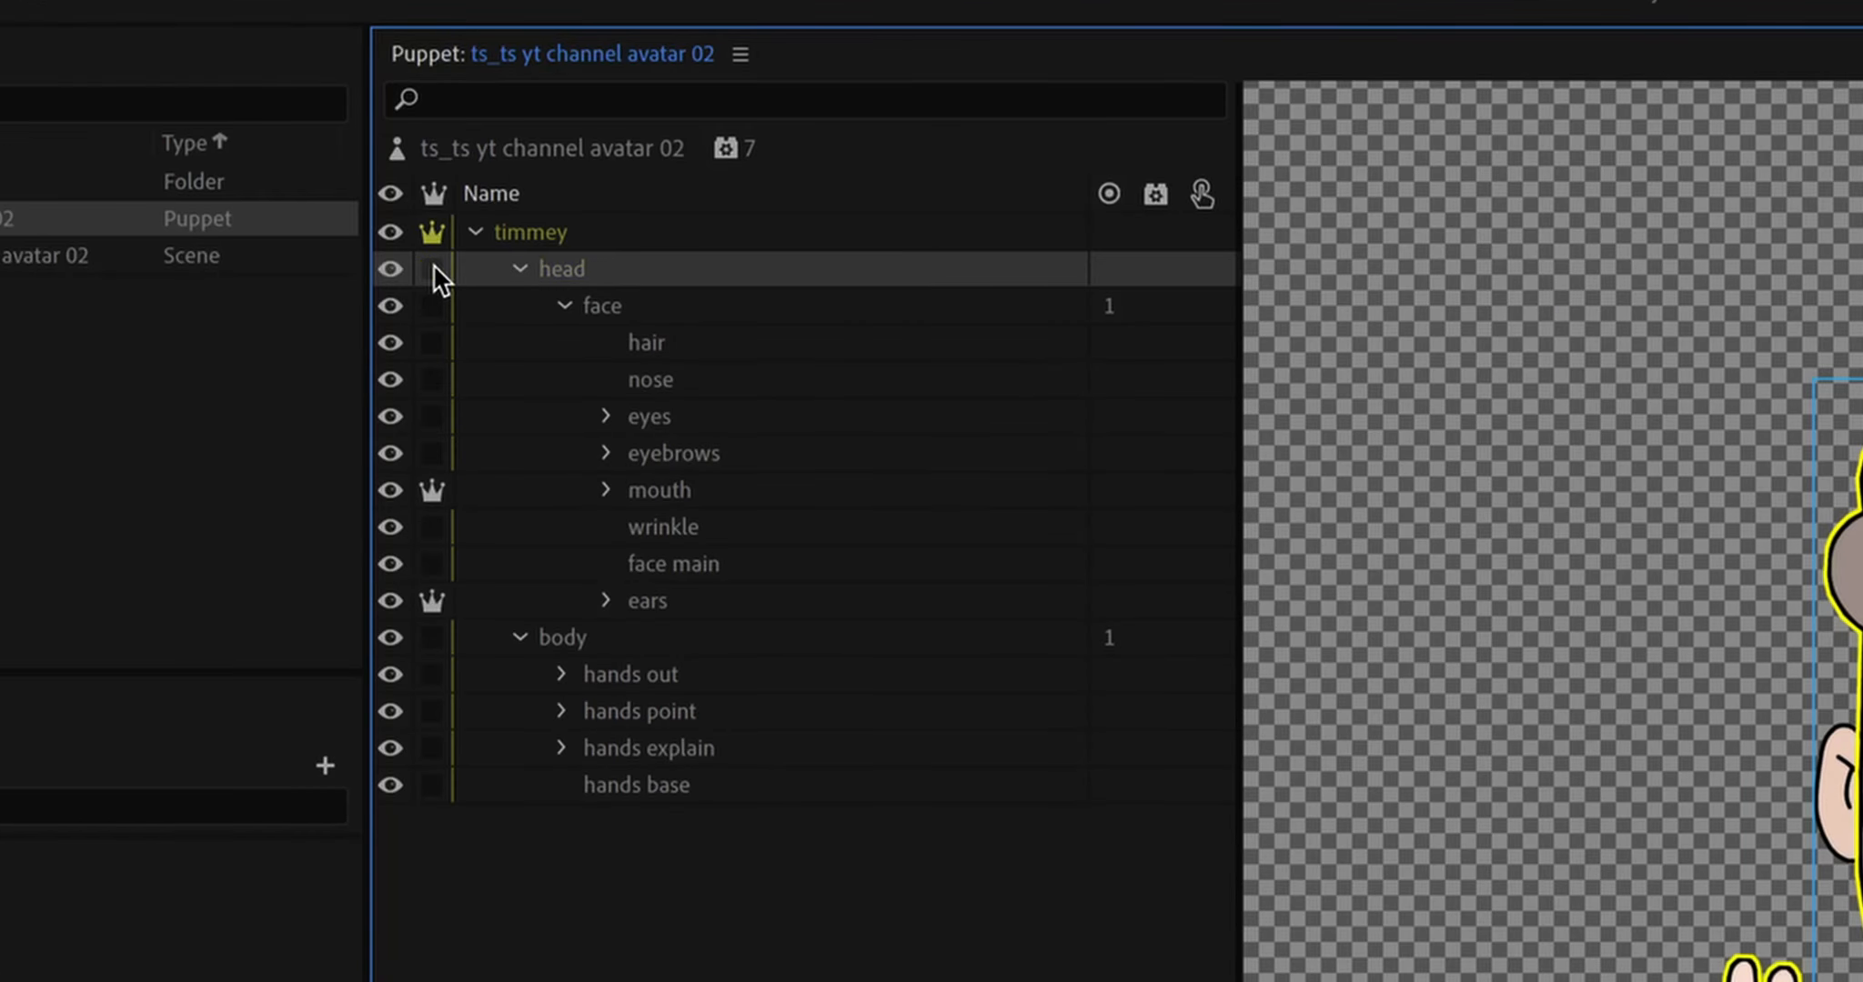
Step: Preview the puppet in the scene with live webcam tracking, then return to Rig
click(600, 306)
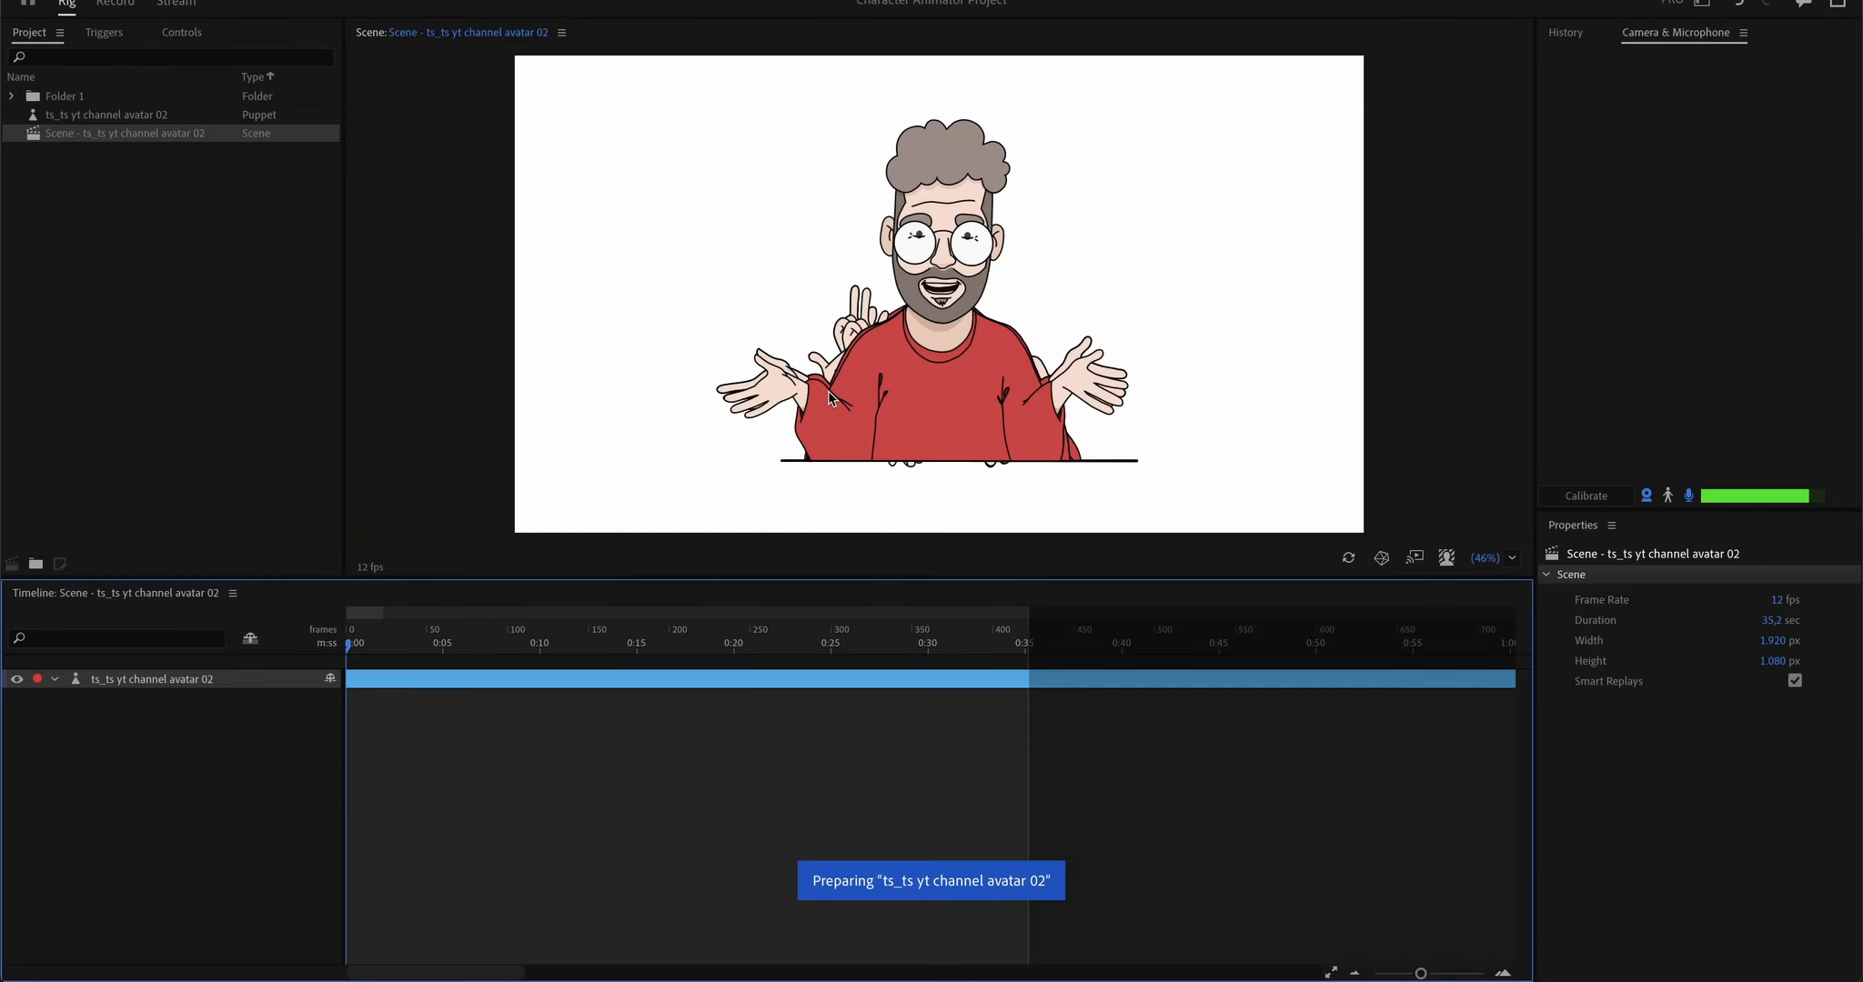
click(116, 3)
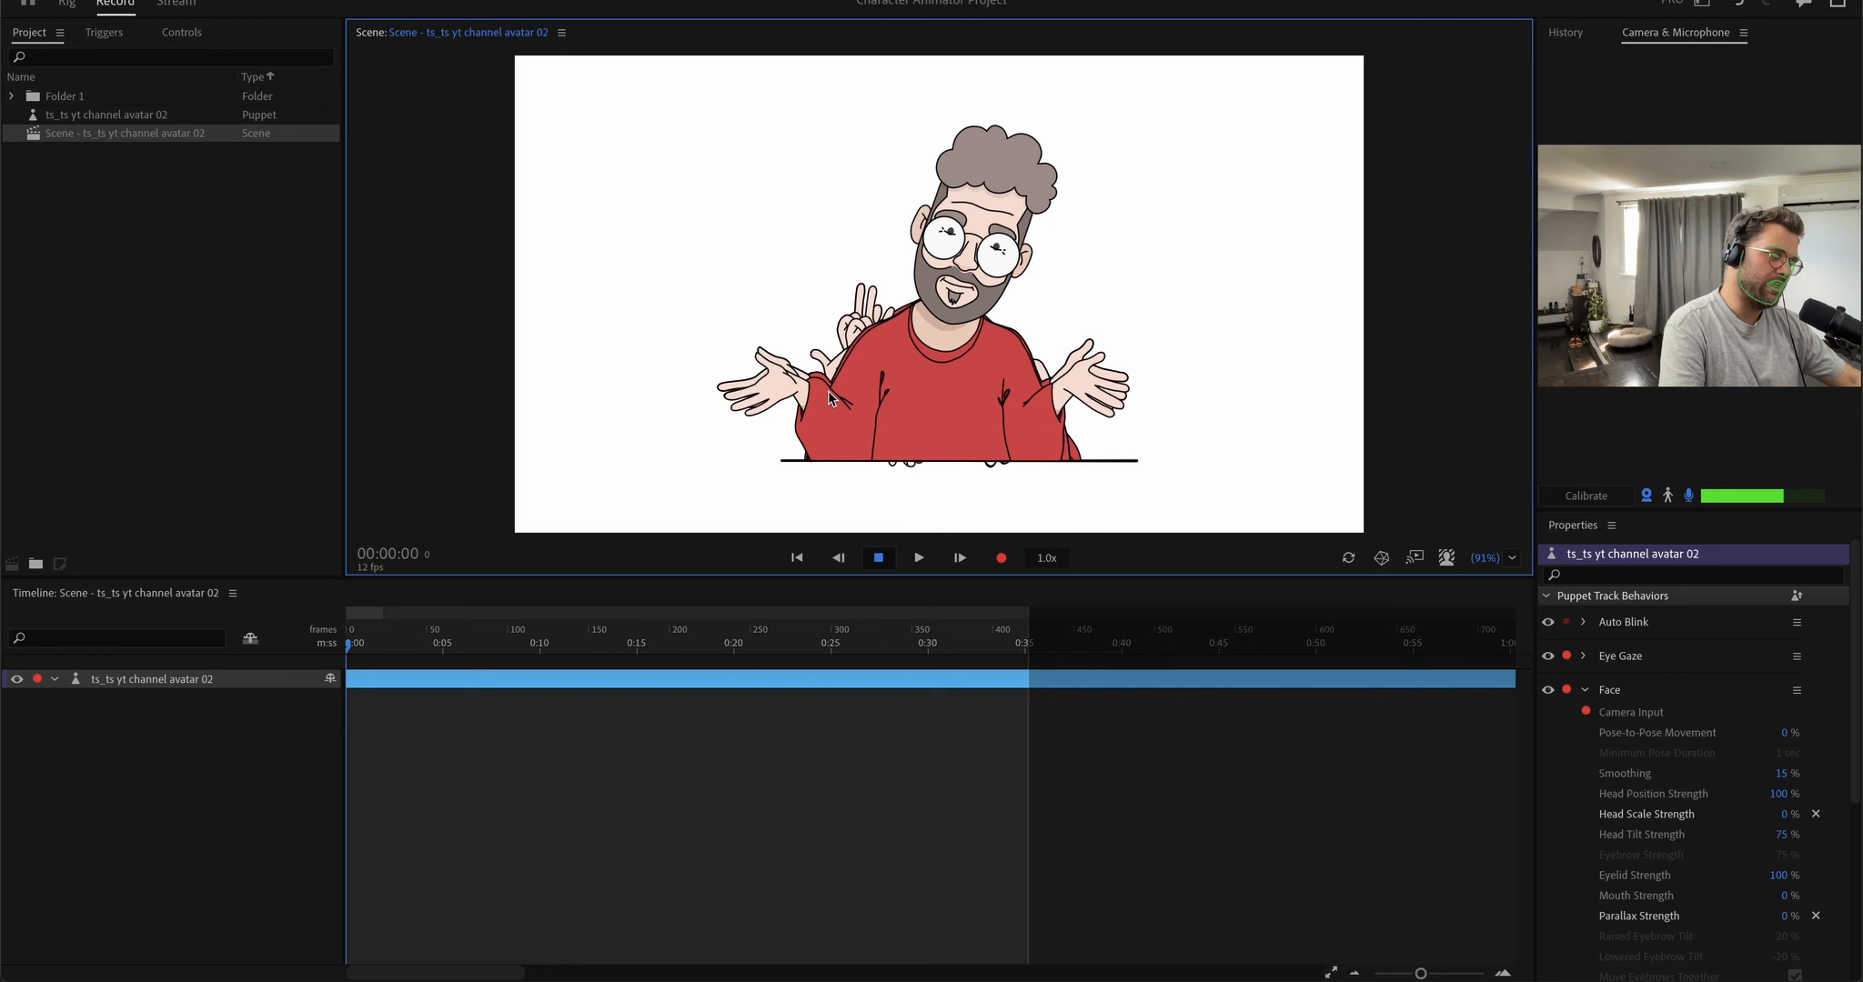
click(65, 5)
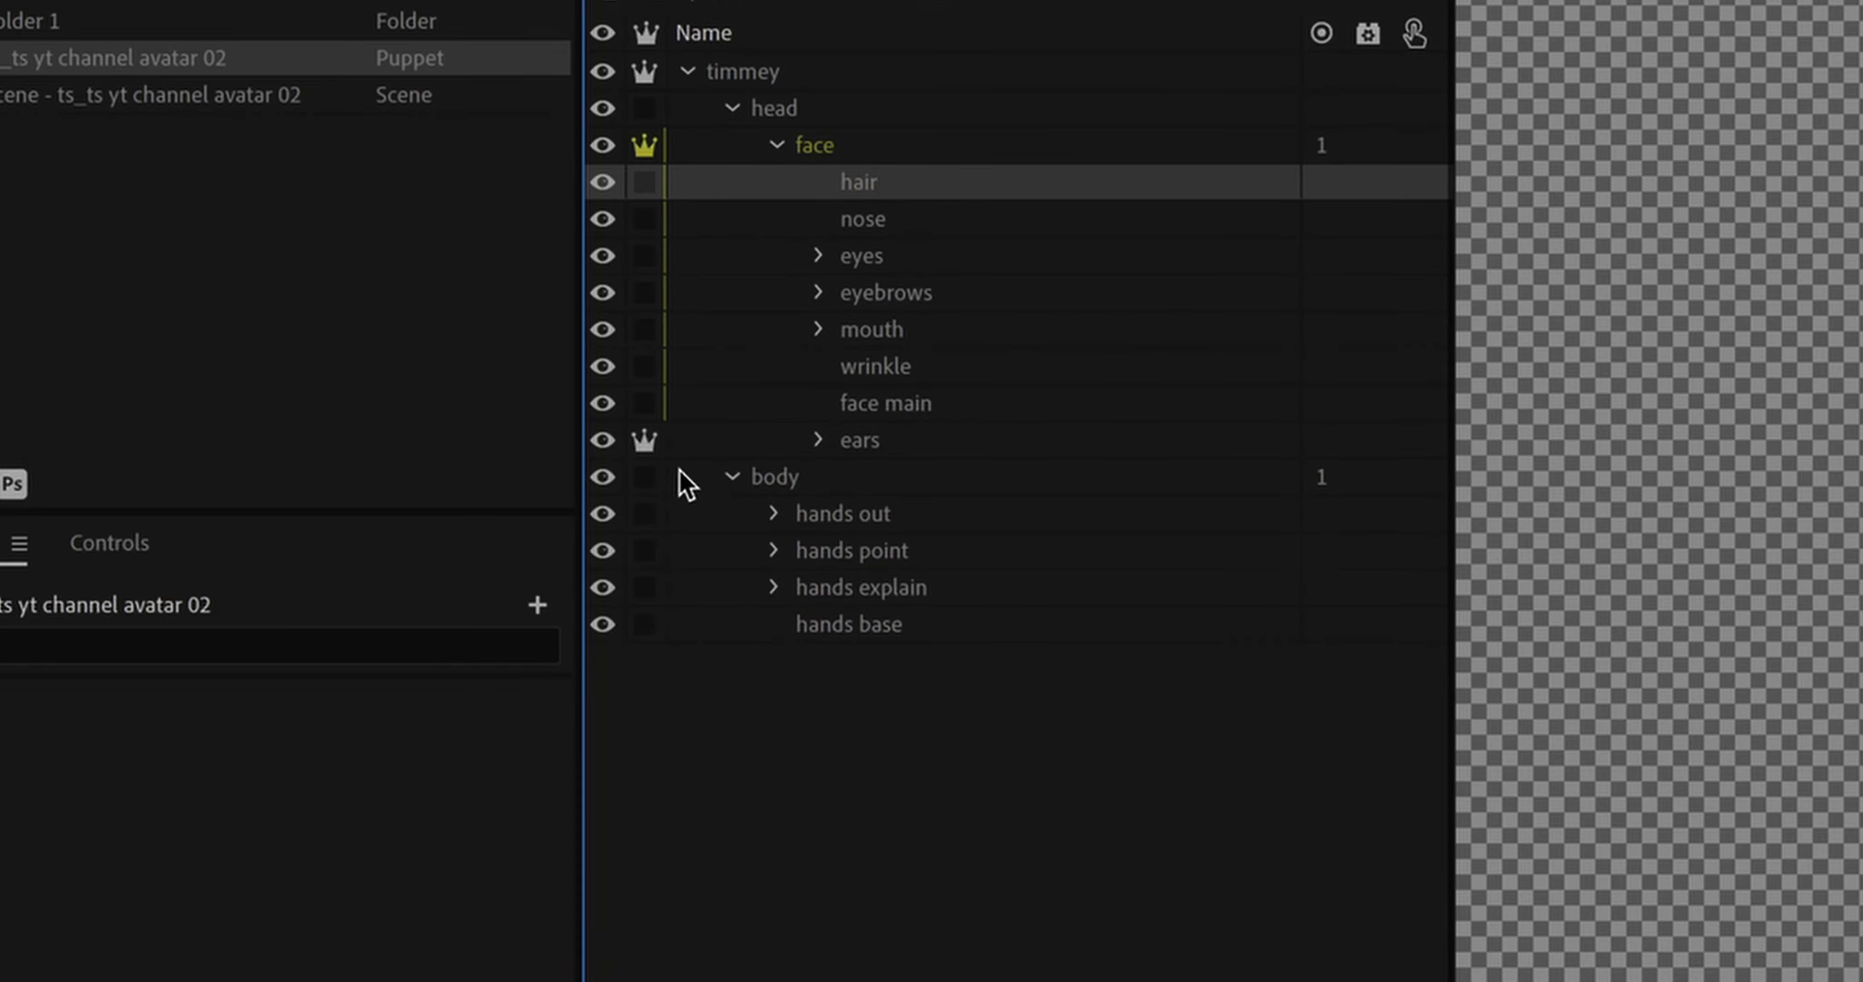
Step: Expand the eyes group, select eye left, and tag the blink layer Right Blink
click(815, 255)
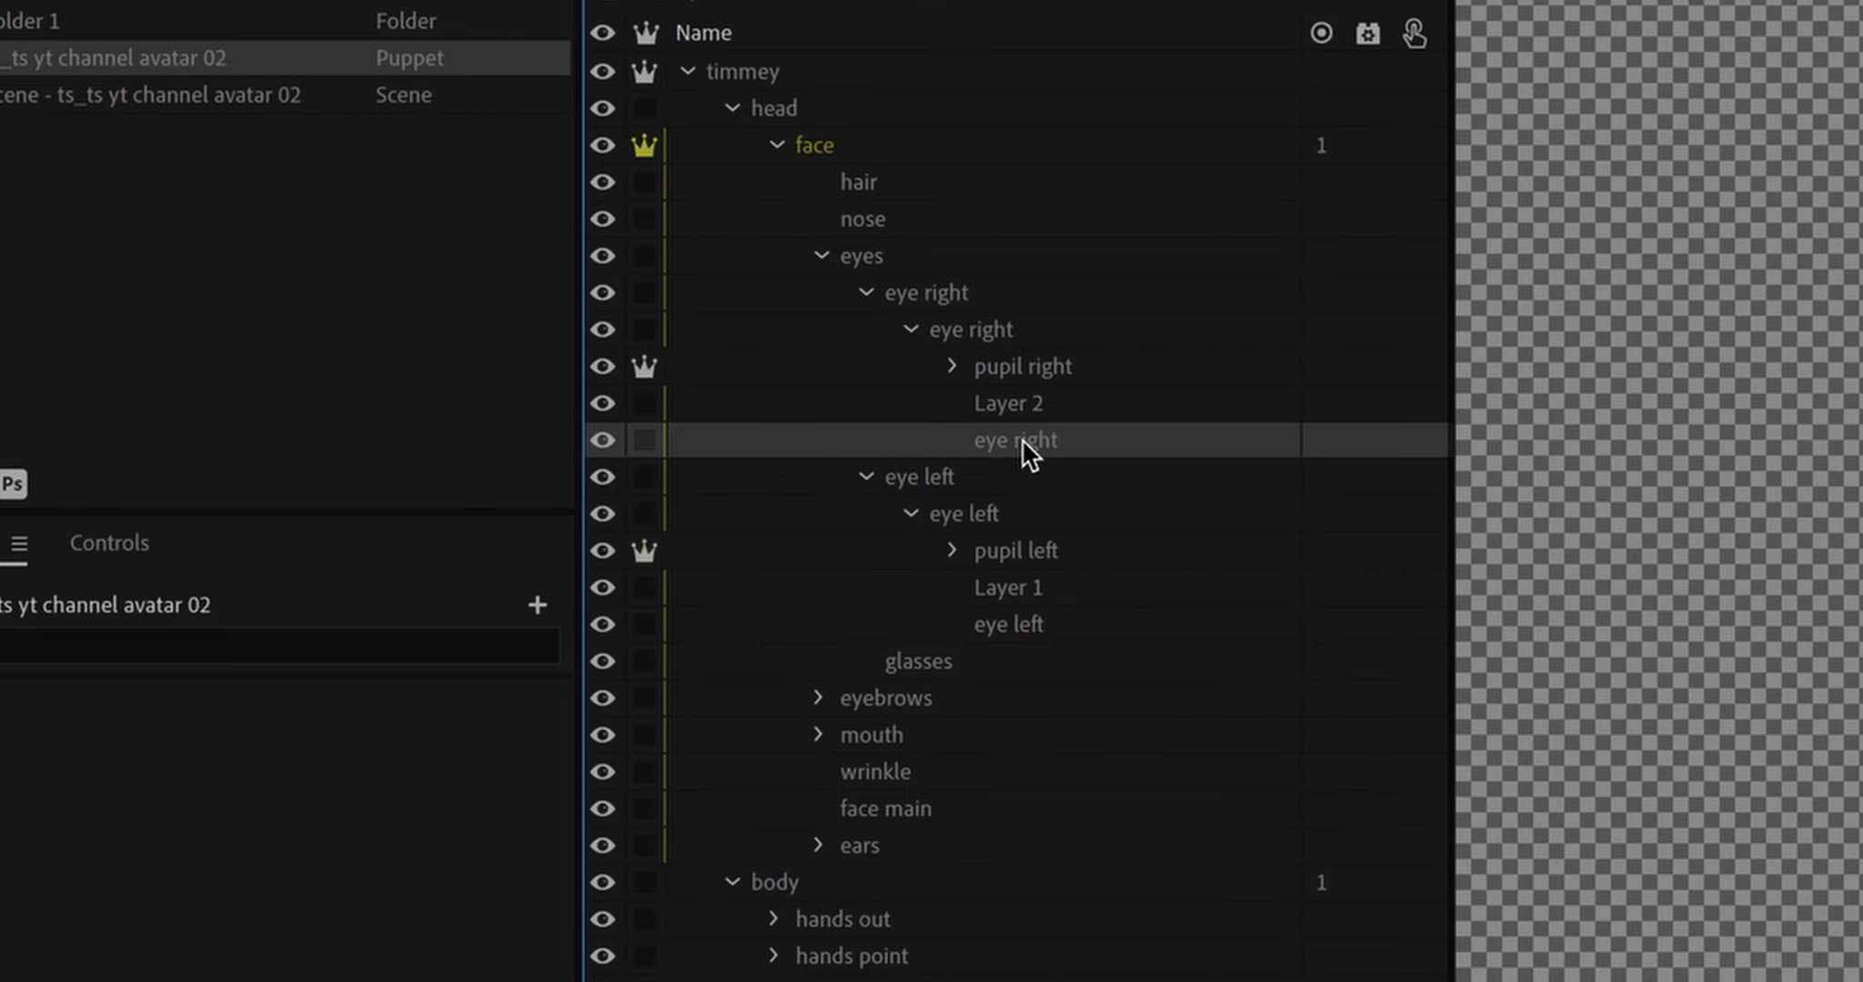
mouse_move(751, 449)
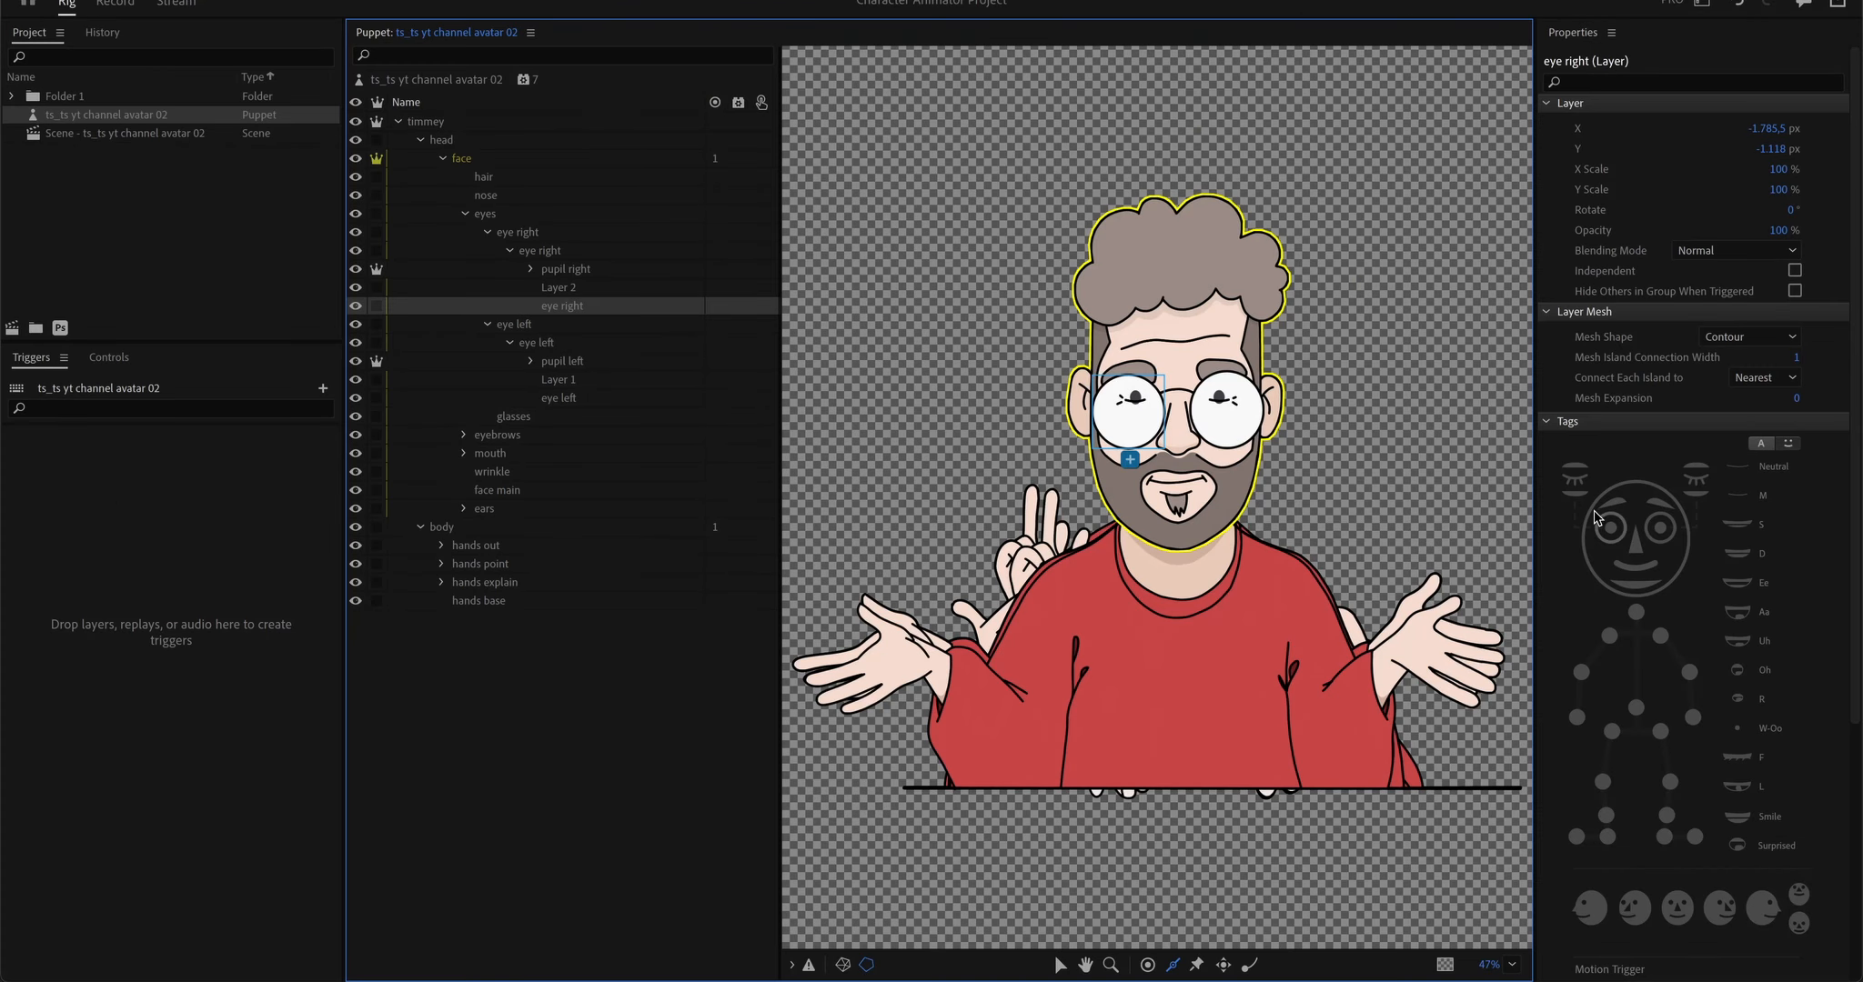
mouse_move(1652, 646)
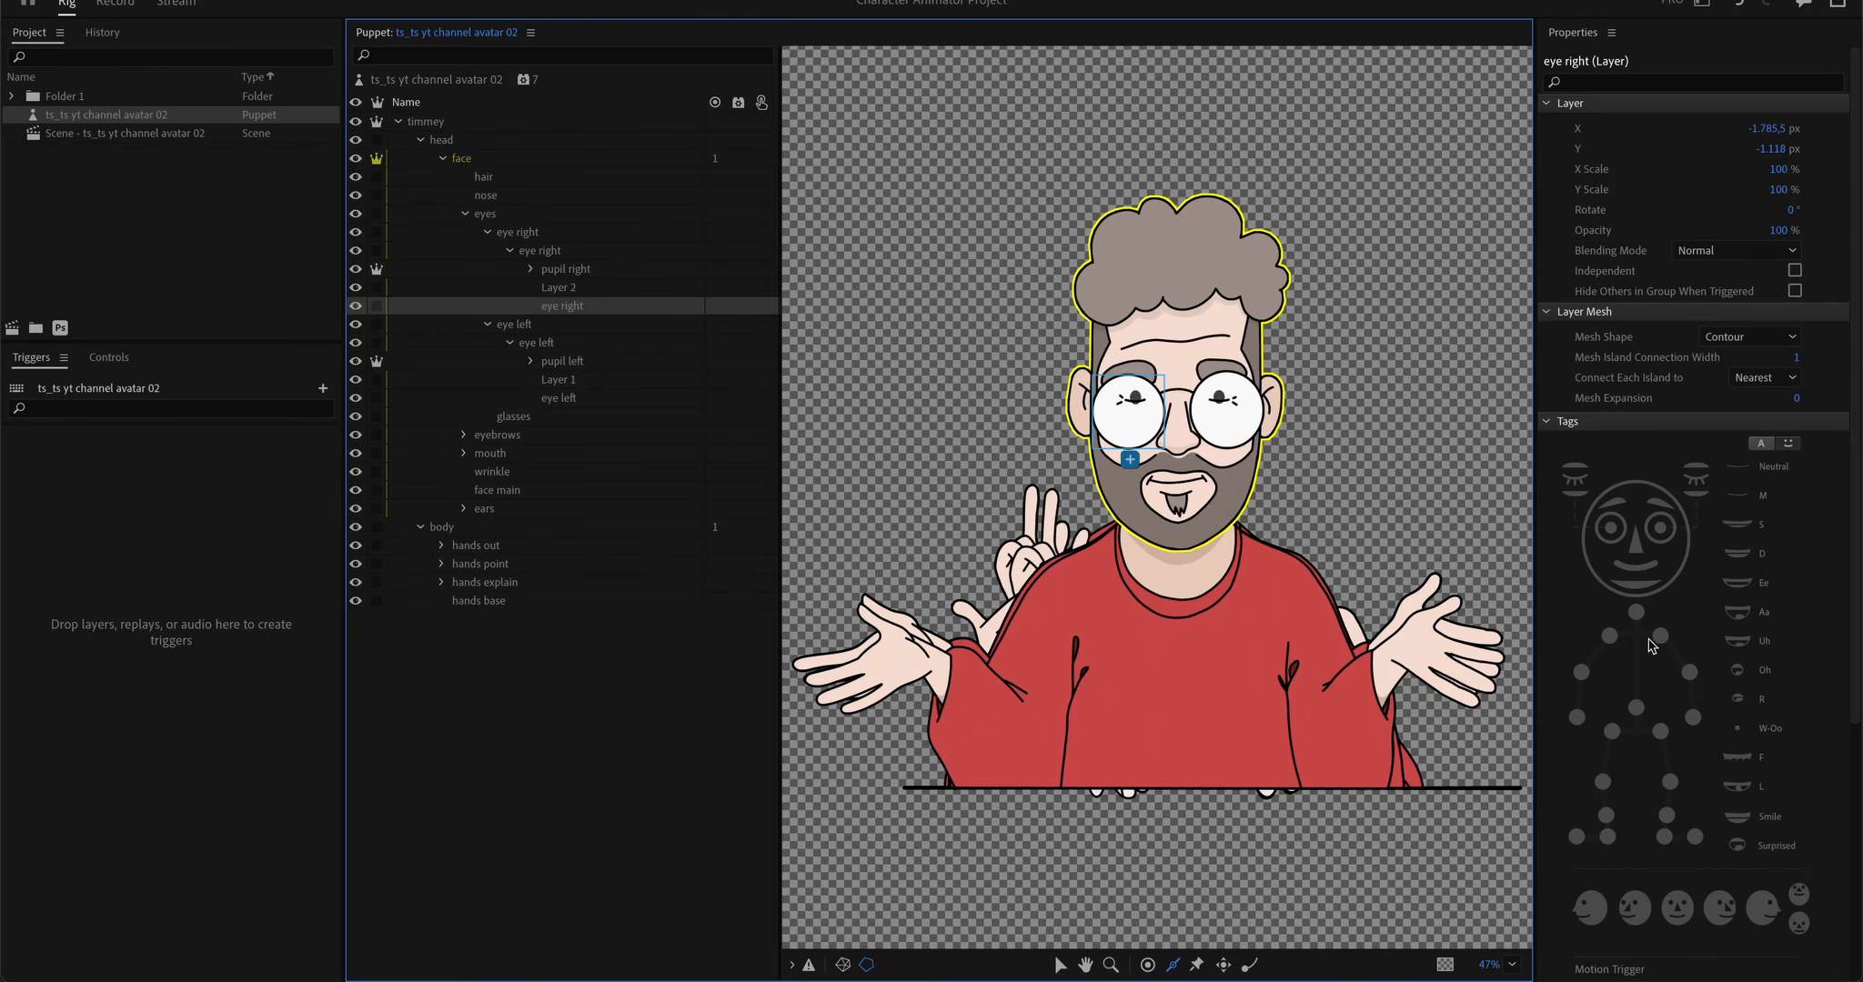
click(558, 398)
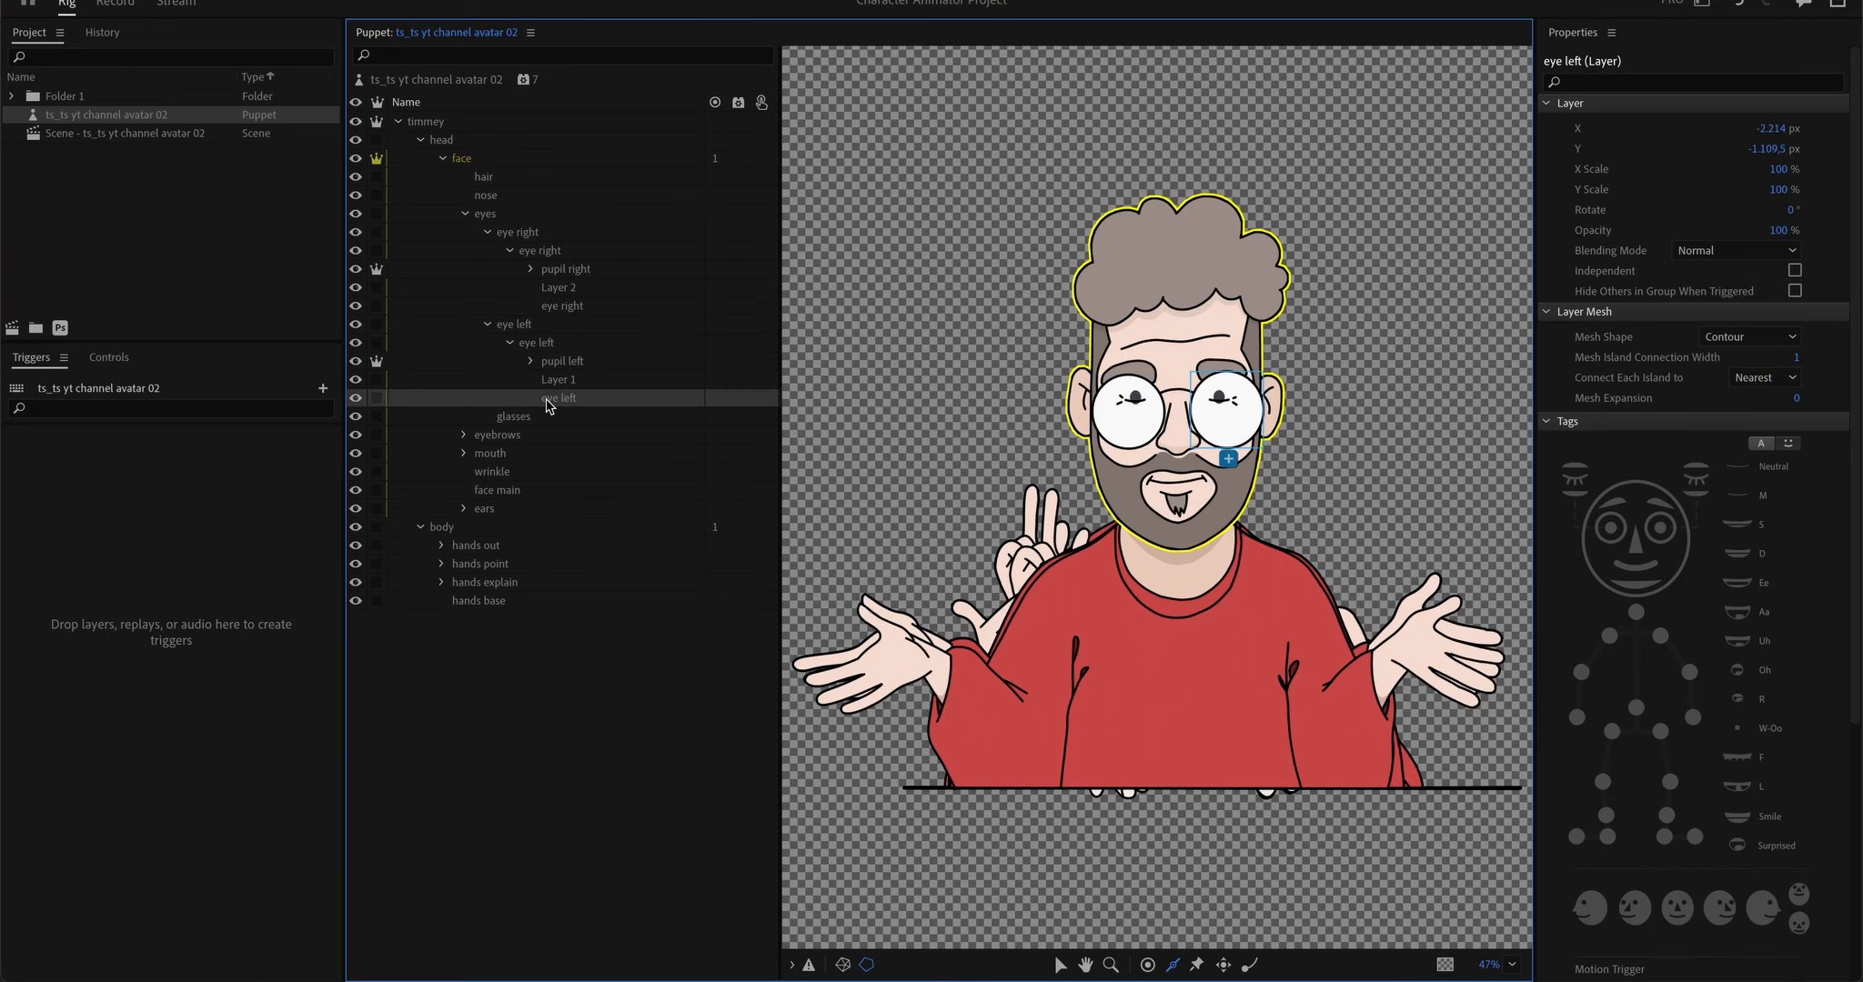
mouse_move(1669, 547)
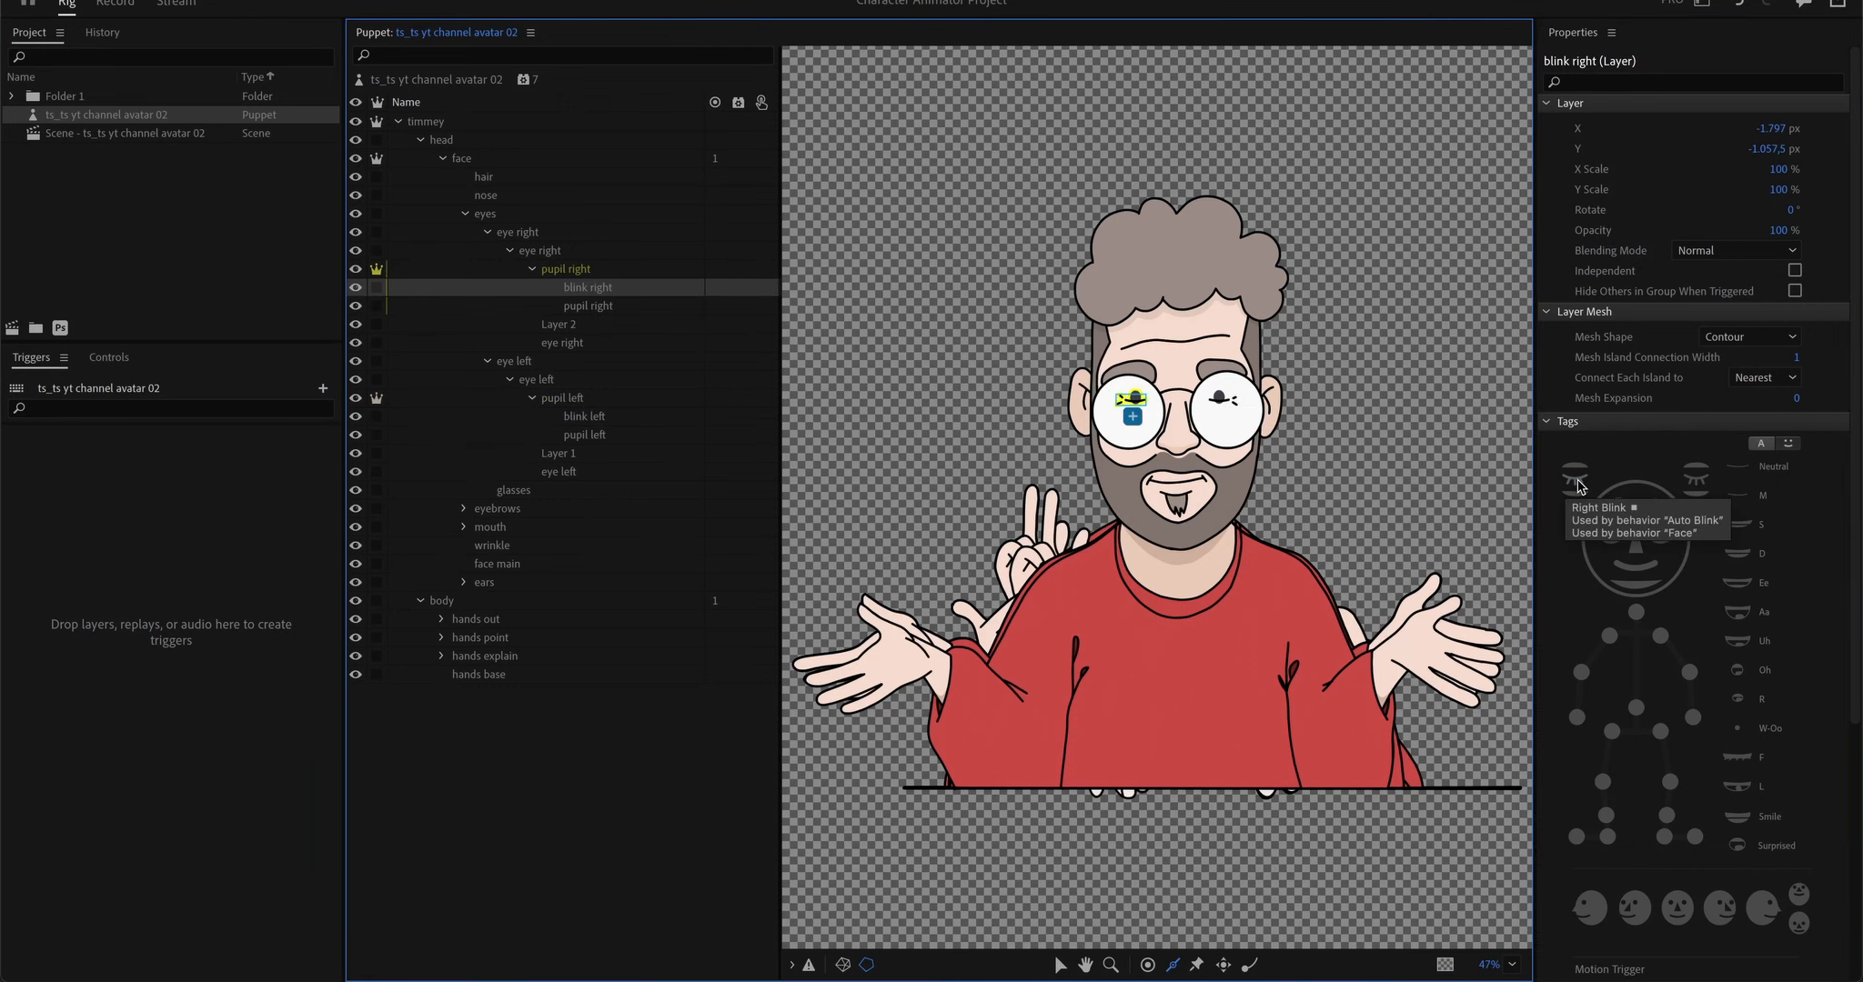
click(585, 416)
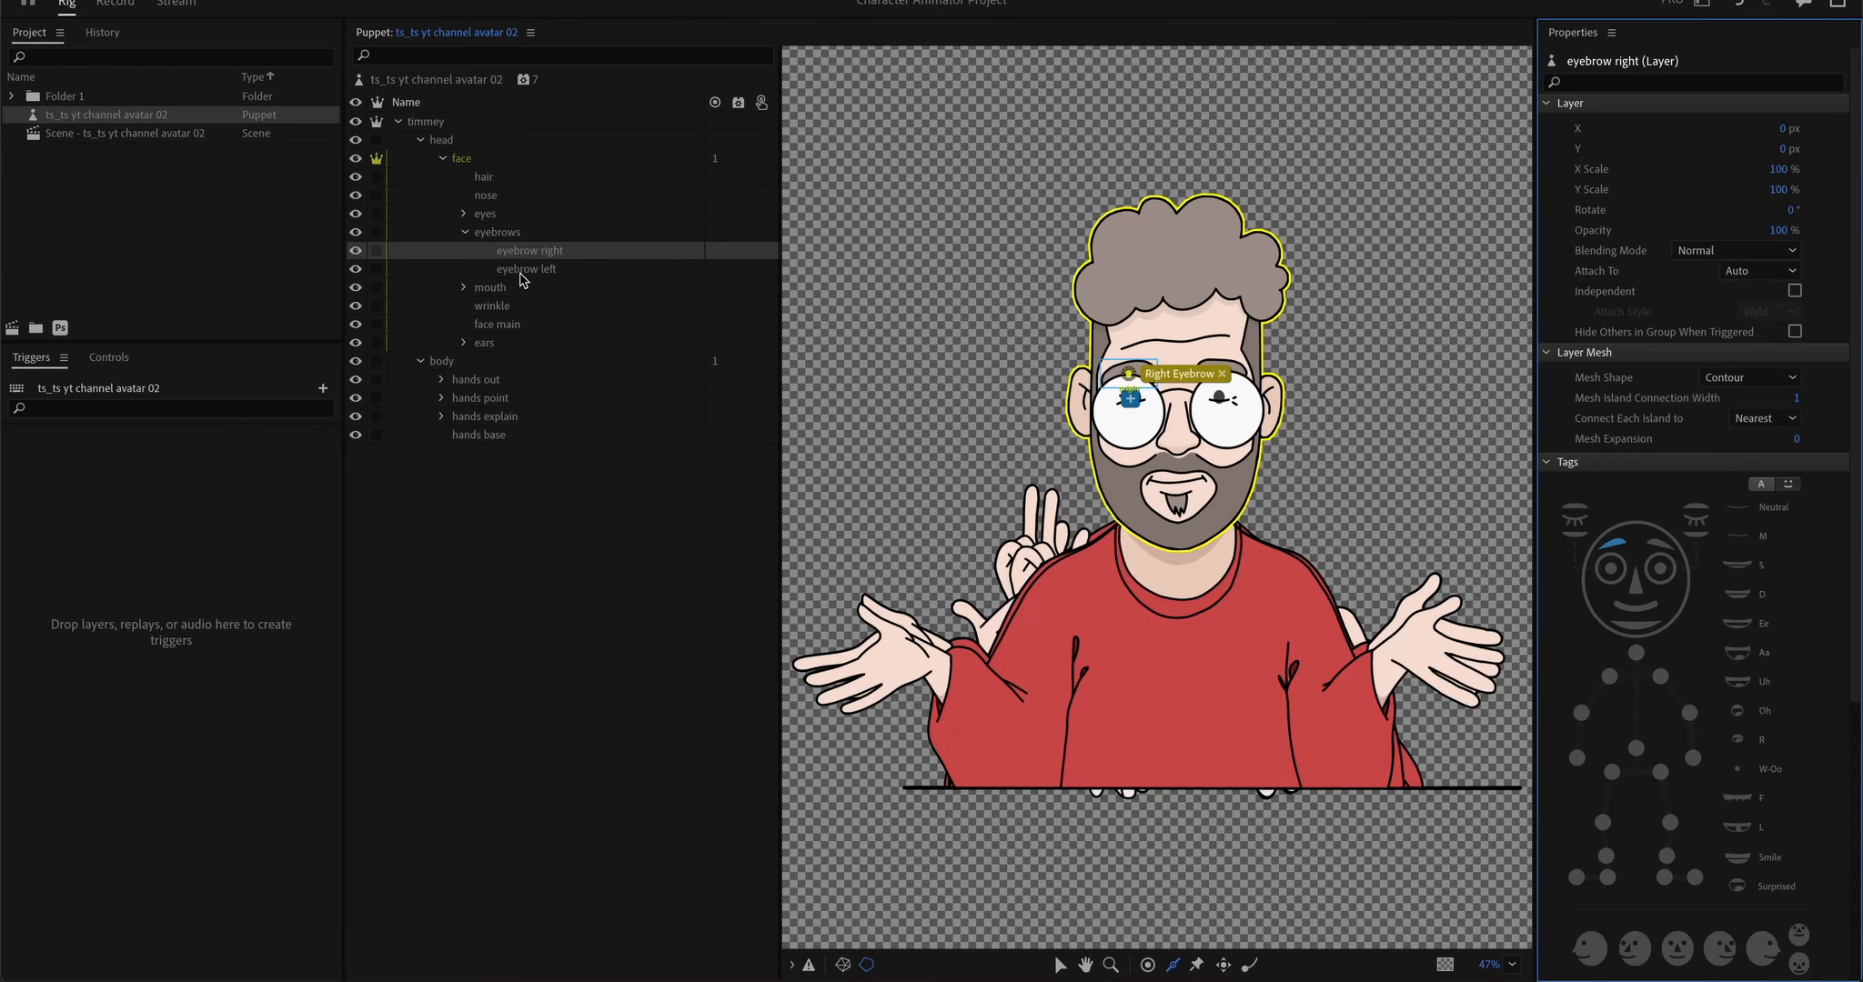
Step: Tag eyebrow left and make both the right and left eyebrows independent
click(525, 268)
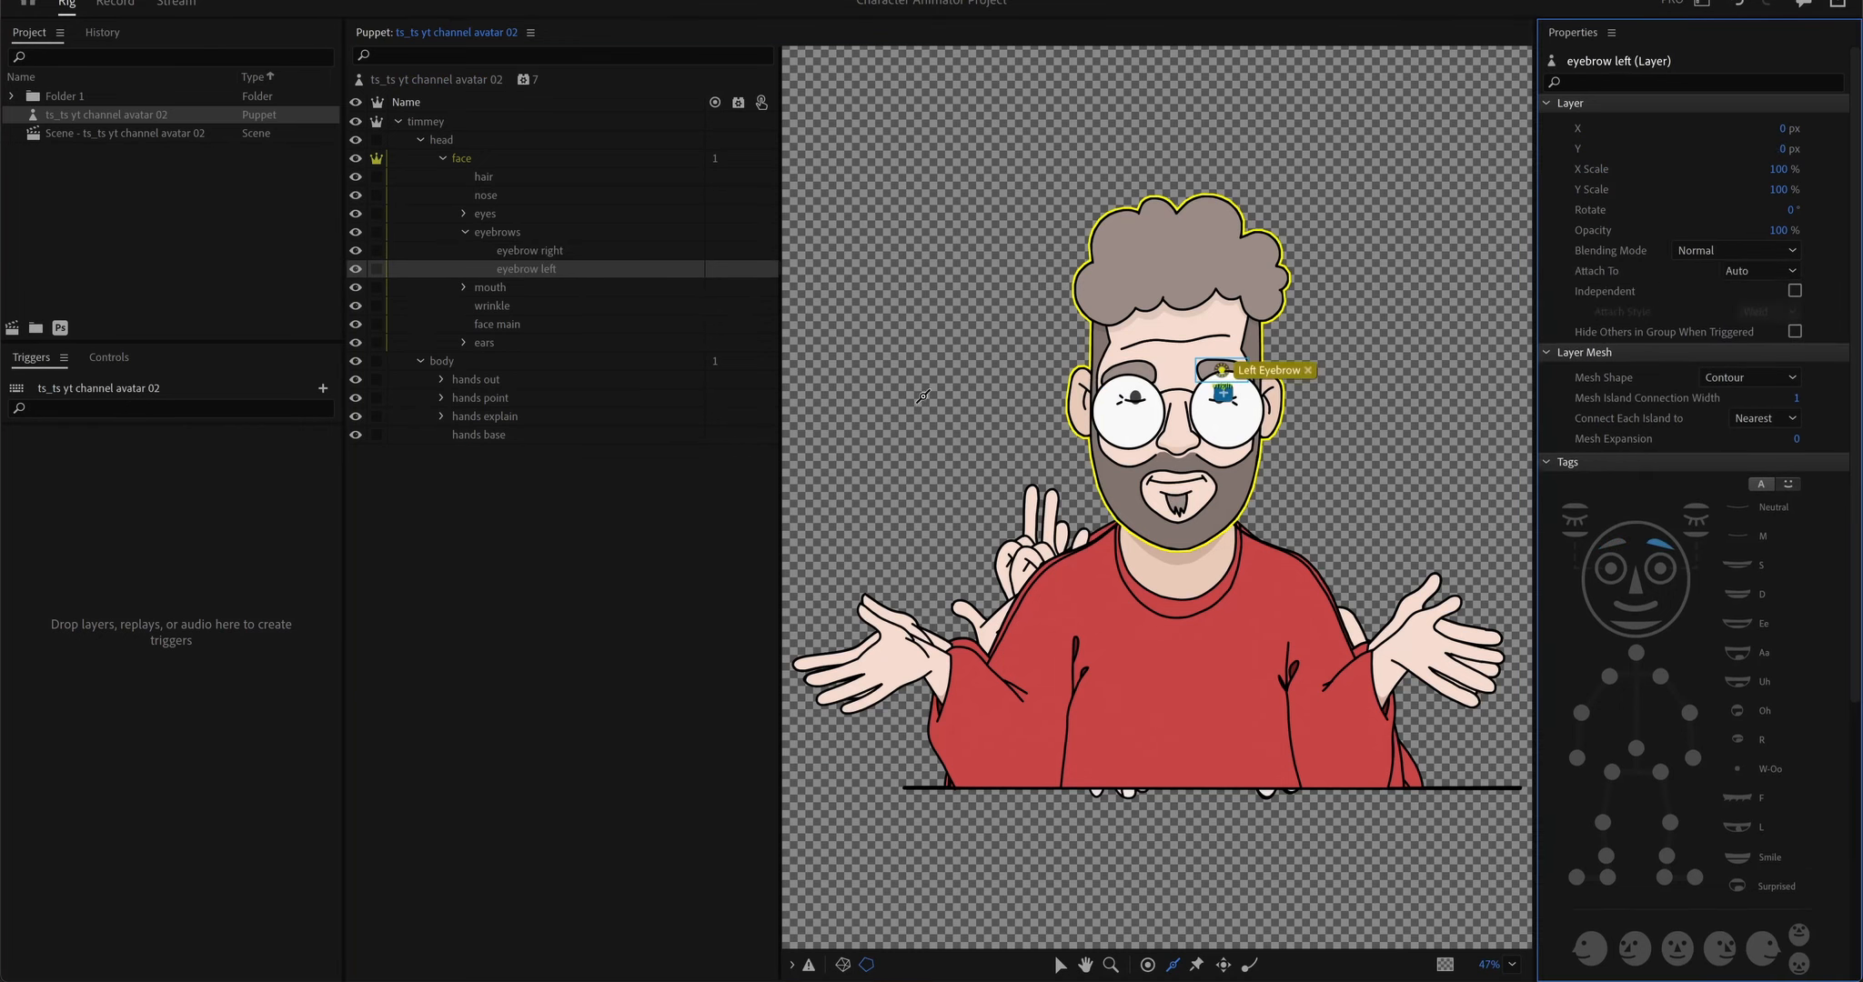
click(530, 251)
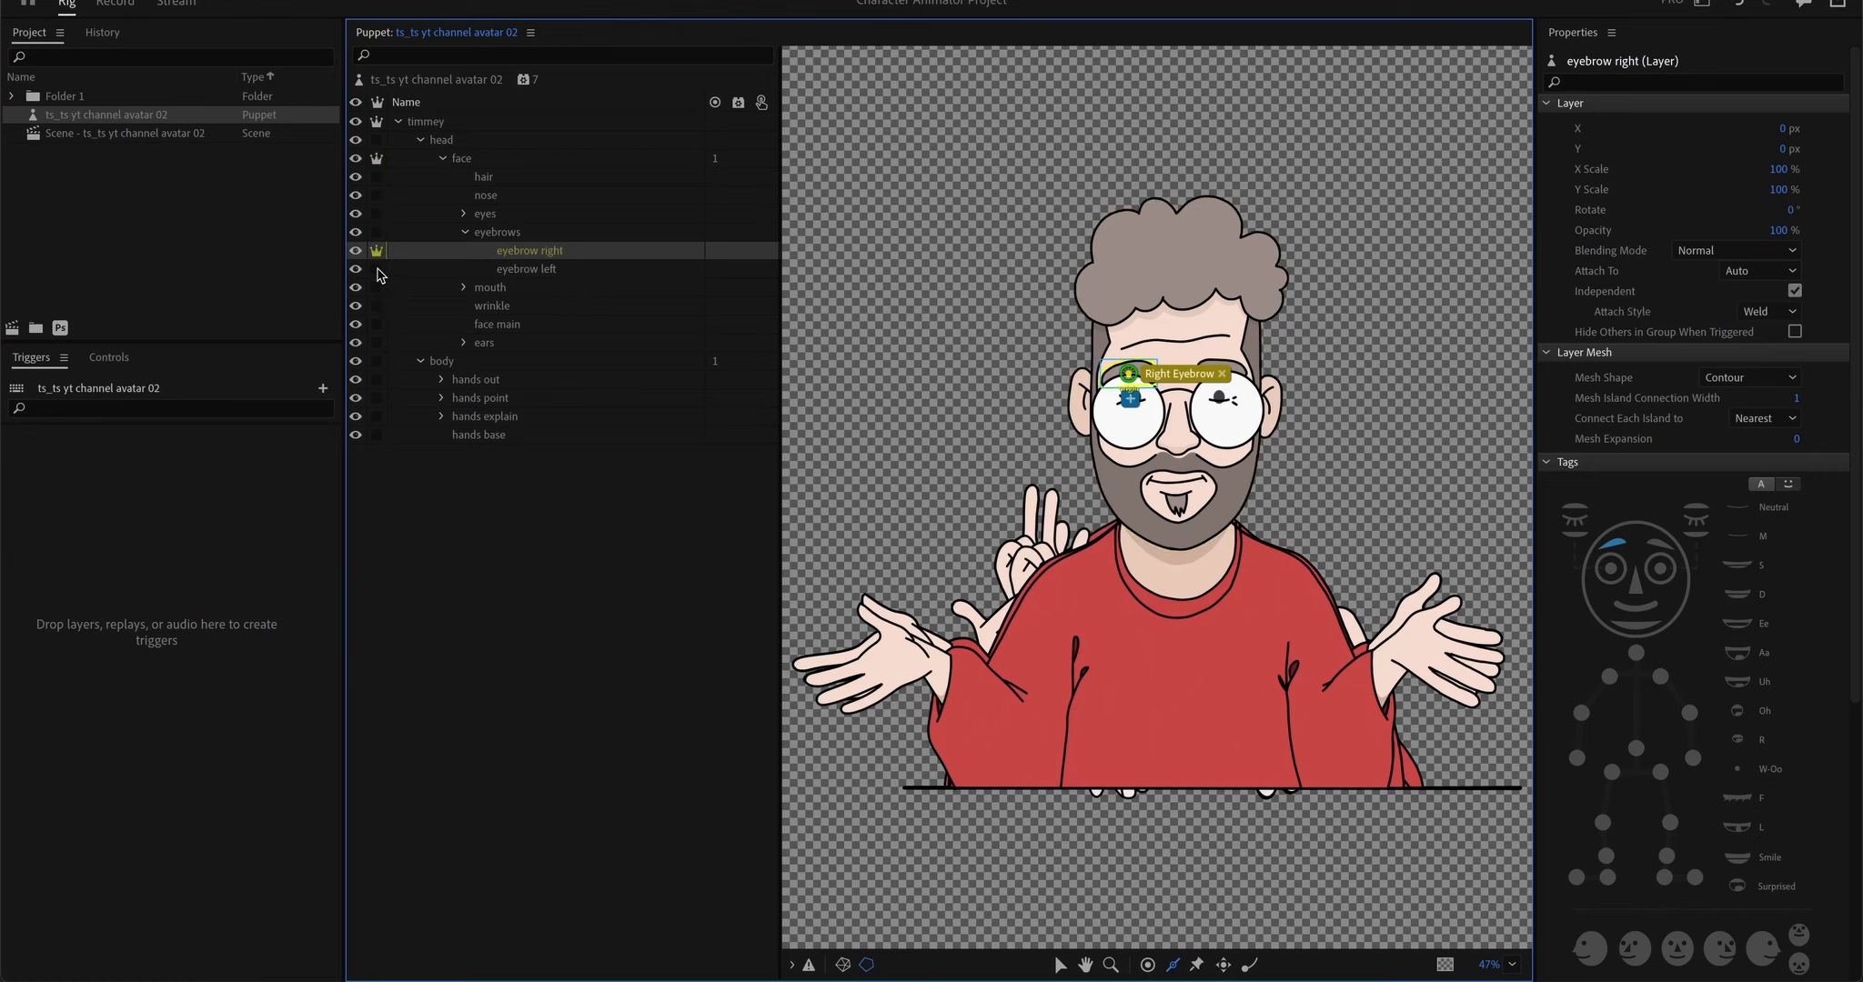
click(490, 286)
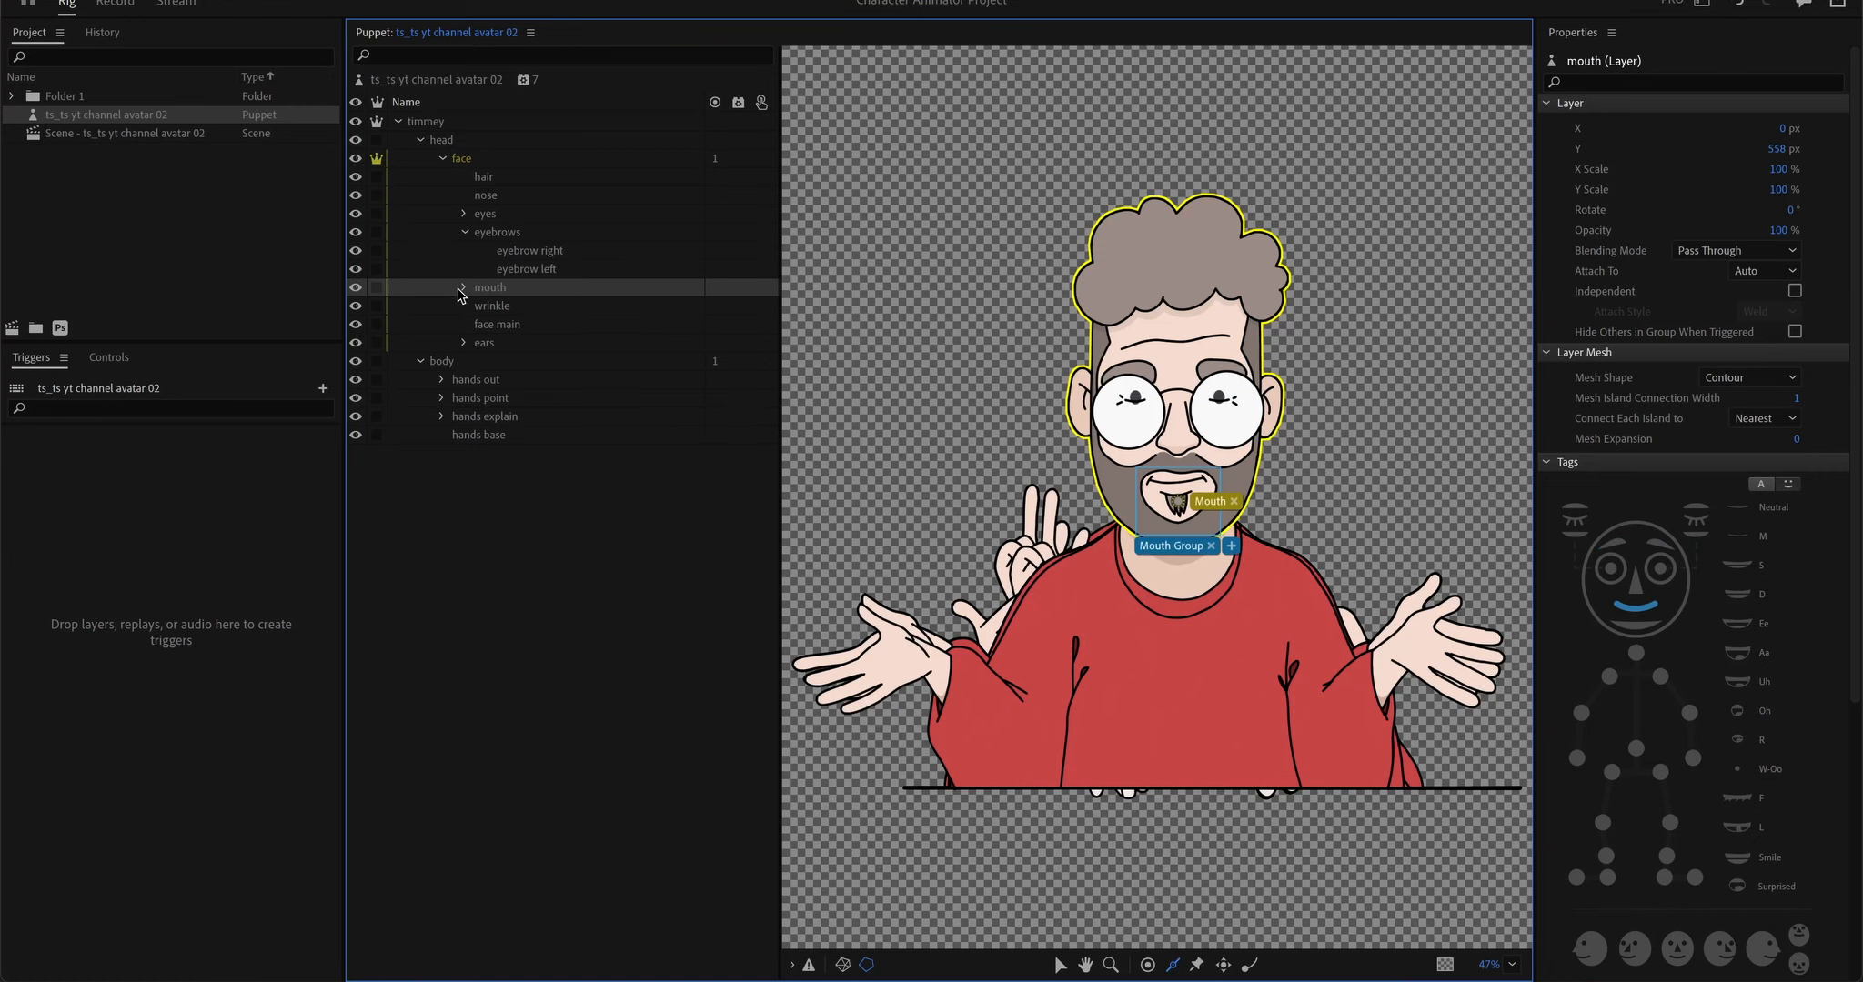
Step: Expand the mouth group and tag the m, d and ah shapes with their sounds
click(463, 287)
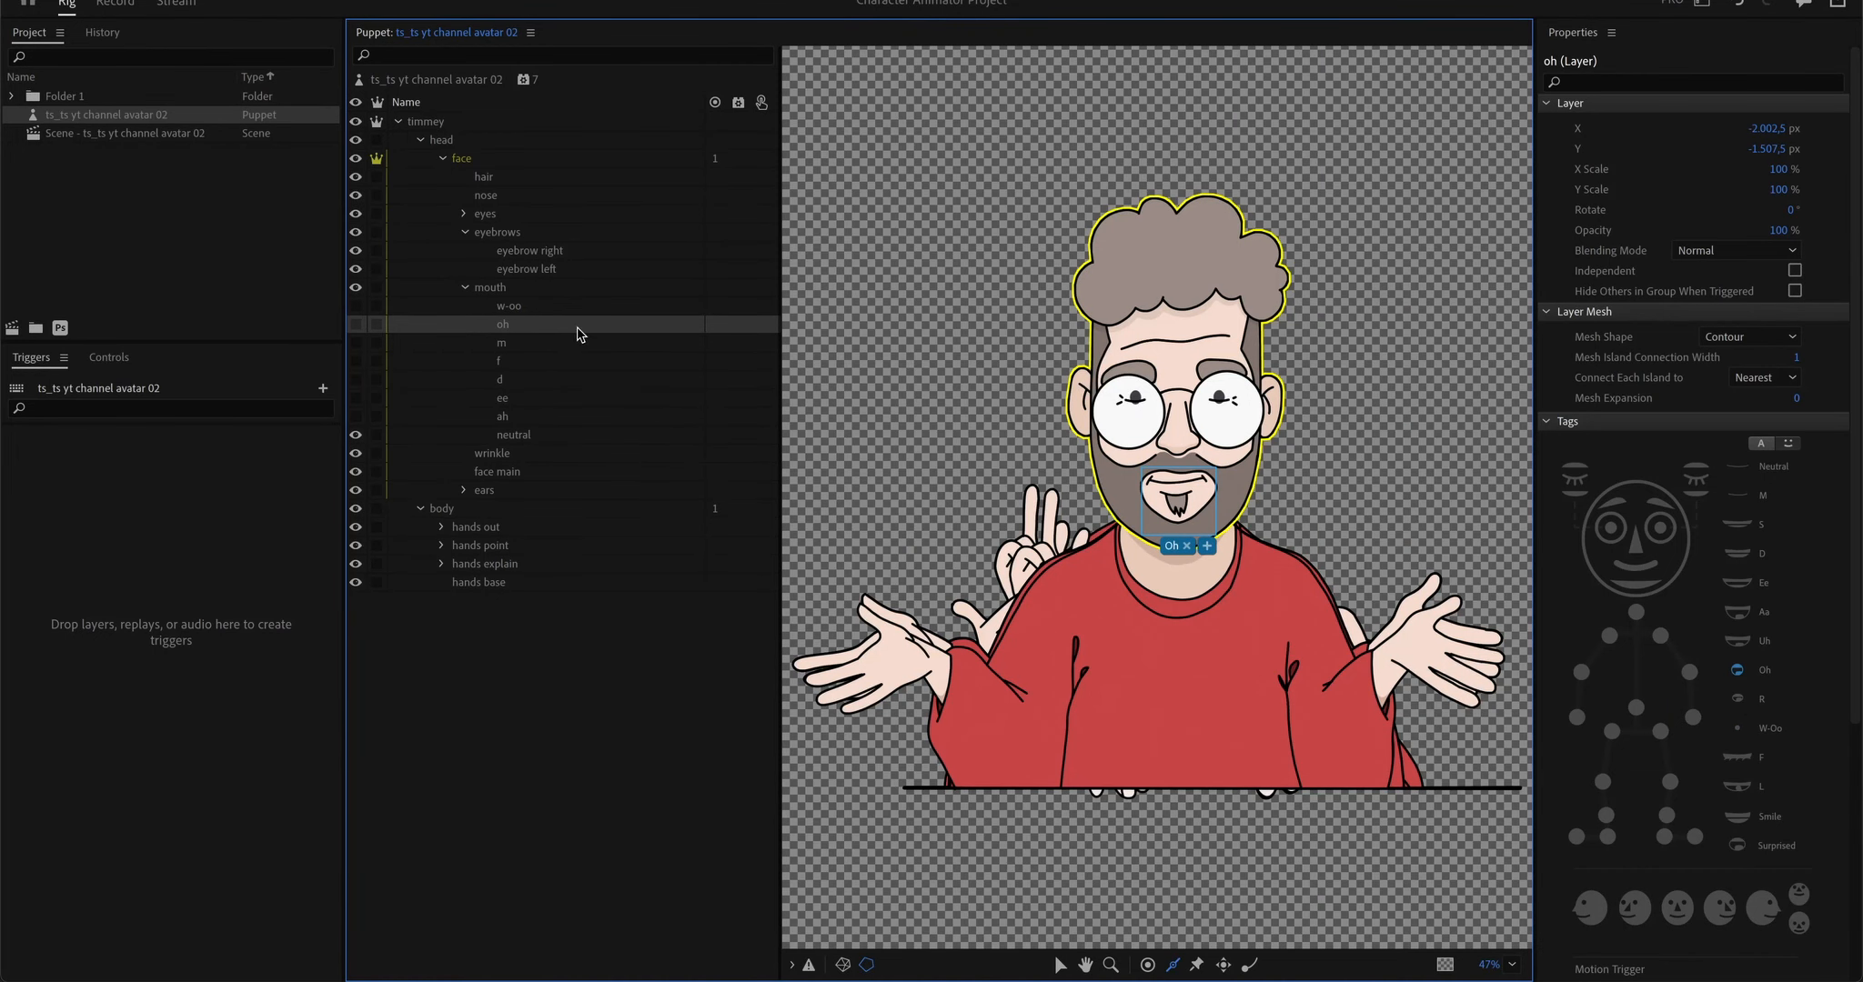
mouse_move(1269, 832)
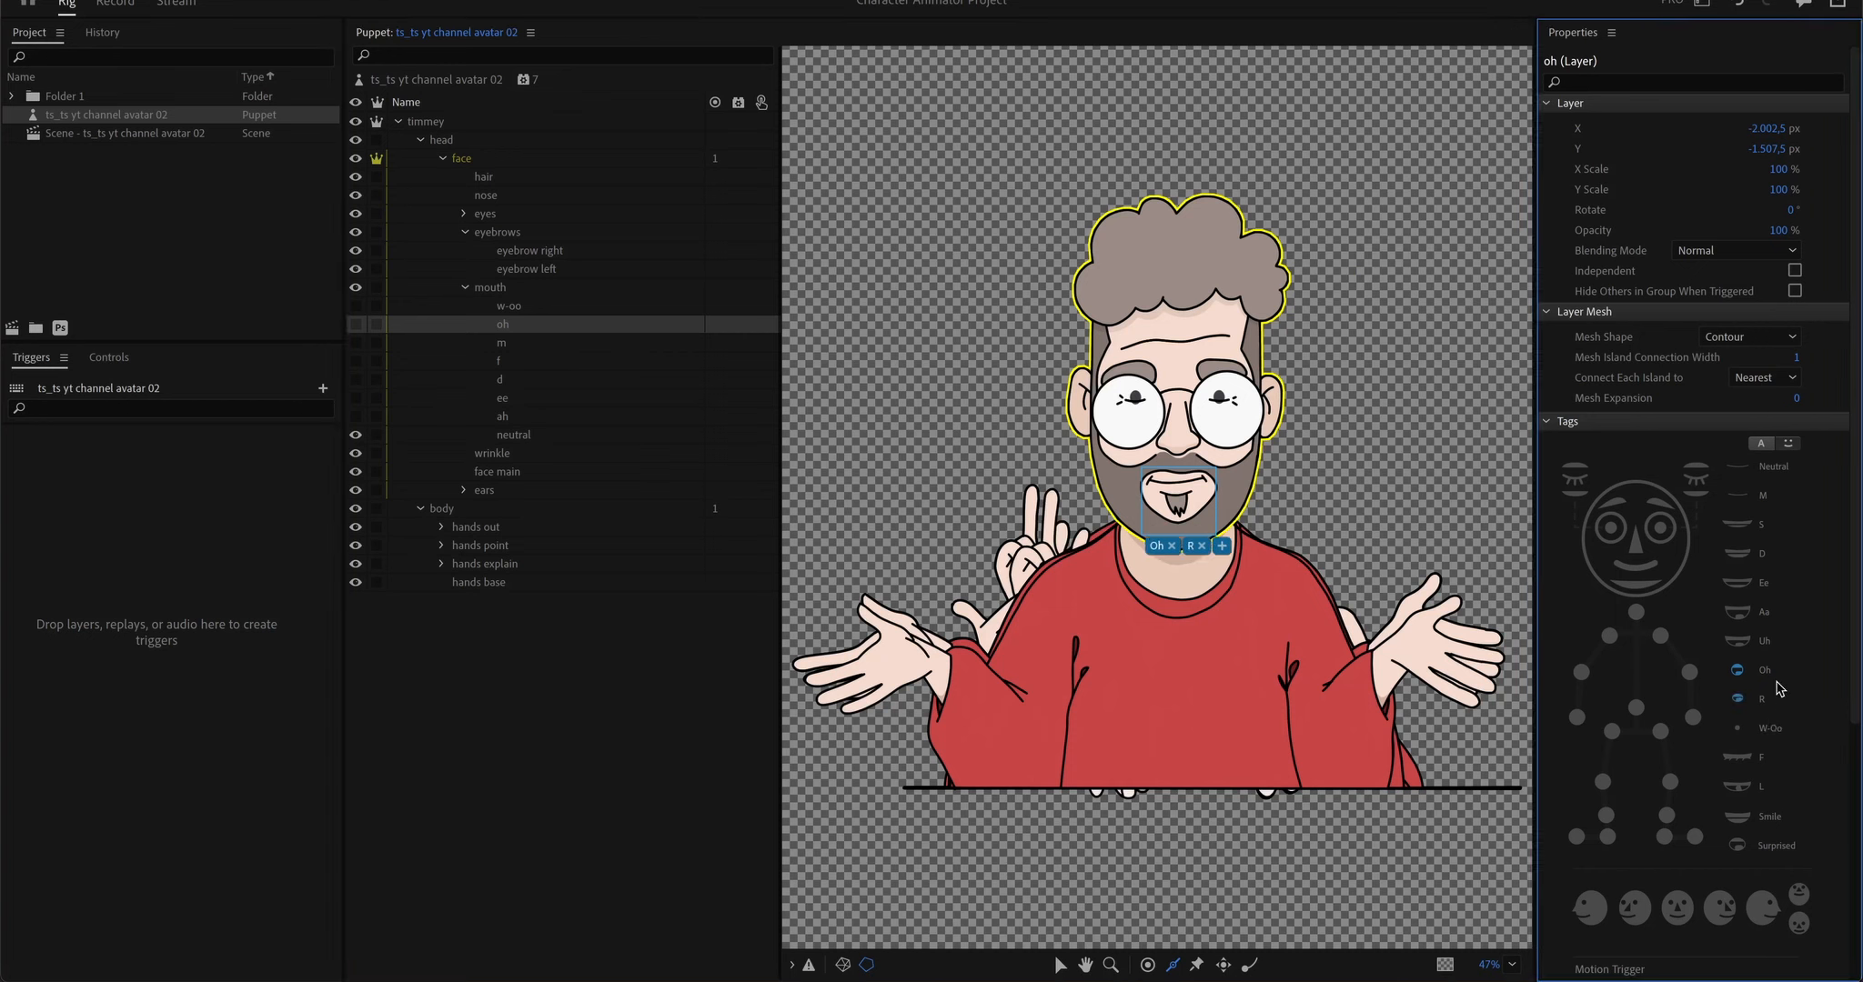
mouse_move(564, 380)
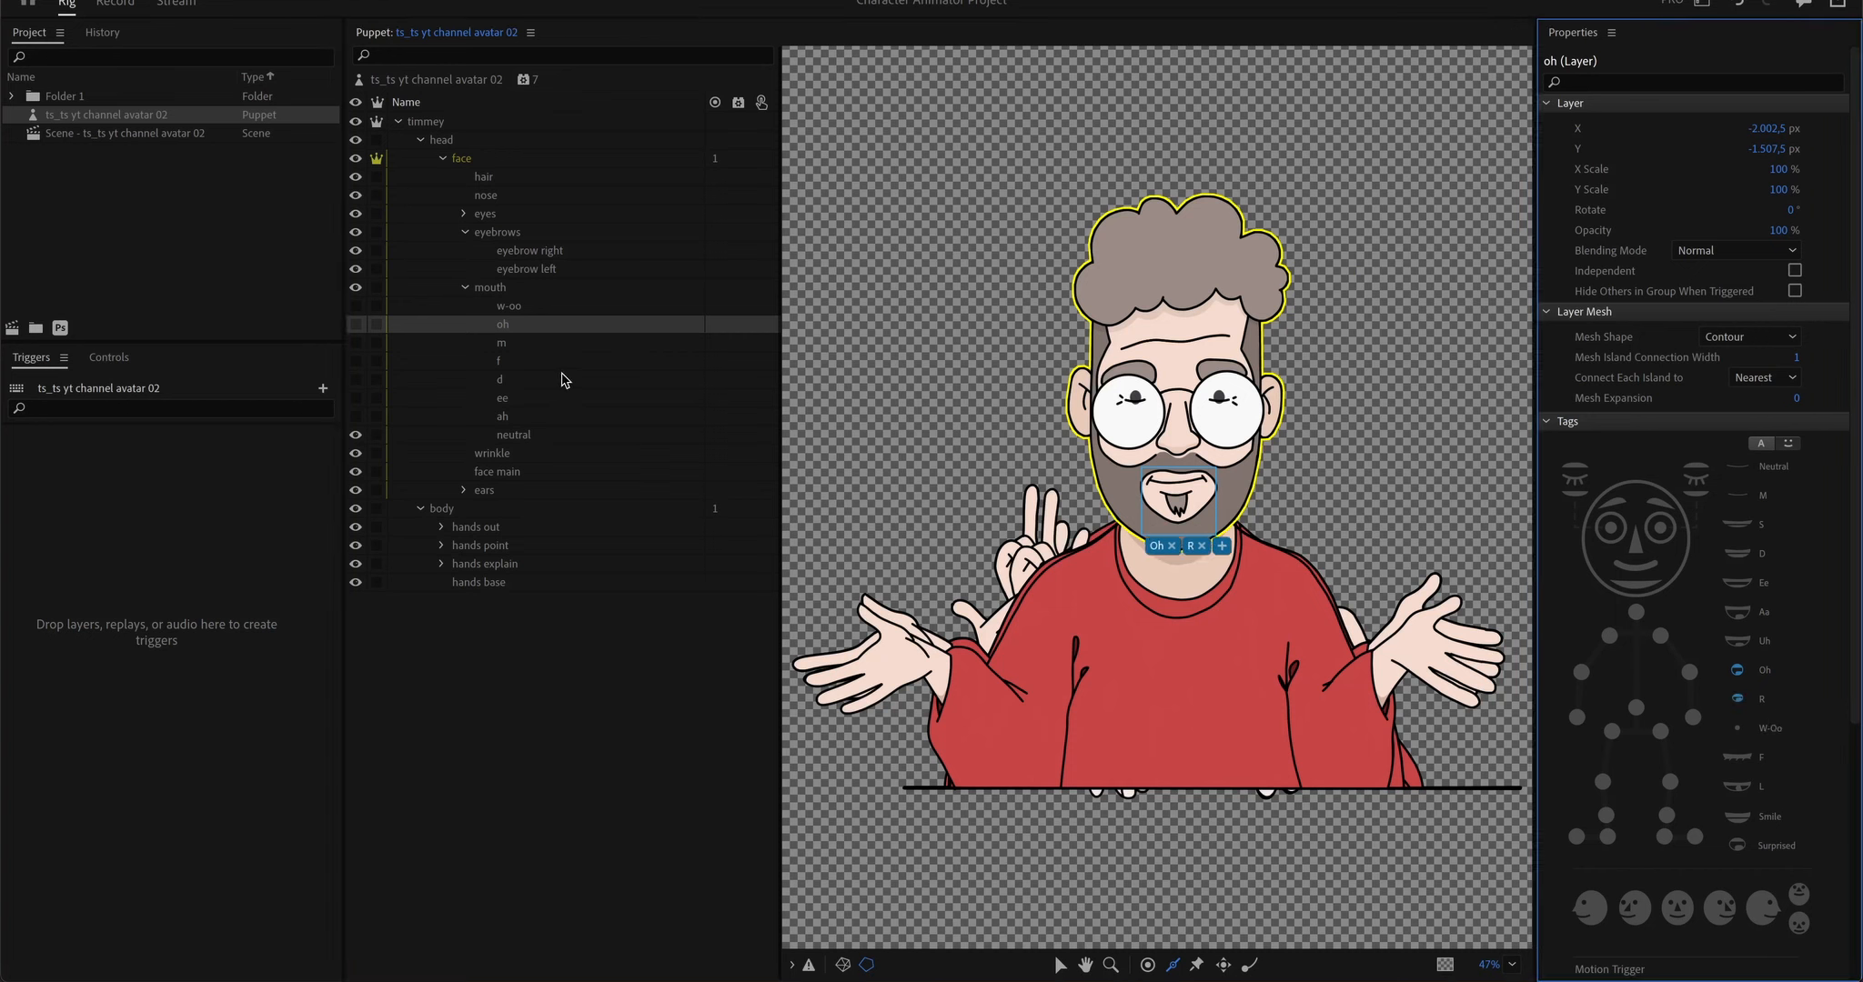
click(501, 343)
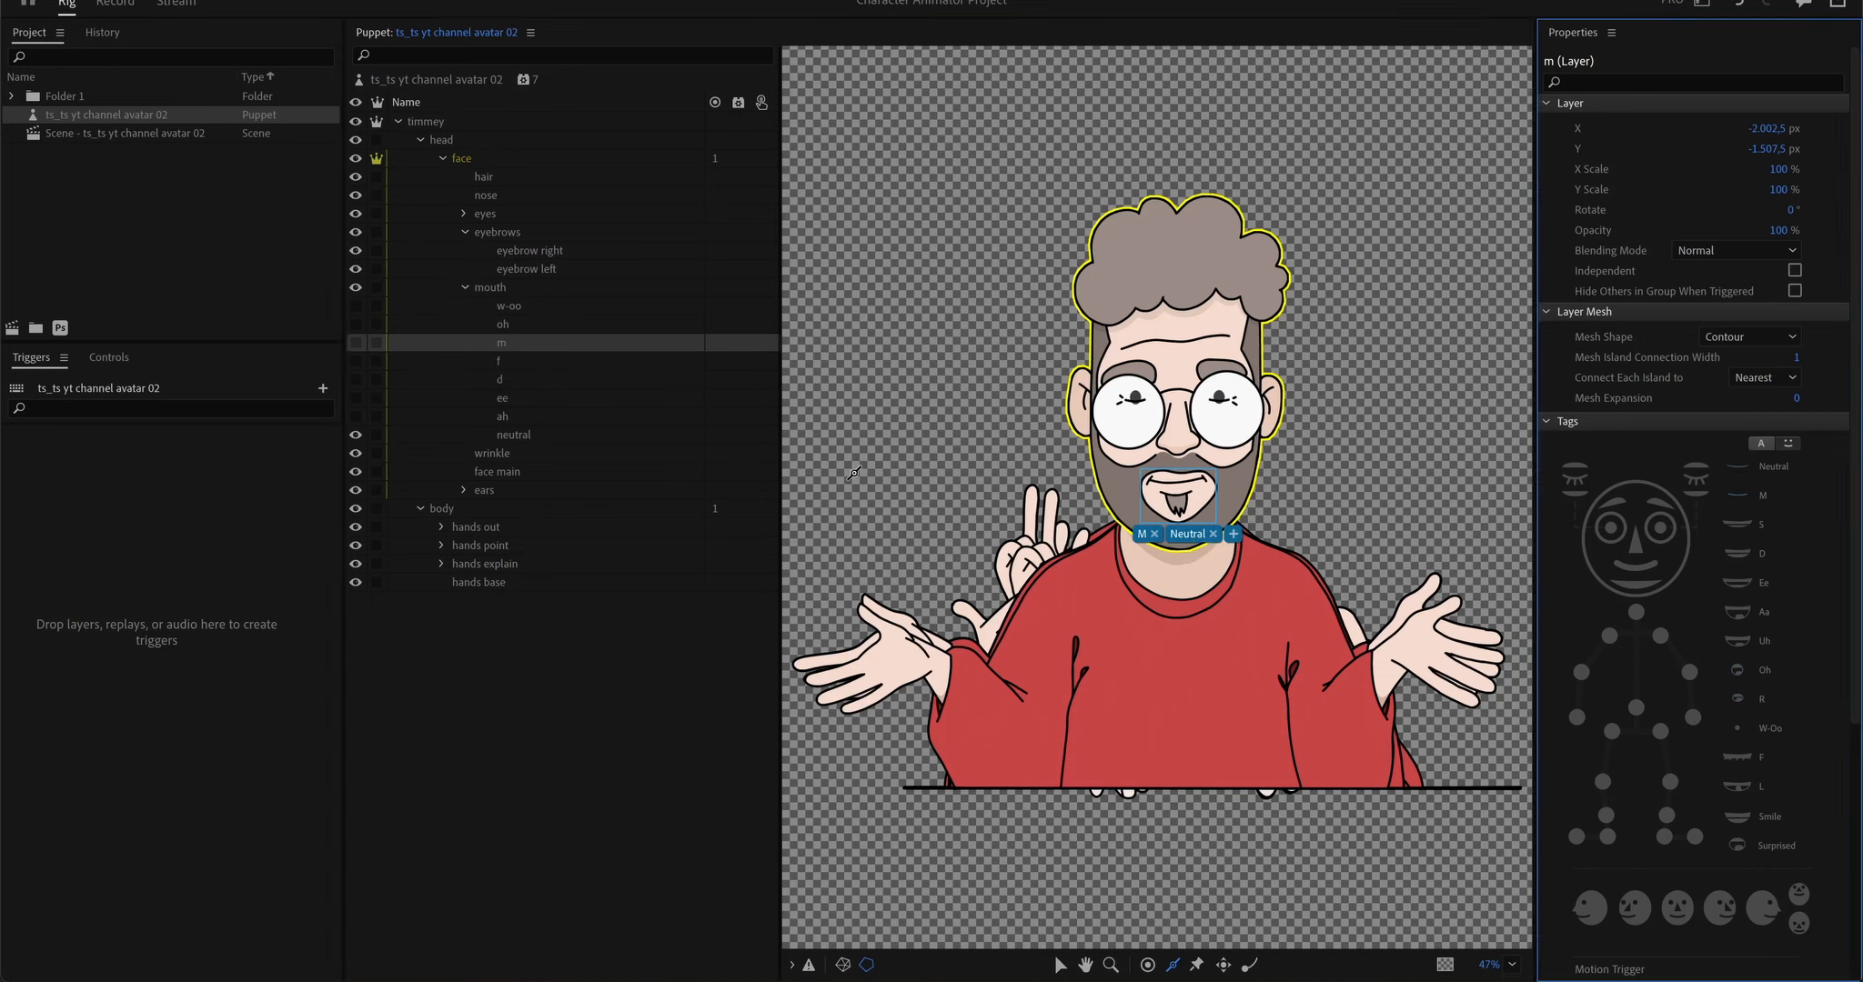
click(499, 379)
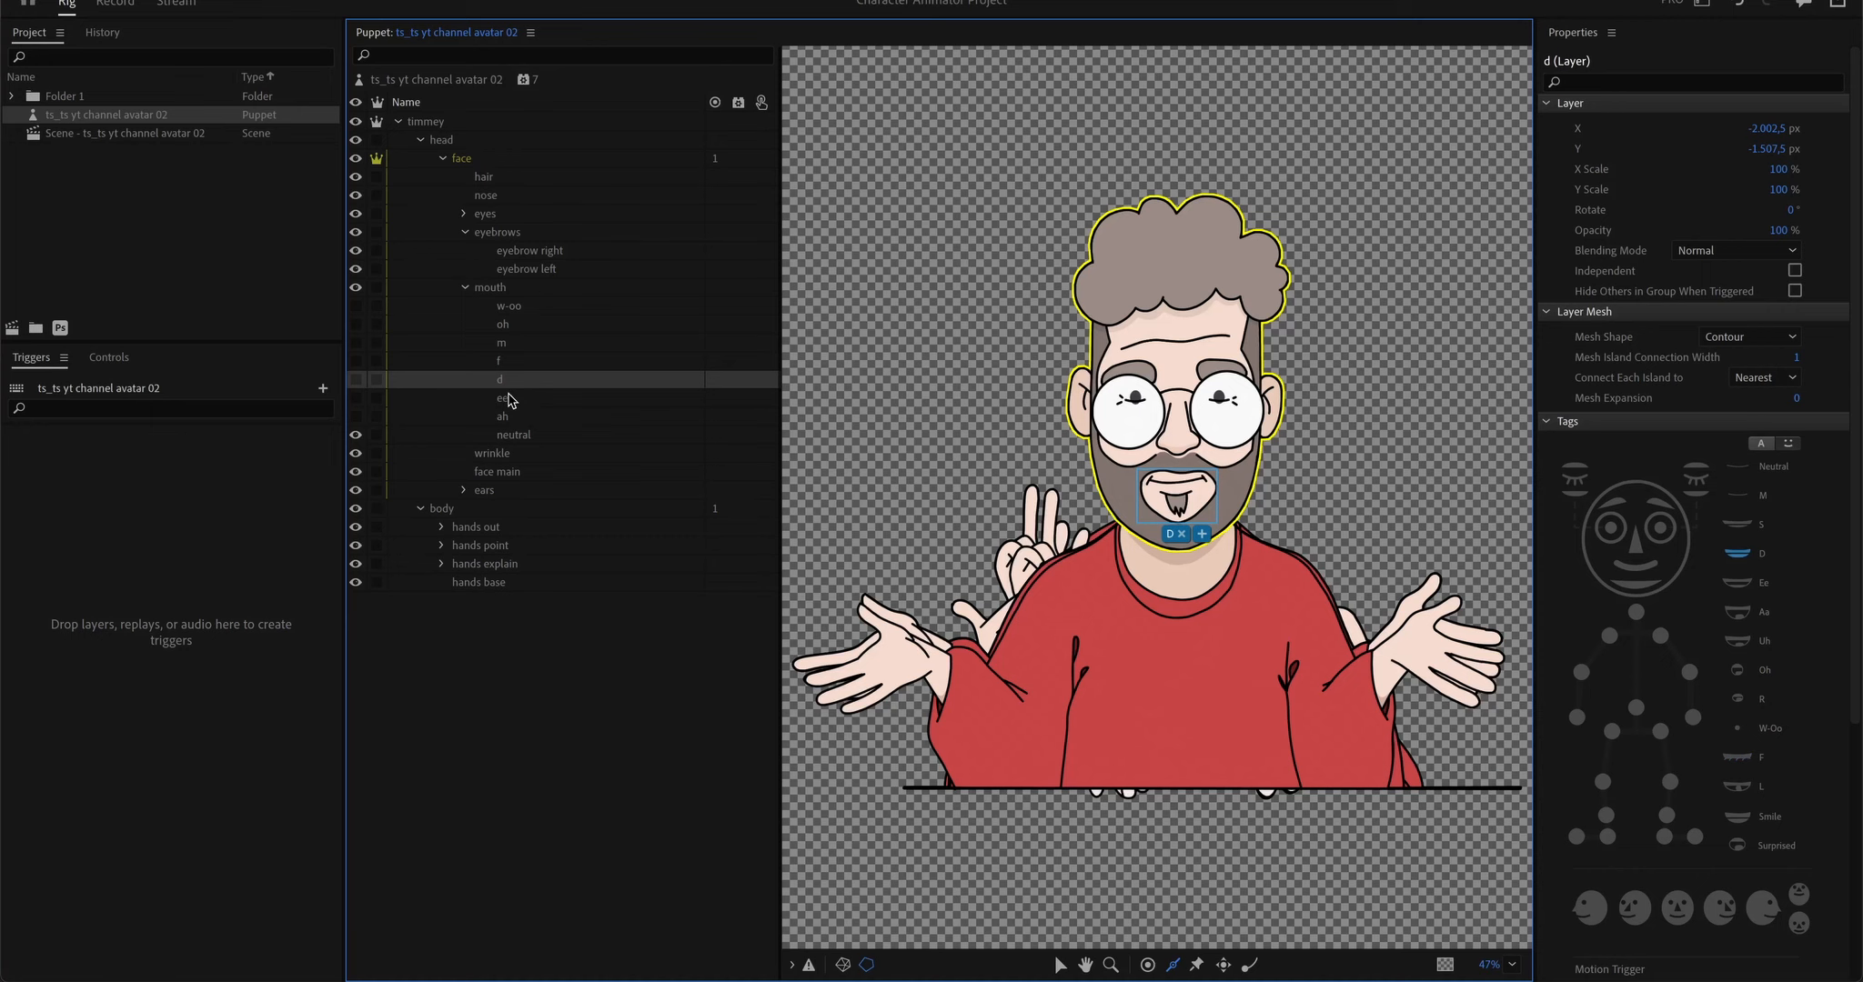
click(501, 415)
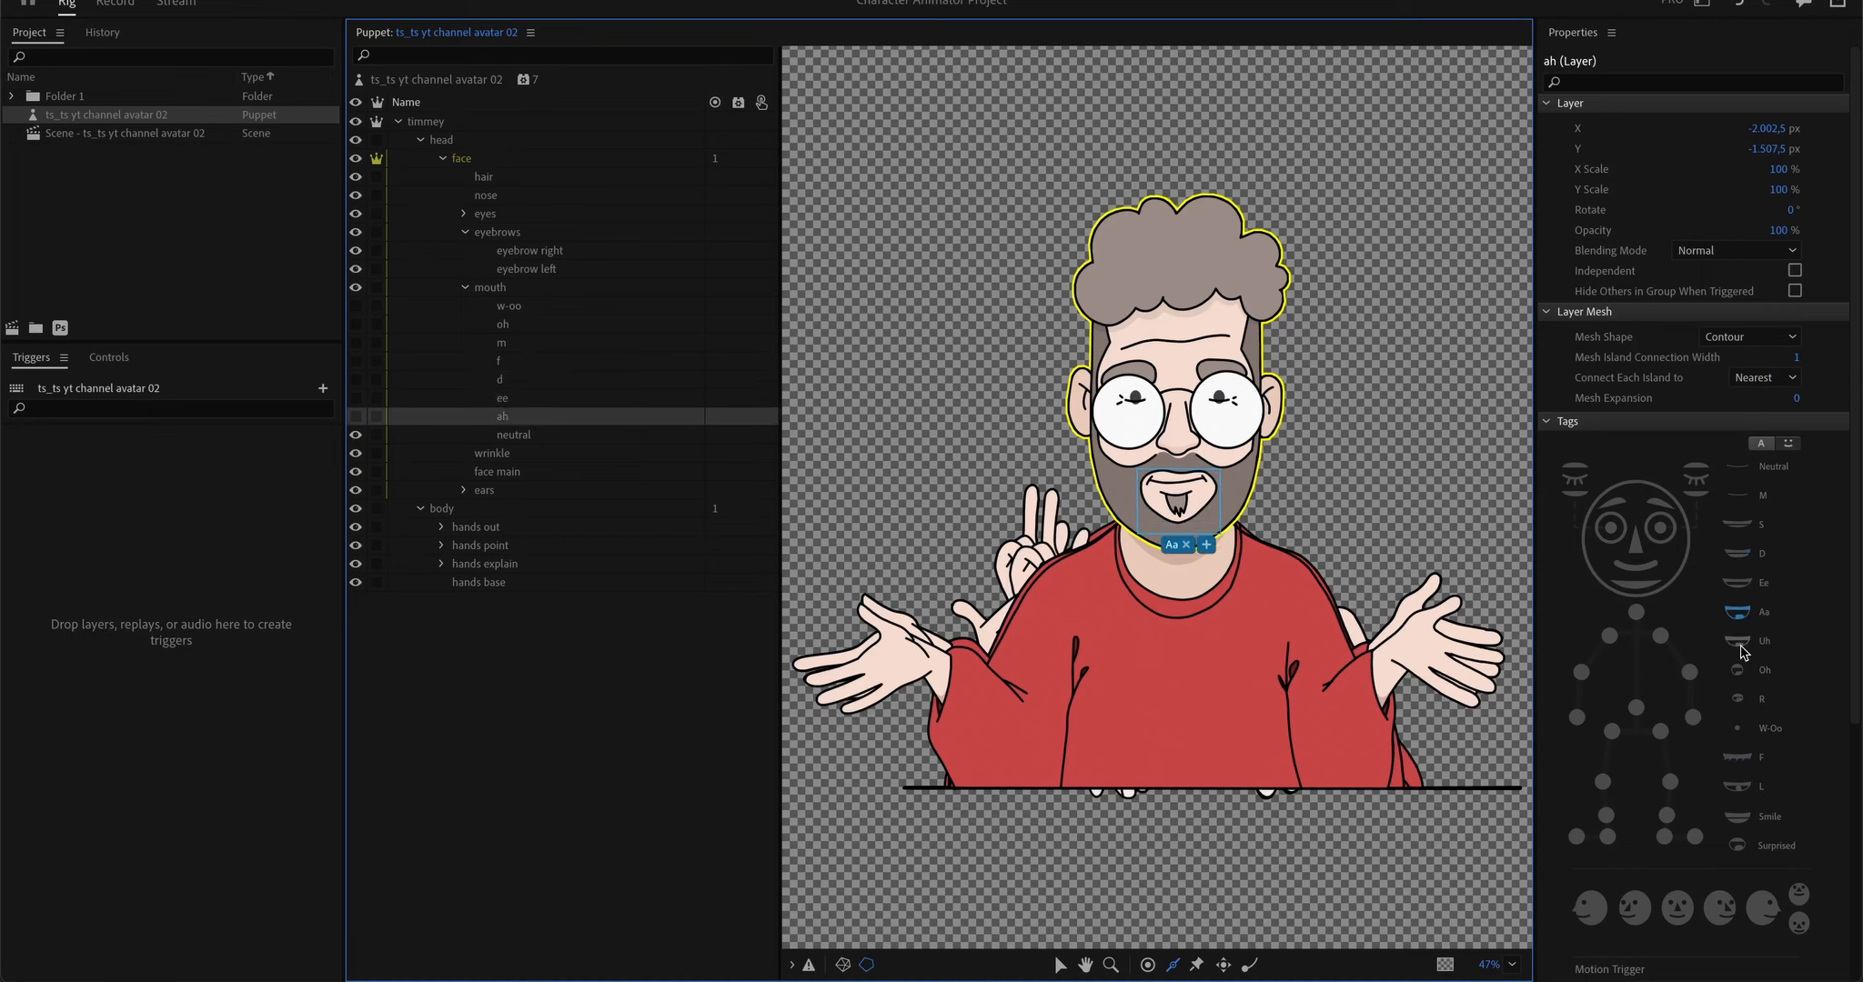
click(1740, 641)
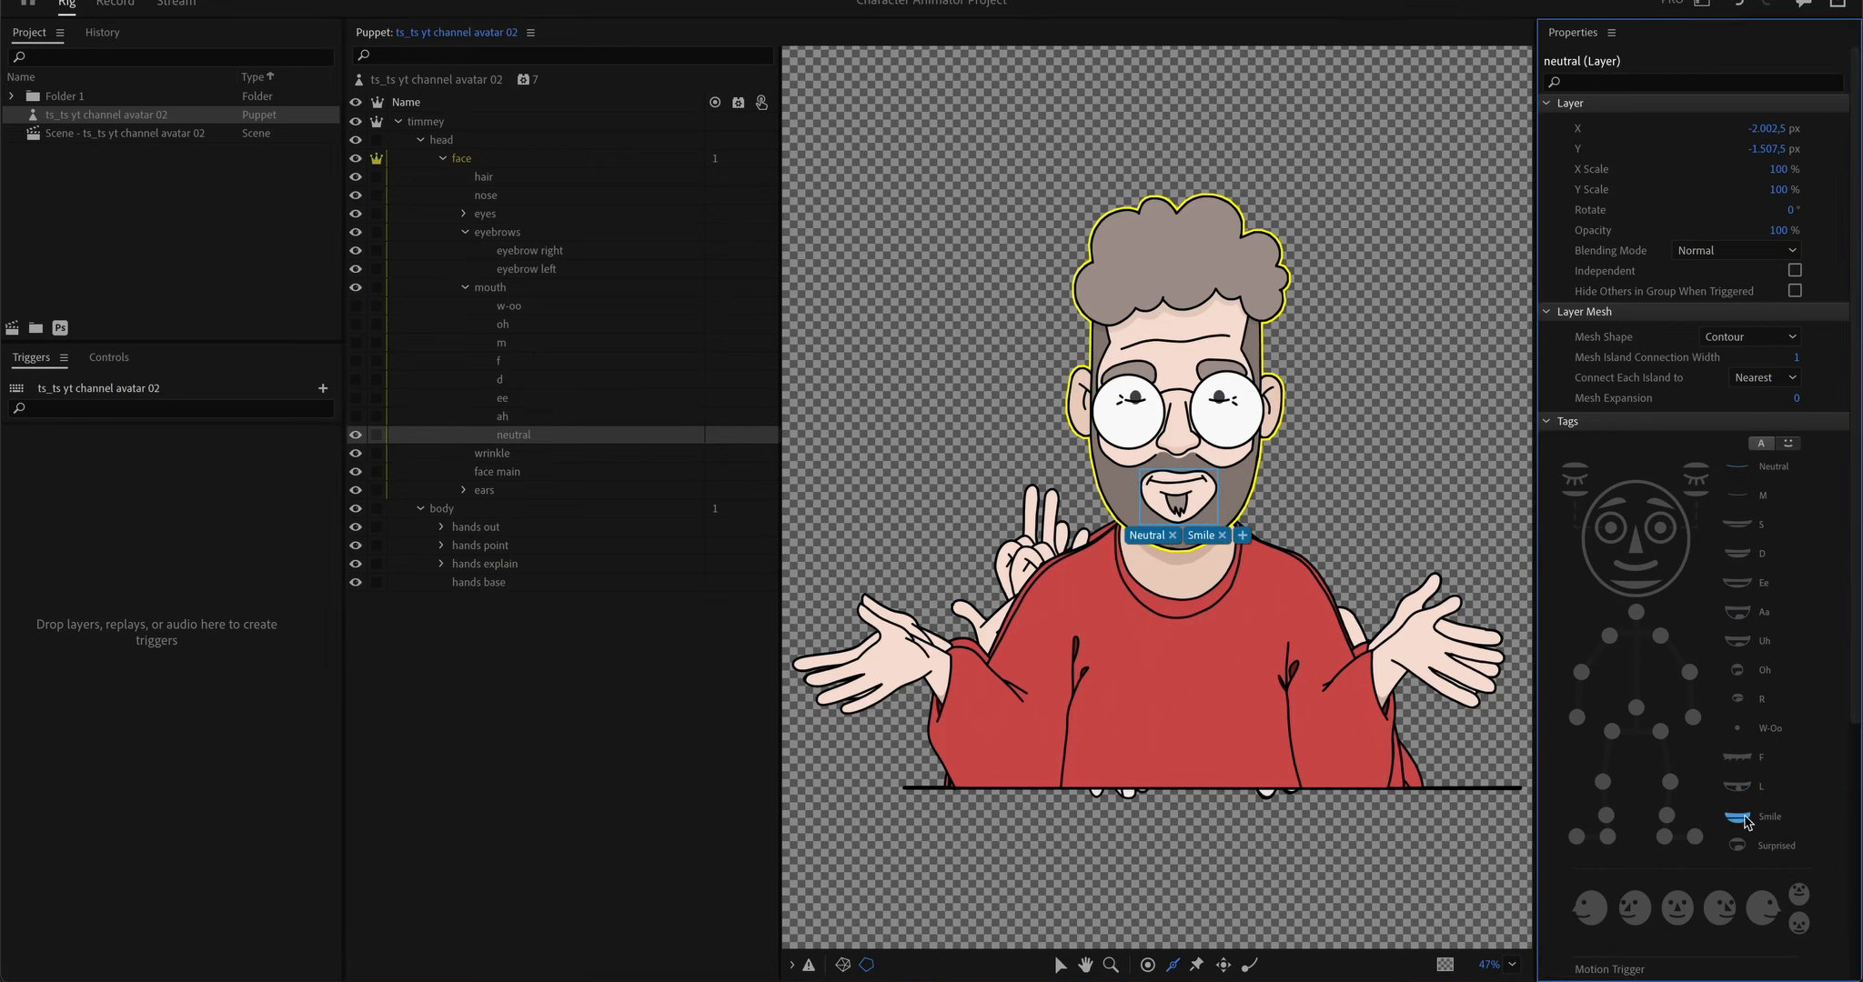
Step: Collapse the mouth group and select the body group in the puppet rig
click(496, 325)
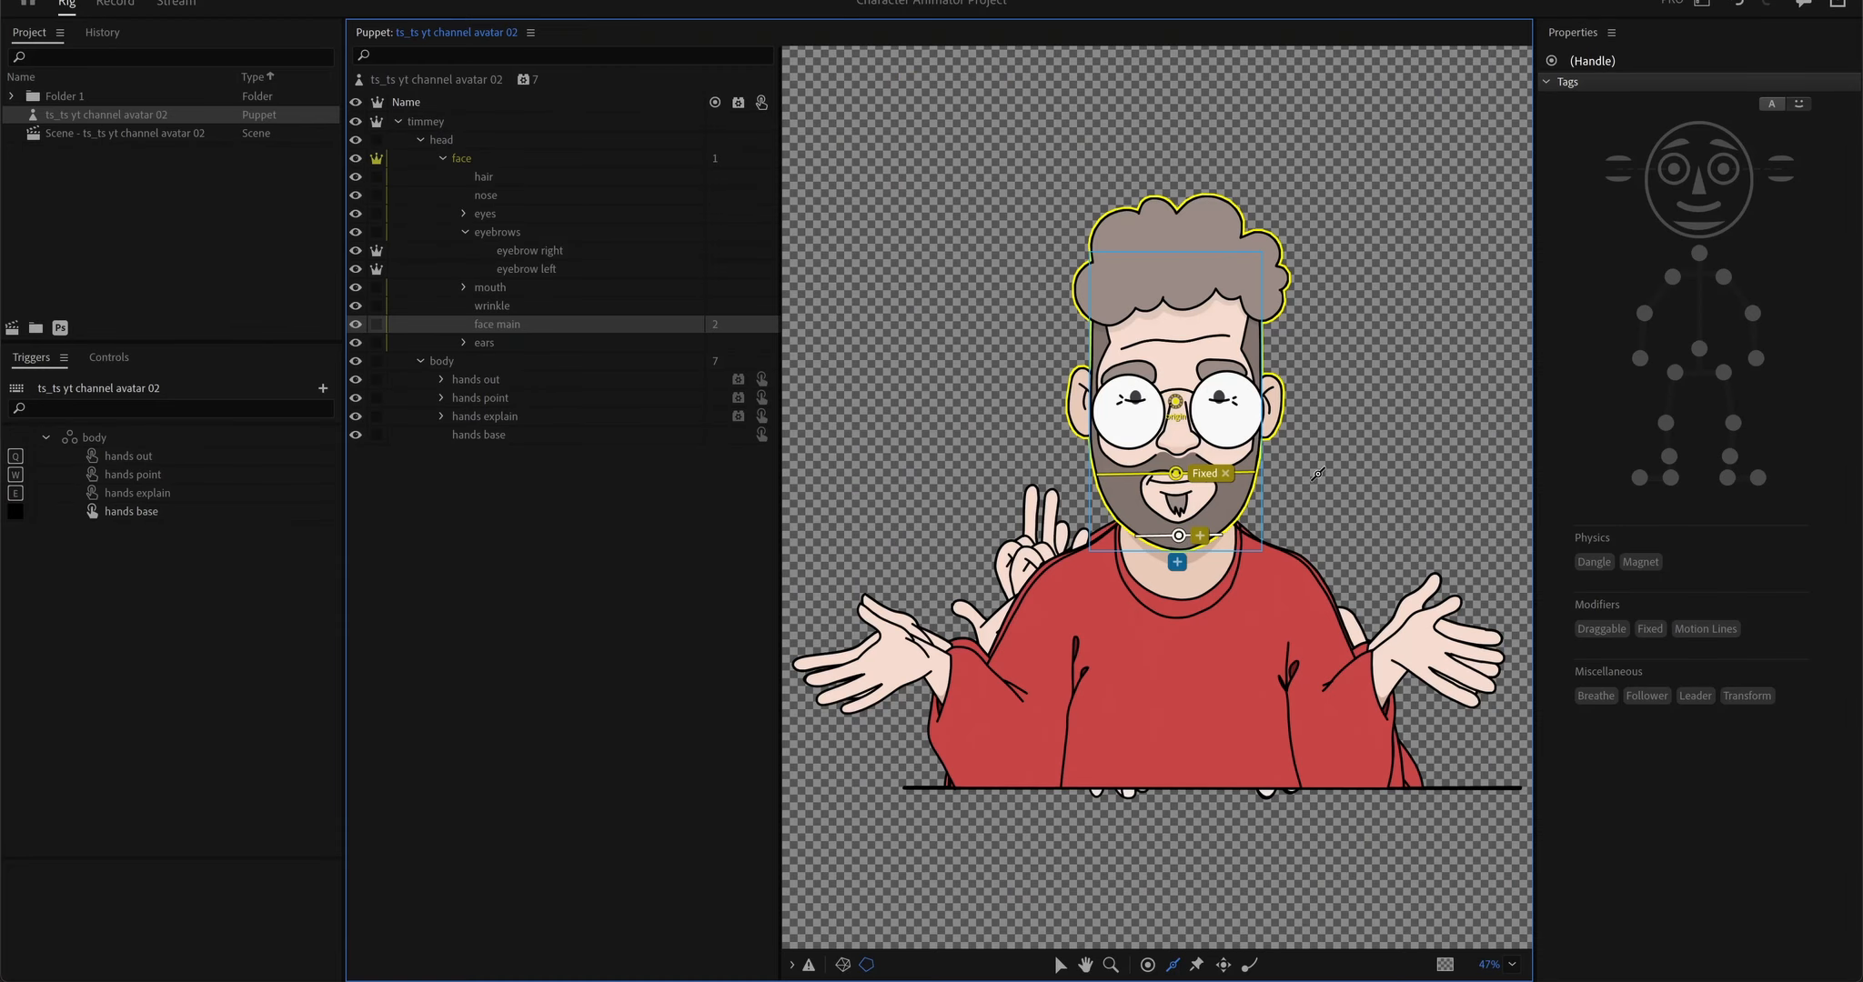
click(442, 361)
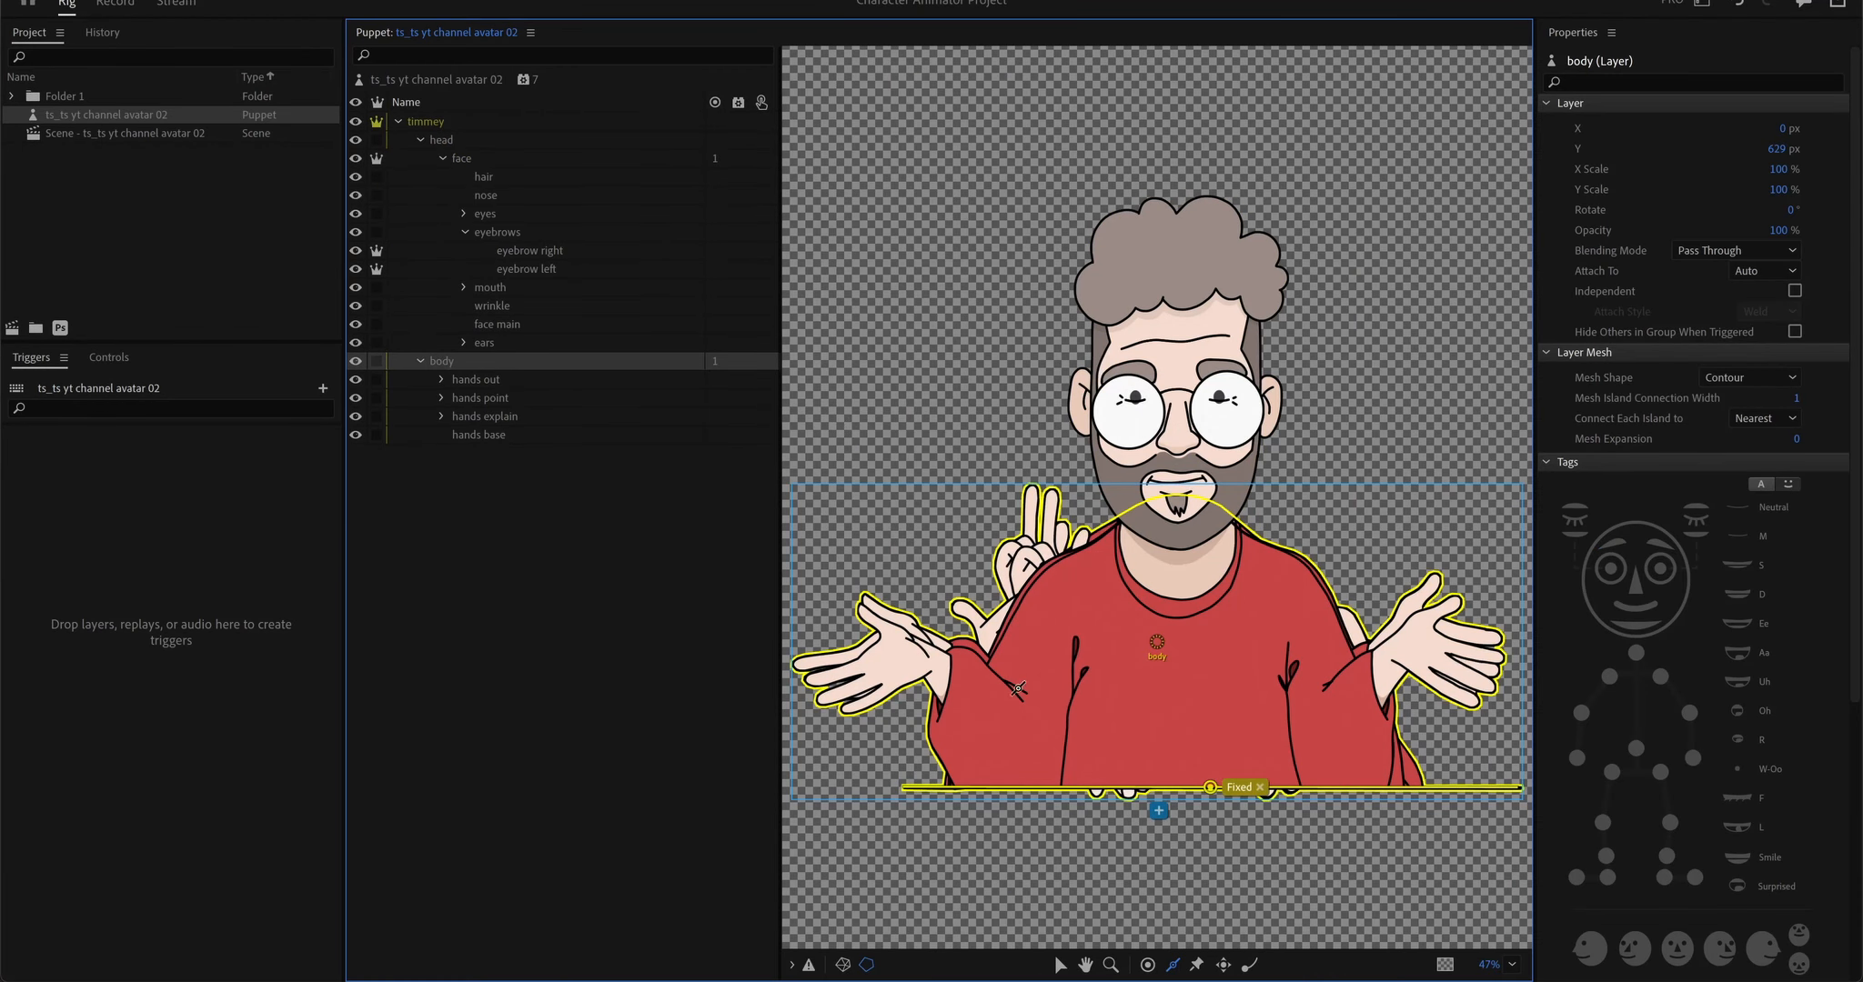
mouse_move(1010, 639)
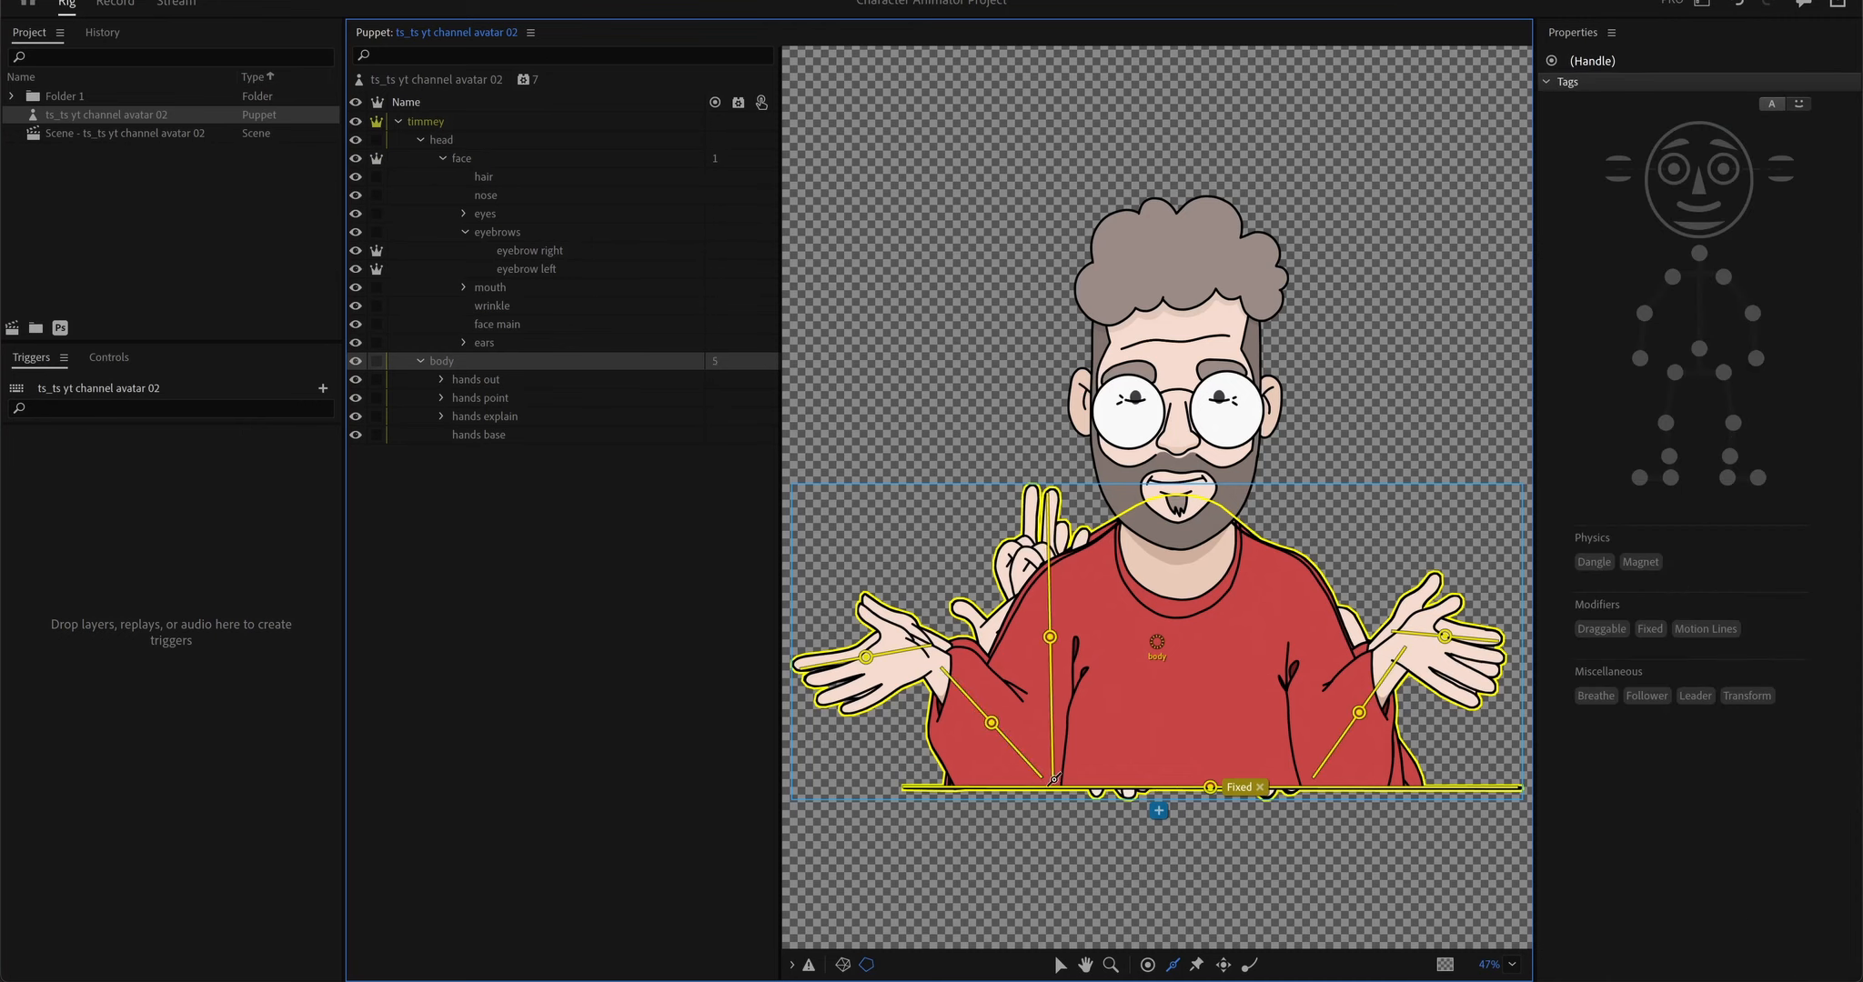
Step: Turn the body group's hand poses into a swap set of triggers
right_click(439, 360)
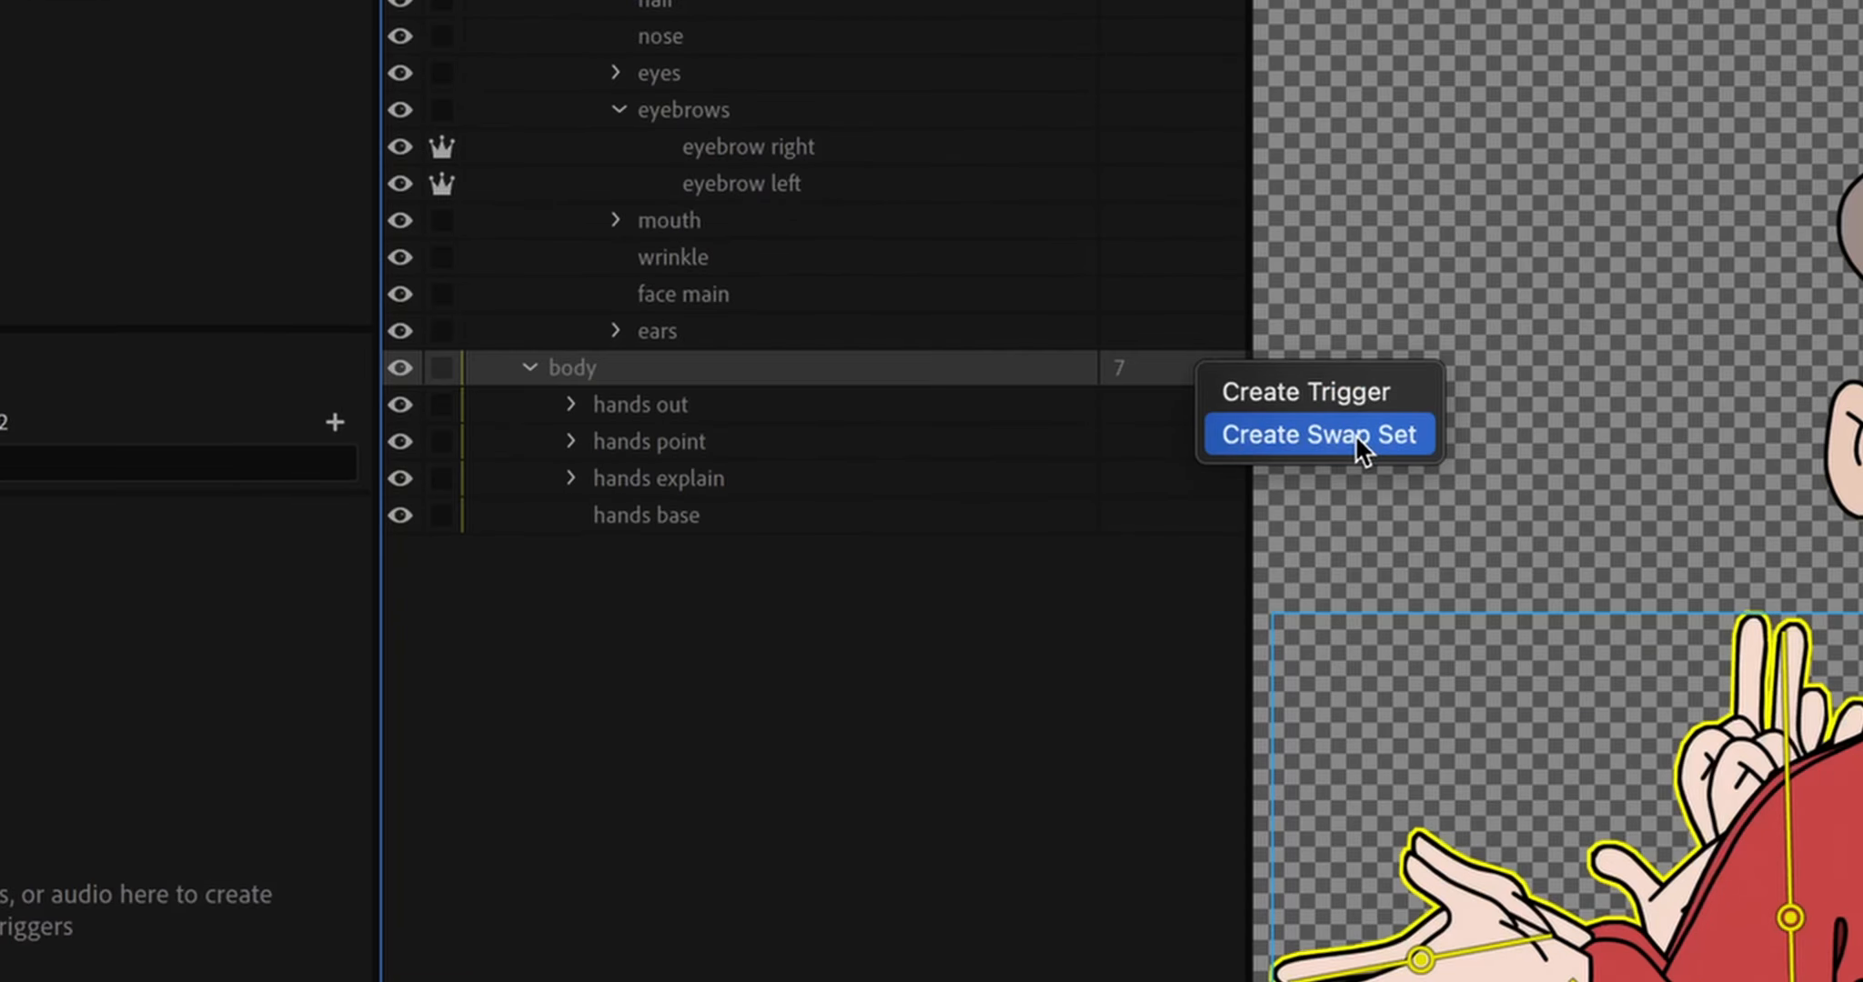
click(1316, 433)
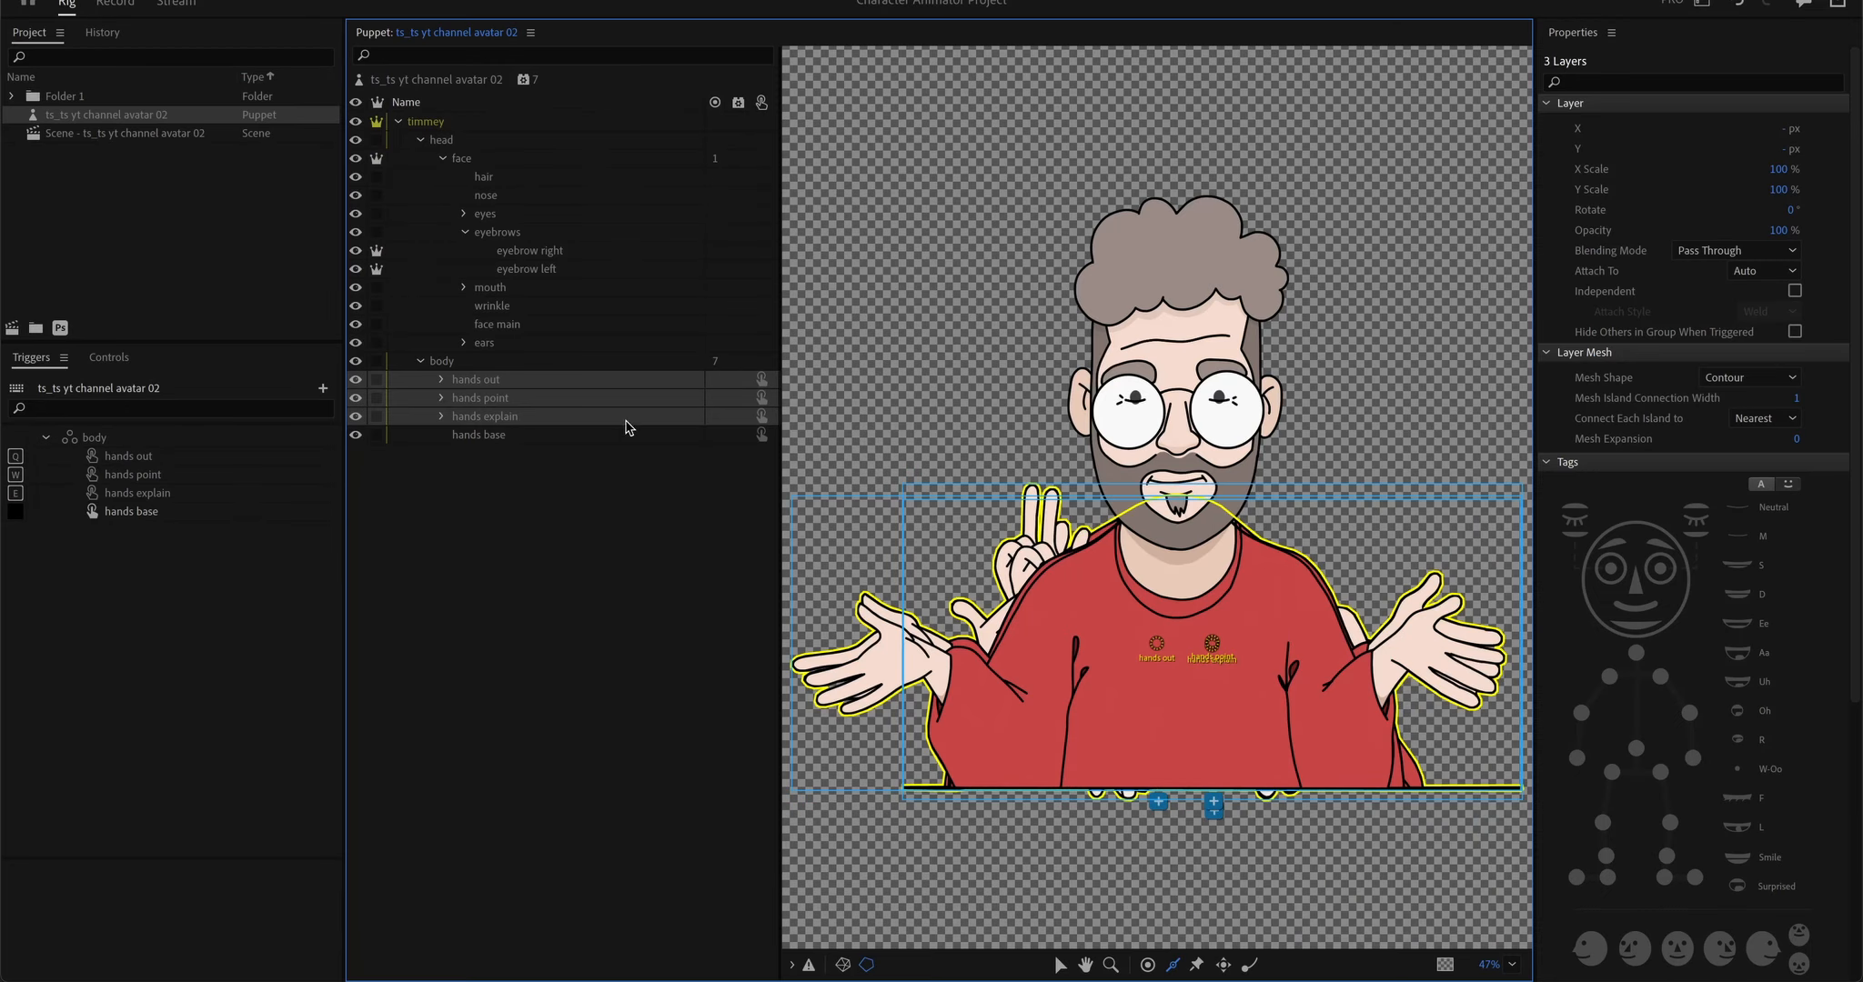
Step: Add Cycle Layers to the hands out, point and explain poses, then start recording
click(738, 381)
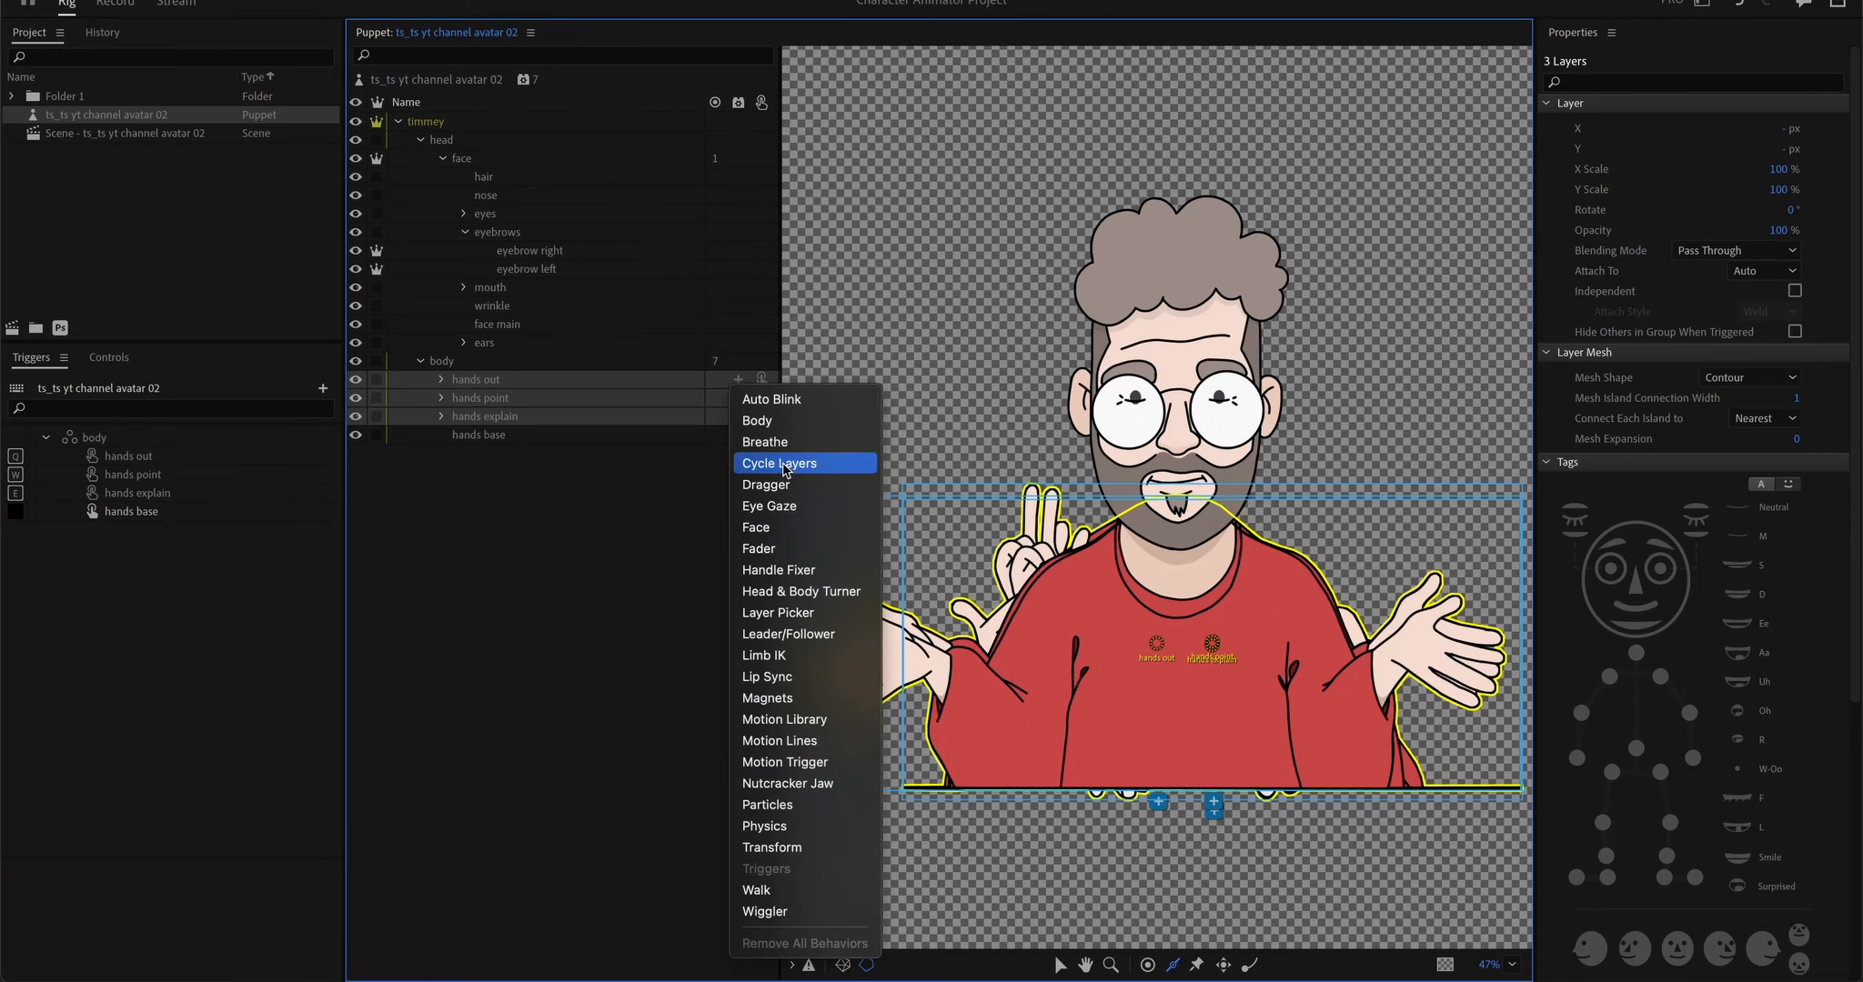
click(779, 463)
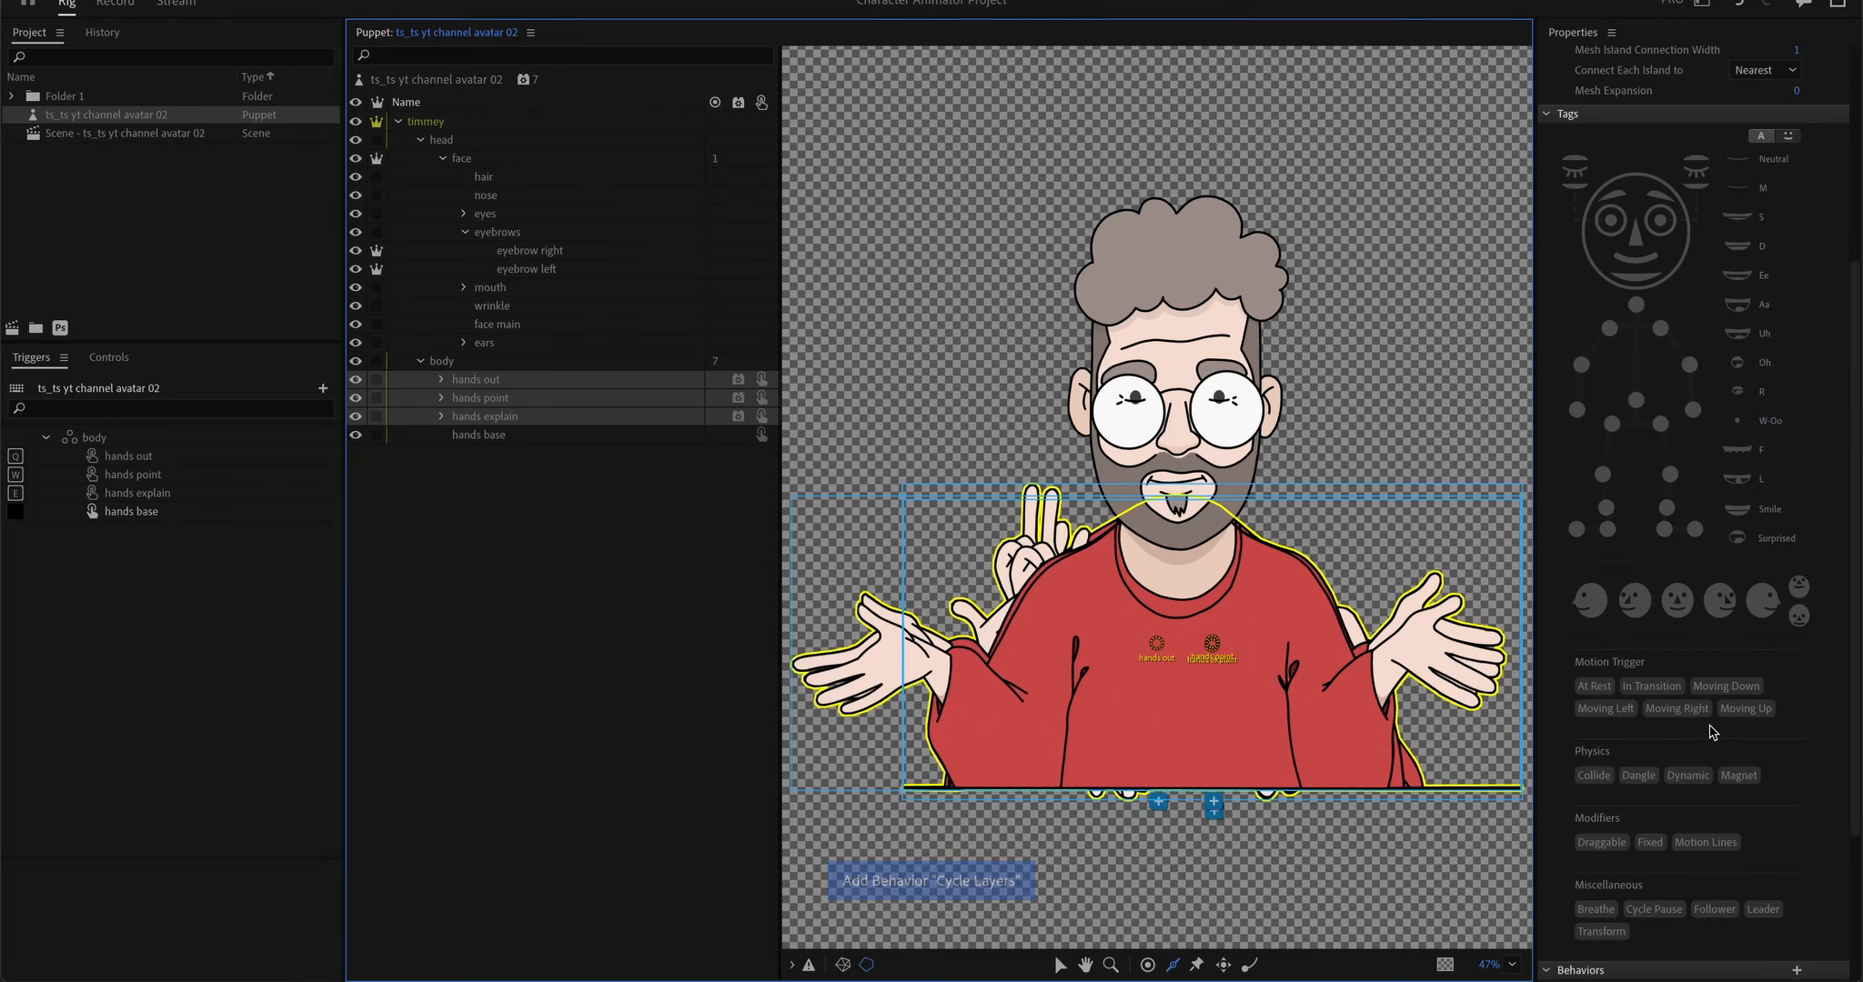
click(930, 881)
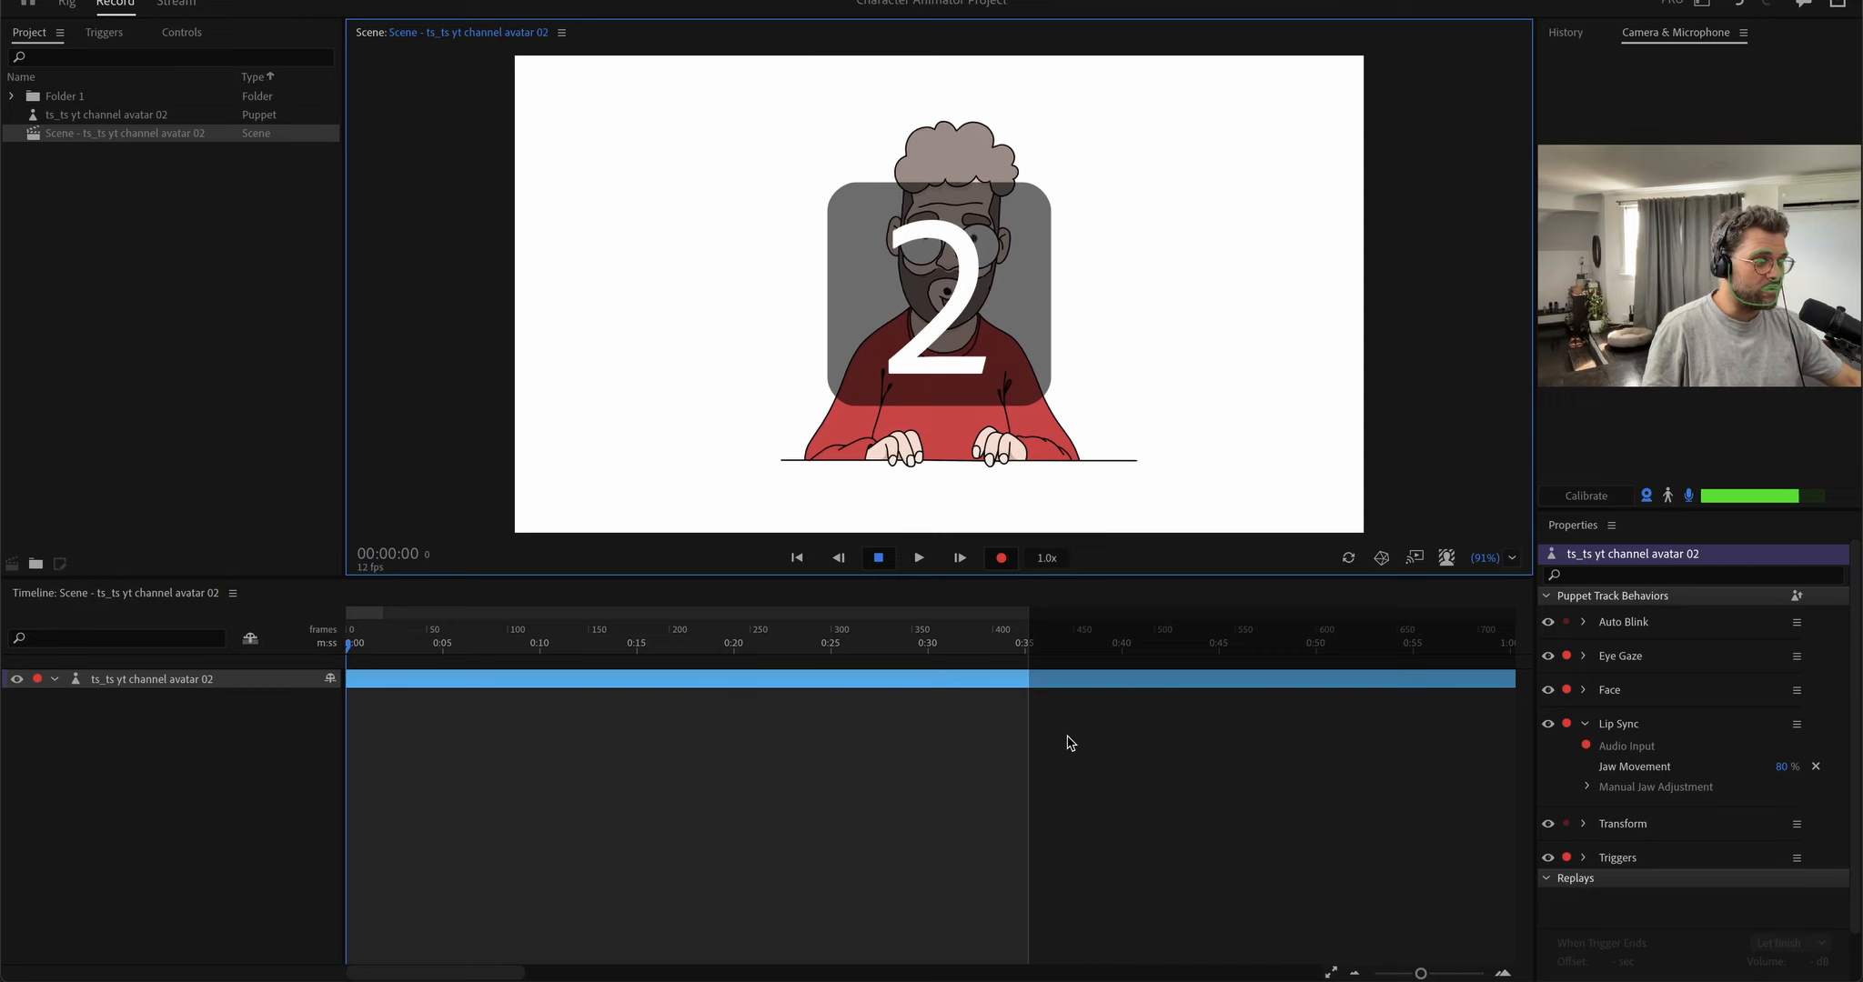
click(1000, 557)
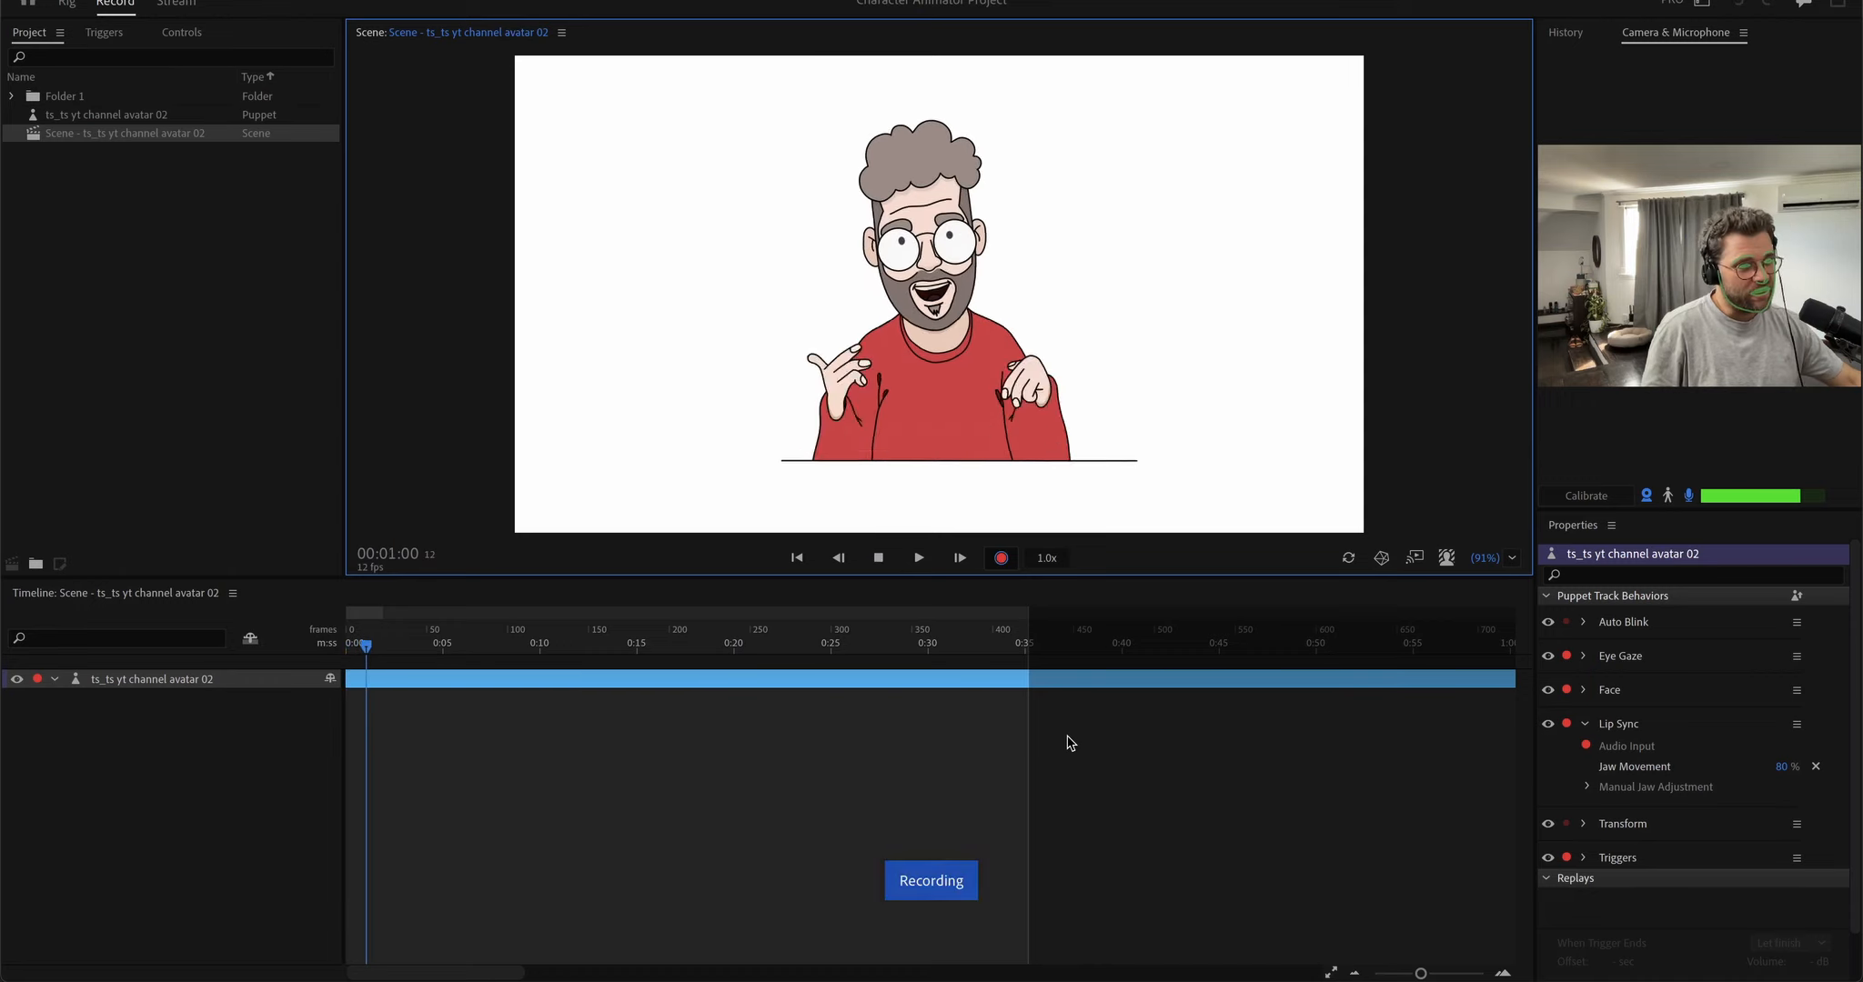